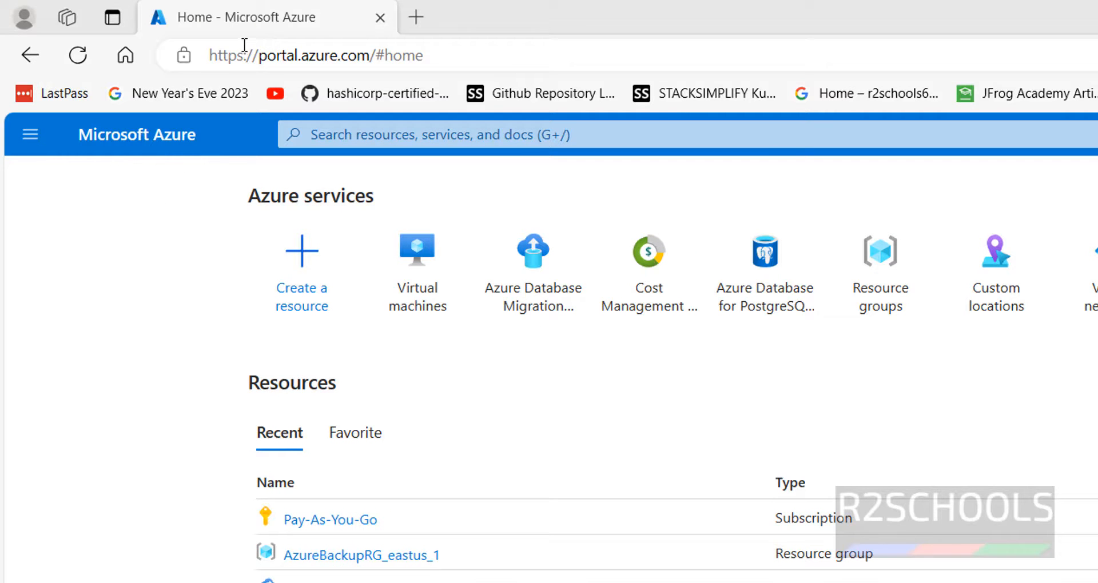
# Search the portal for 'virtual' and go to the Virtual machines service page.
pyautogui.click(301, 56)
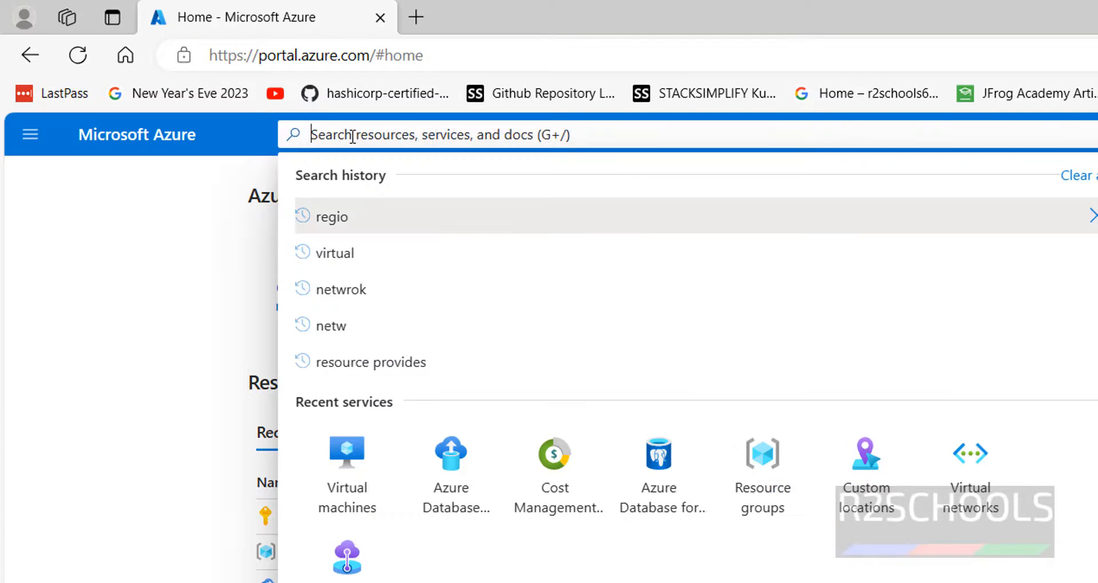
pyautogui.write('virtual')
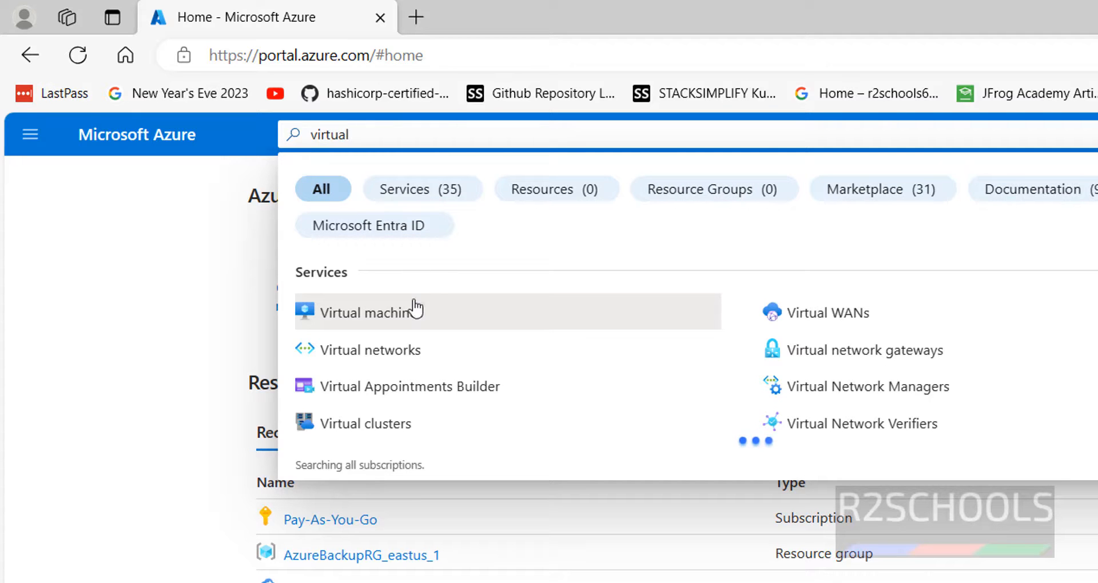
pyautogui.click(370, 312)
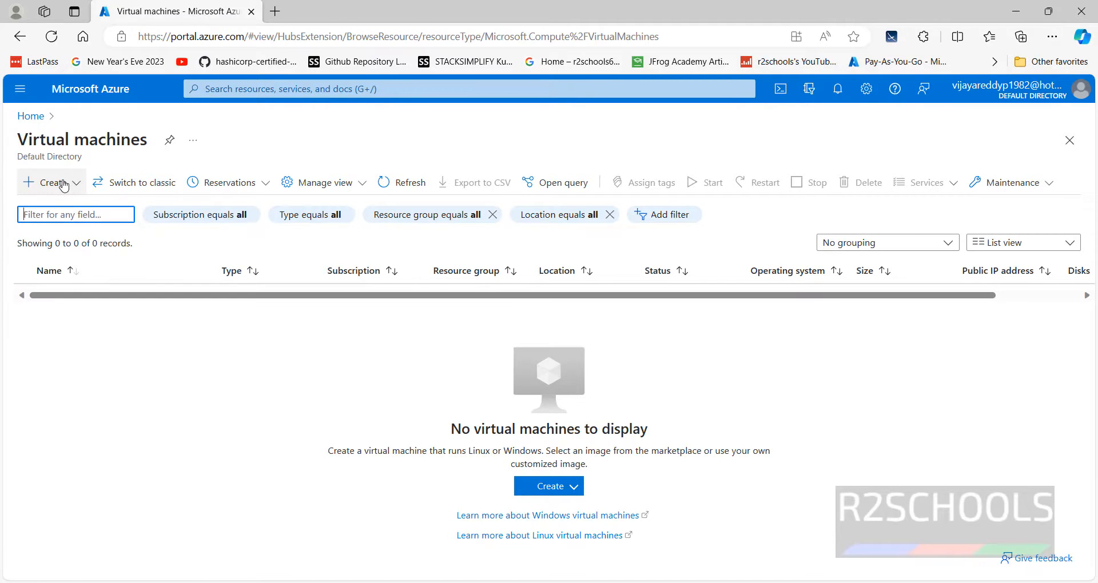
pyautogui.moveTo(549, 486)
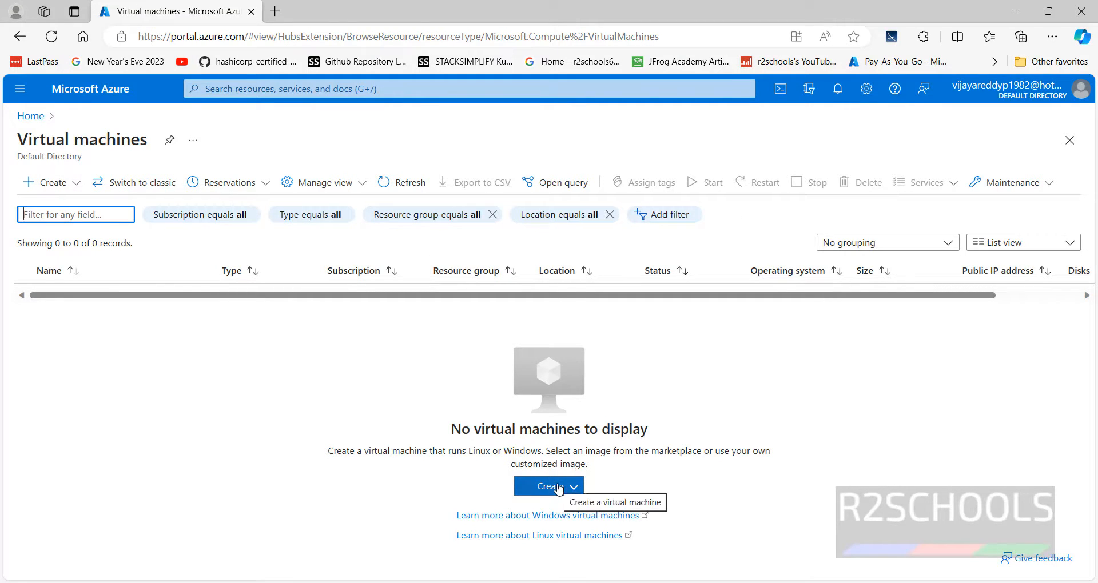
# Begin creating a standard Azure virtual machine from the empty Virtual machines page.
pyautogui.click(549, 487)
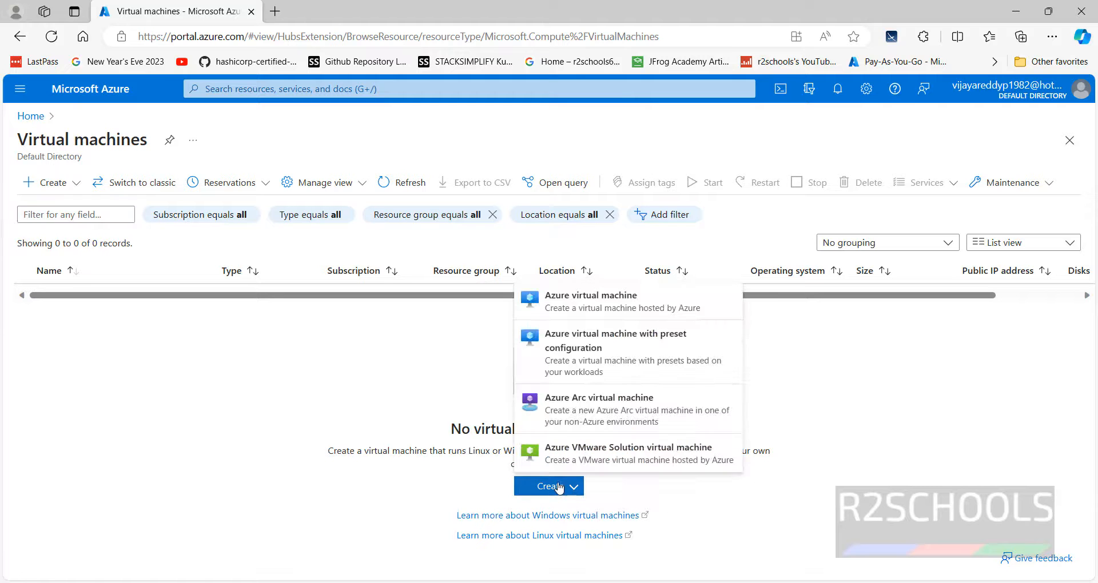
pyautogui.moveTo(117, 389)
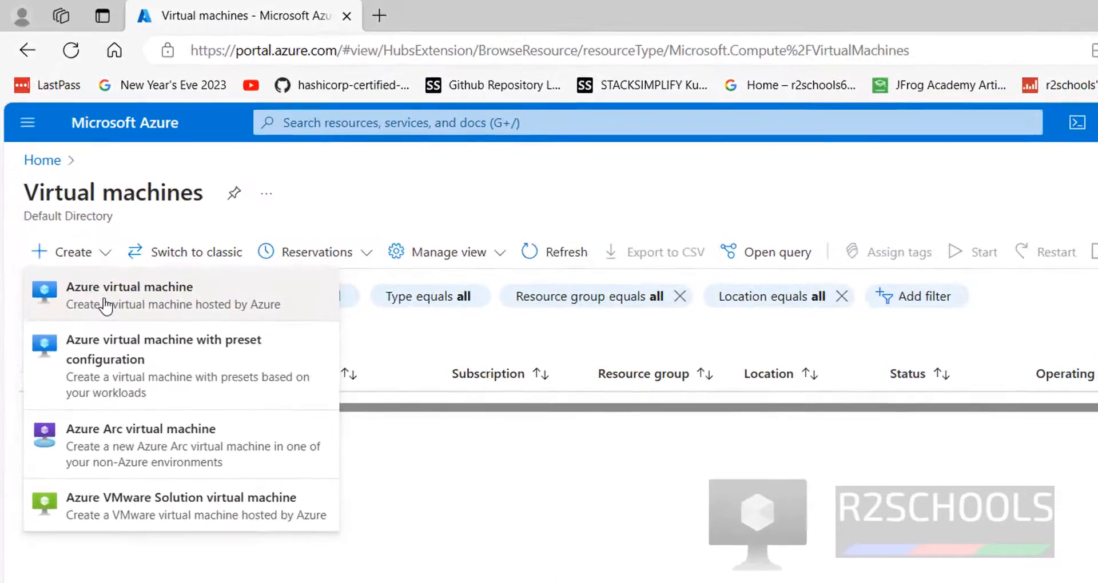
pyautogui.click(129, 287)
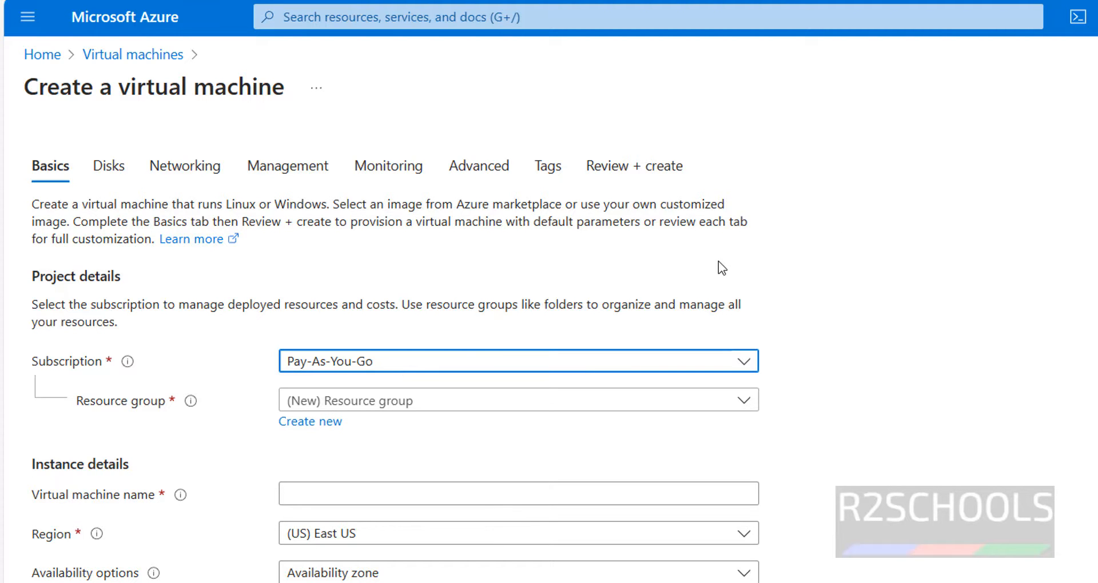
pyautogui.moveTo(490, 264)
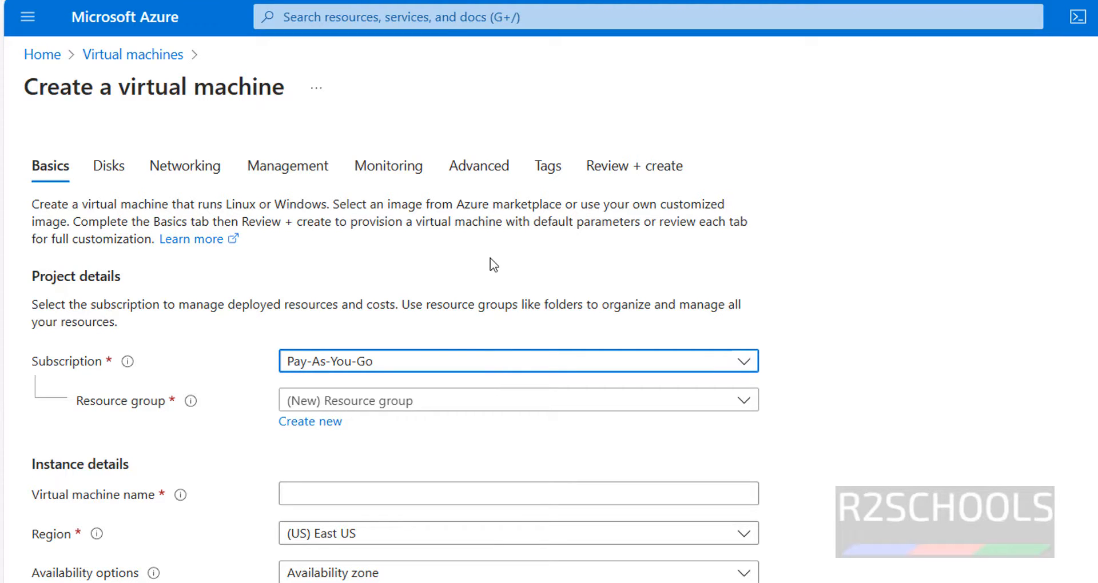
pyautogui.moveTo(560, 393)
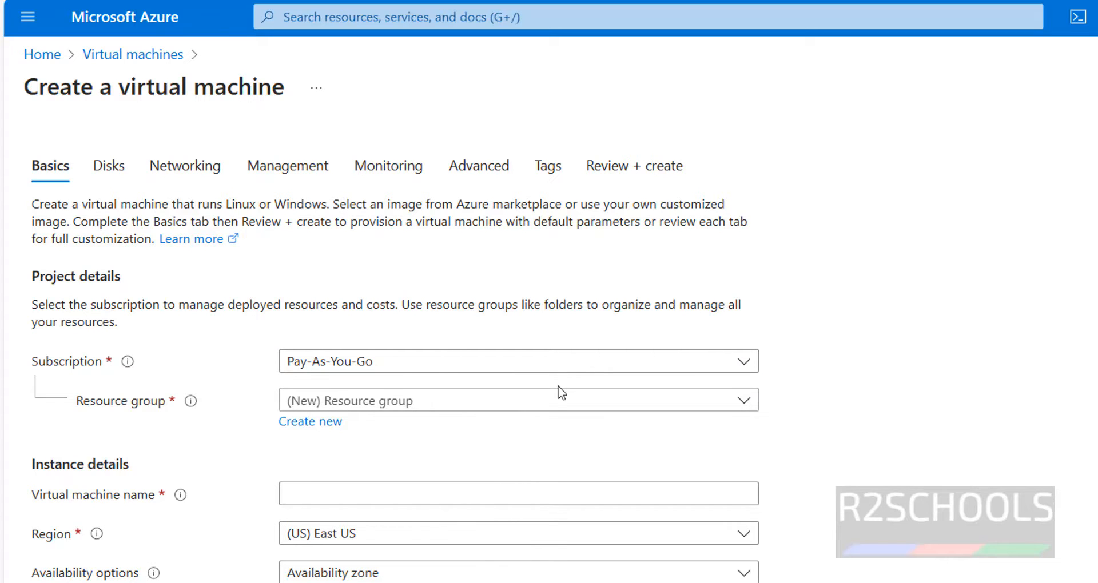
# Create a new resource group named 'VIrtualmachine' for the VM.
pyautogui.click(518, 400)
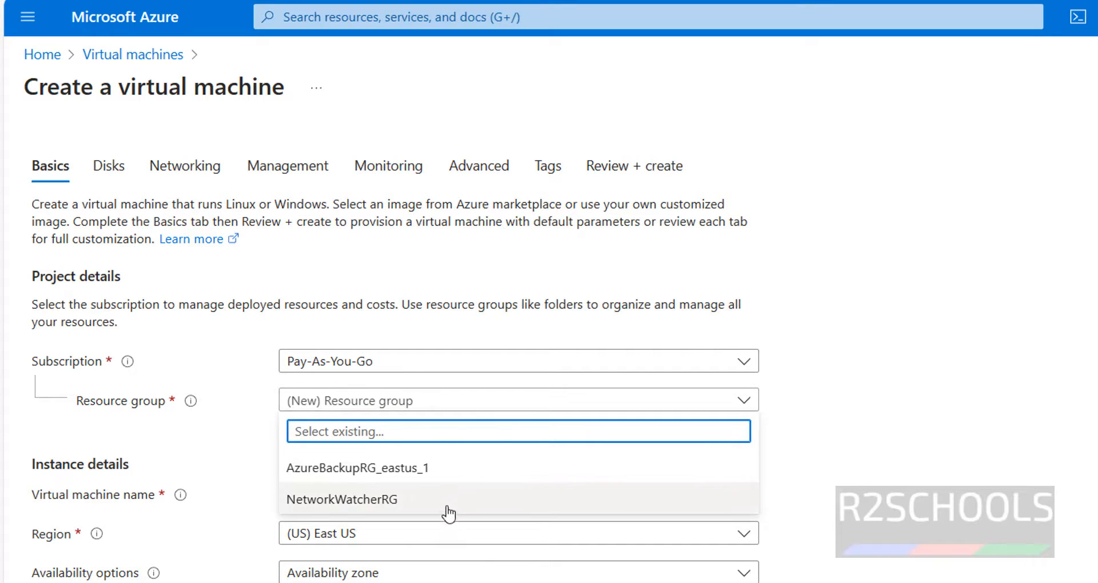
pyautogui.moveTo(465, 481)
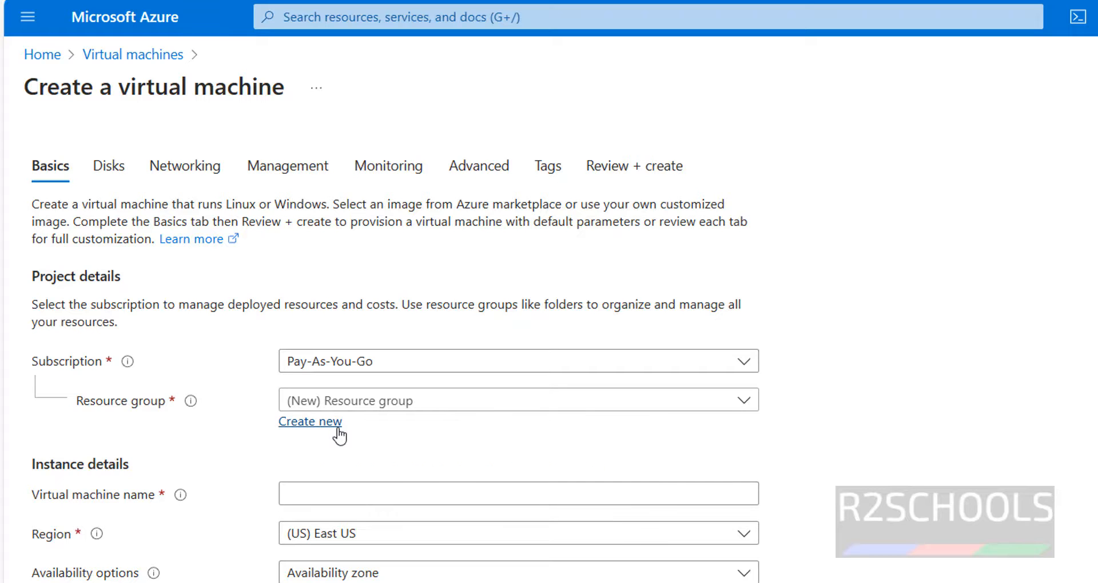
pyautogui.click(310, 421)
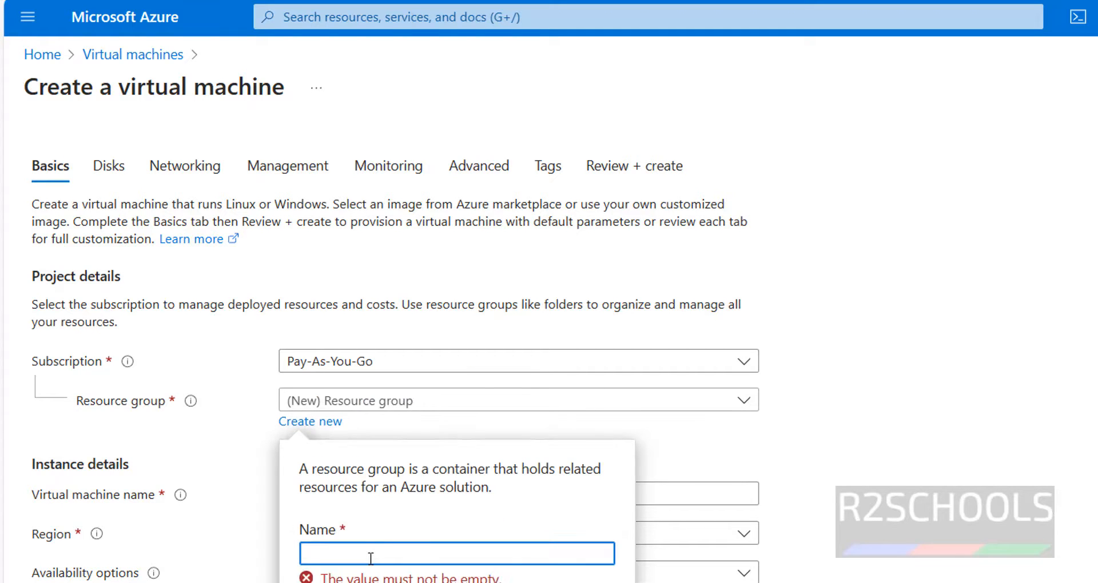
pyautogui.write('Virtual')
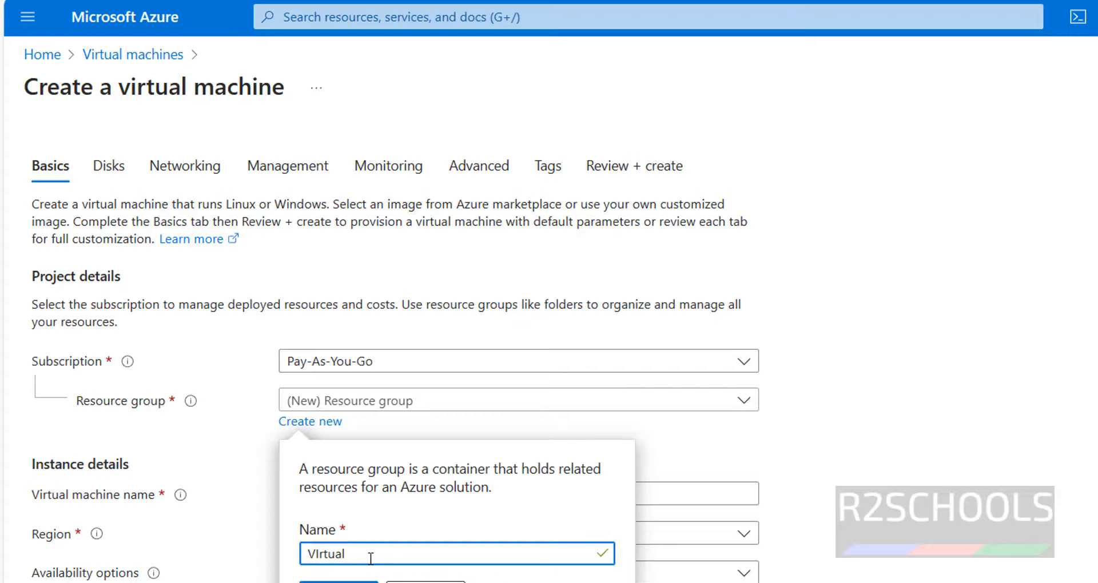
pyautogui.write('machine')
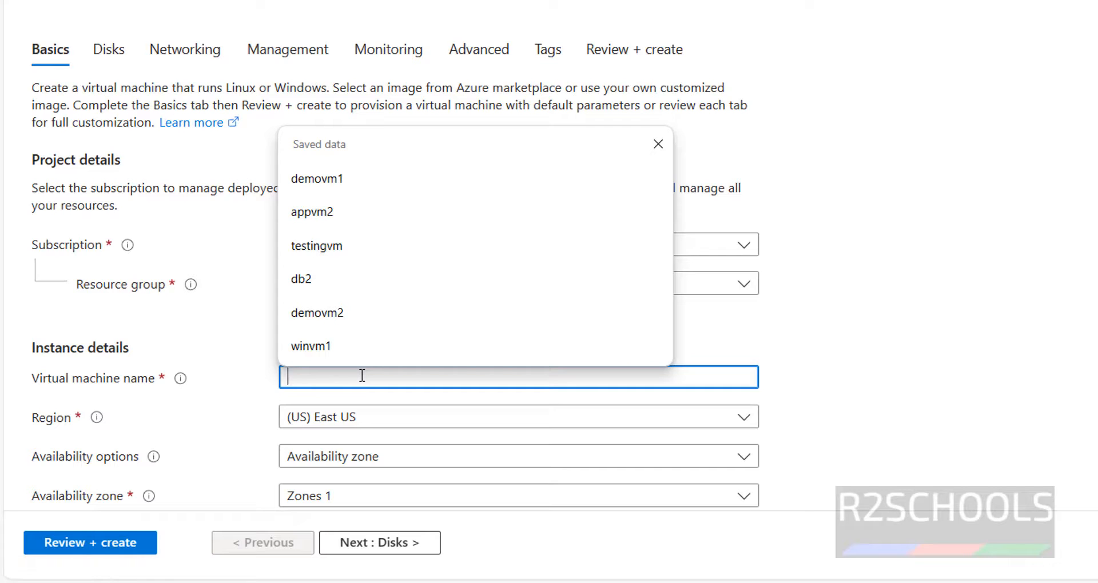
# Name the virtual machine 'deb12vm' and confirm the East US region.
pyautogui.write('deb')
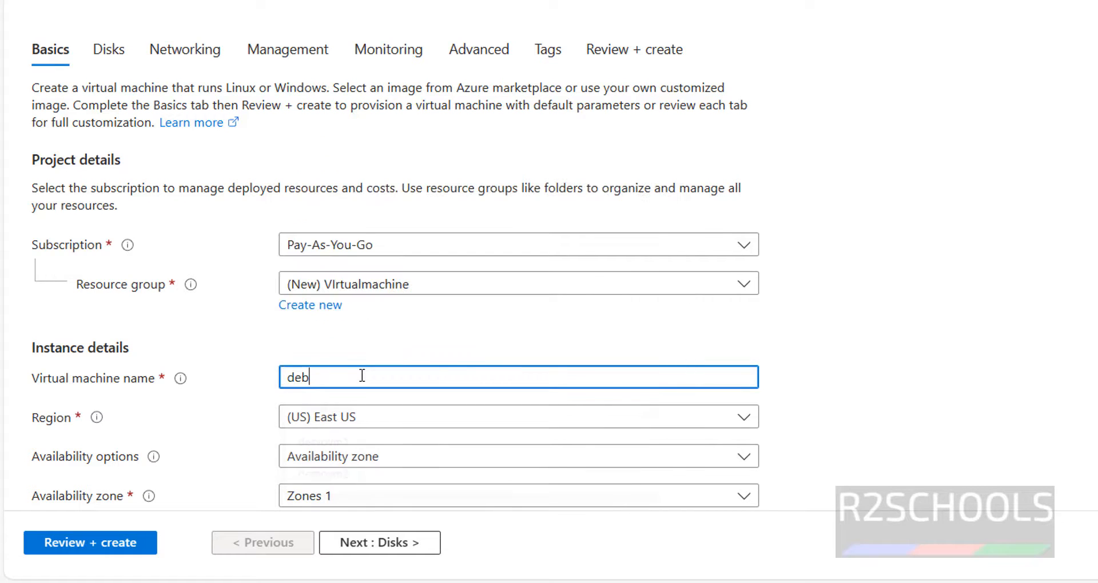
pyautogui.write('12vm')
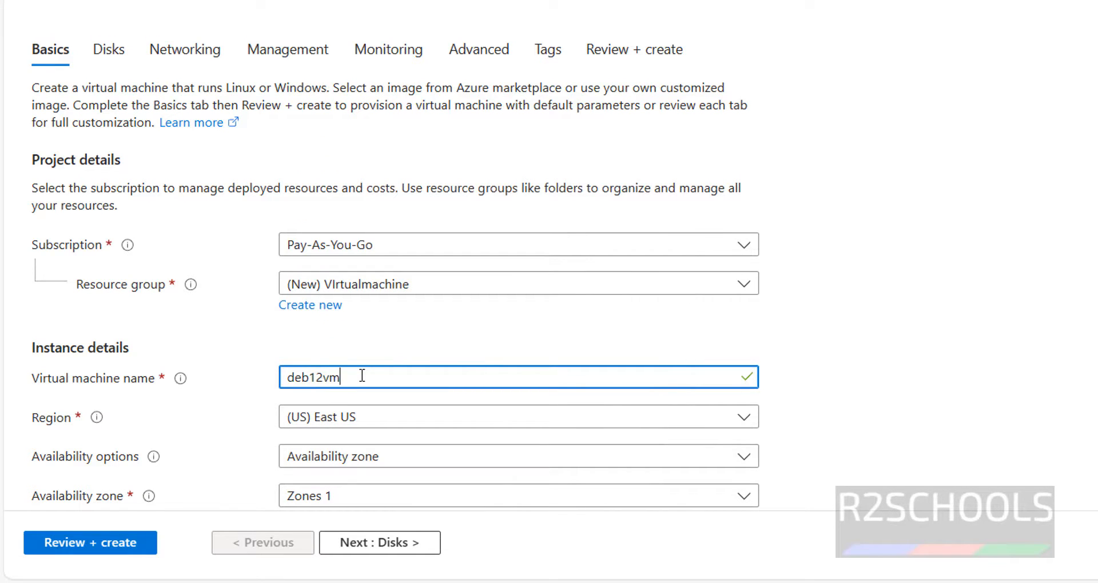
pyautogui.moveTo(376, 361)
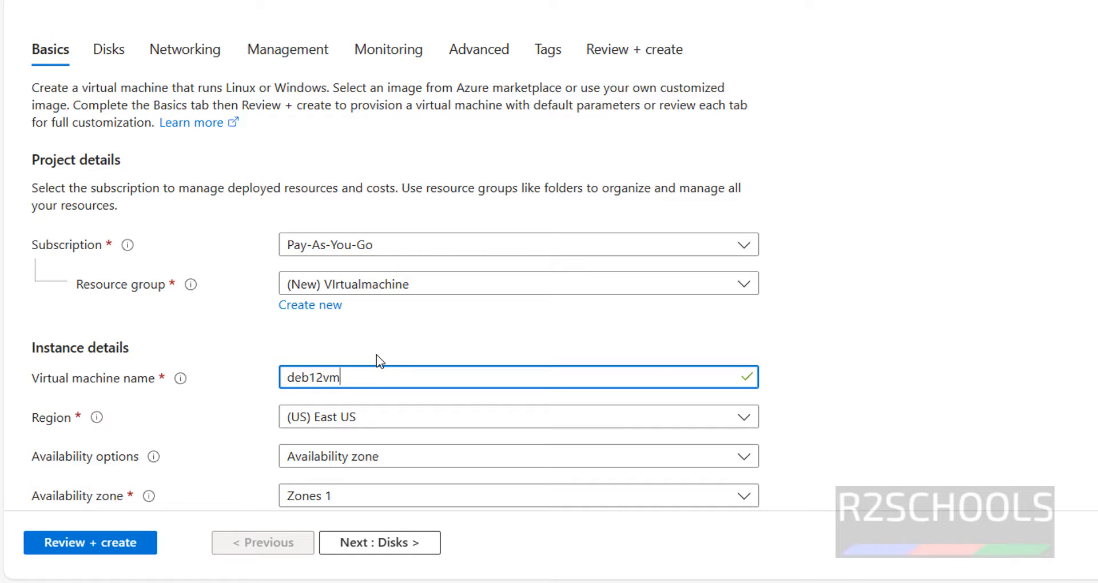
pyautogui.scroll(-3)
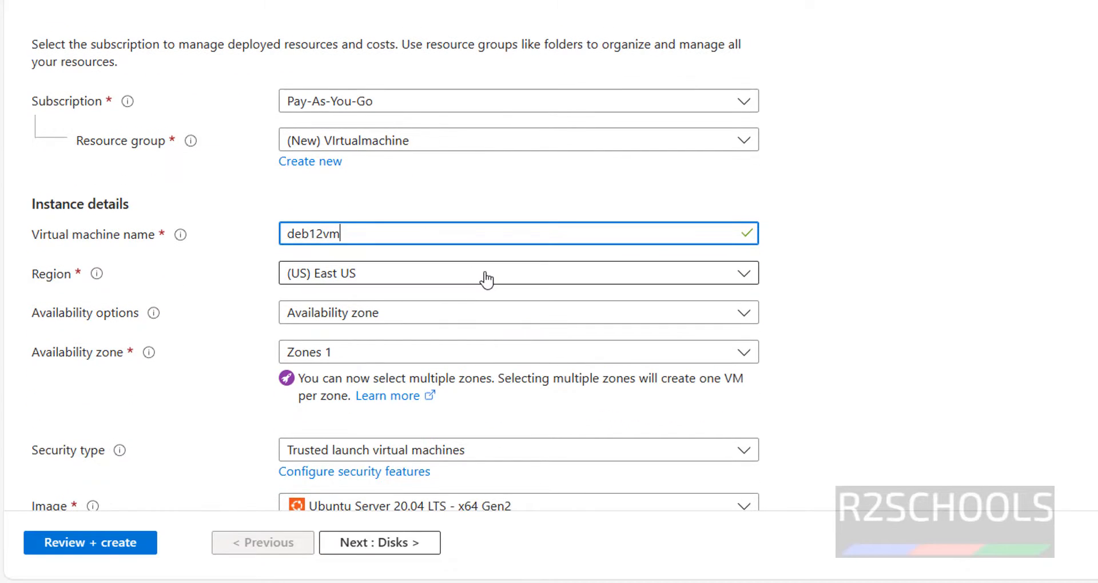
pyautogui.click(518, 274)
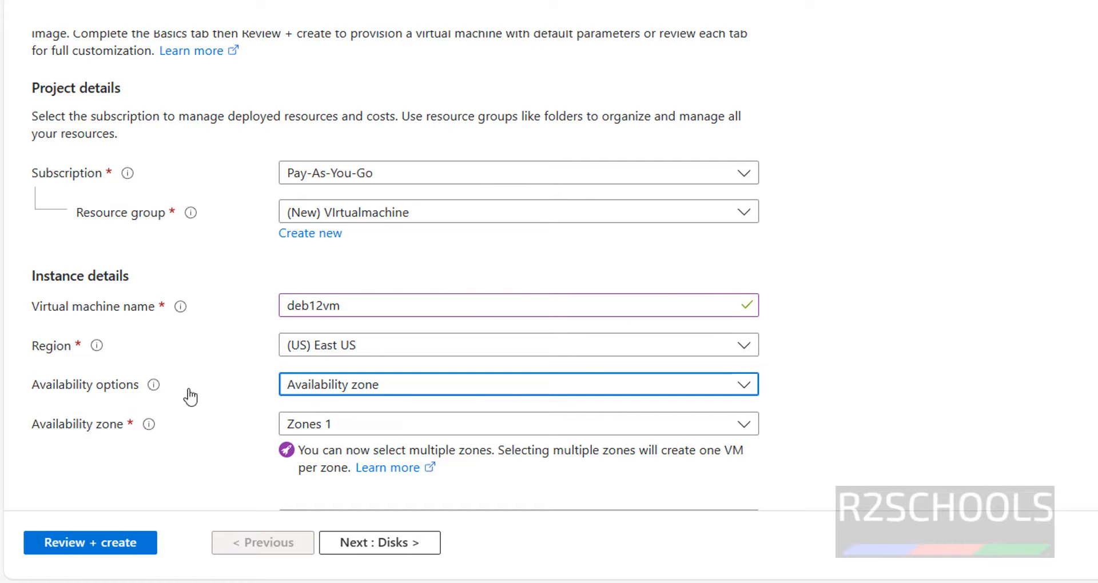
pyautogui.moveTo(378, 391)
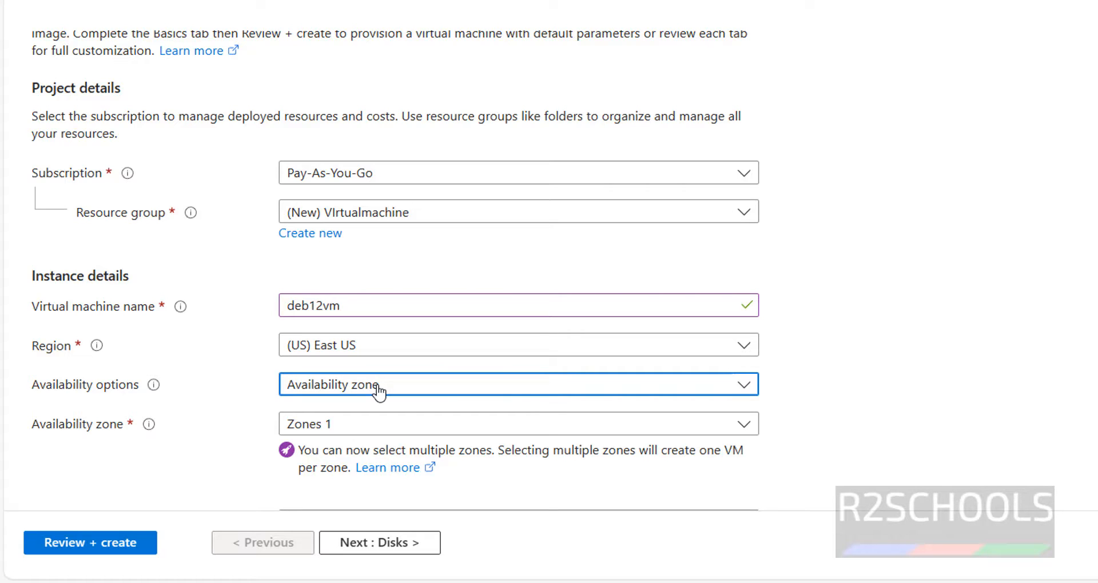
# Review availability zones, adding then removing Zone 2 so only Zone 1 remains.
pyautogui.click(518, 424)
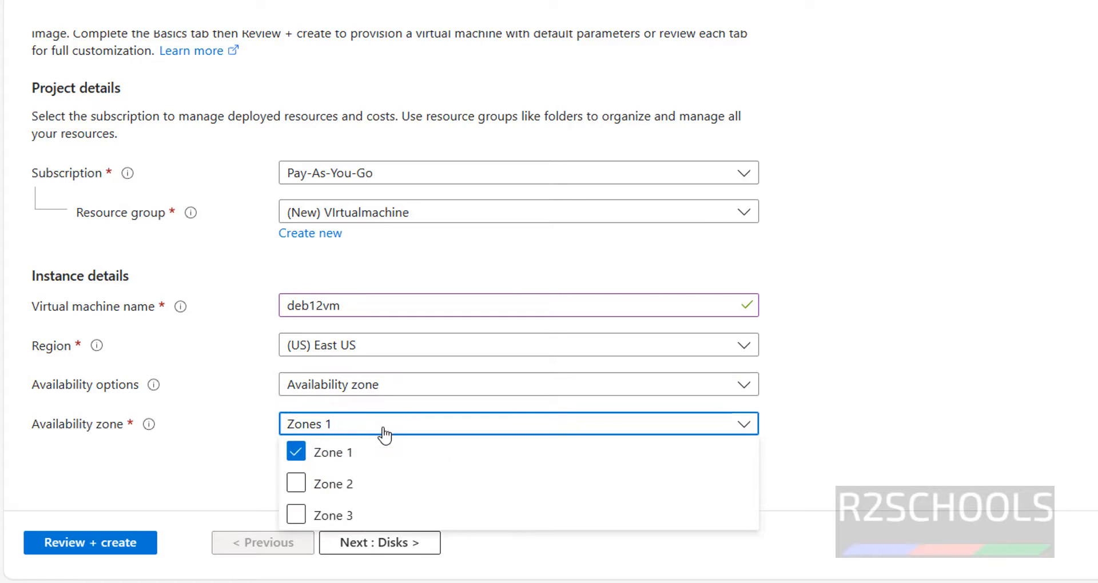
pyautogui.click(296, 483)
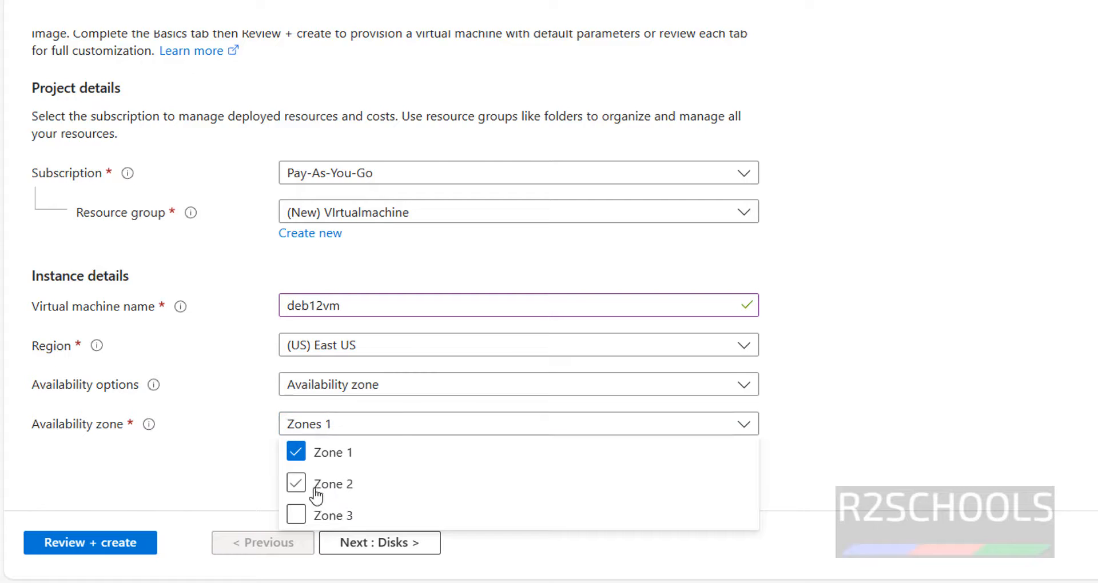
pyautogui.click(295, 483)
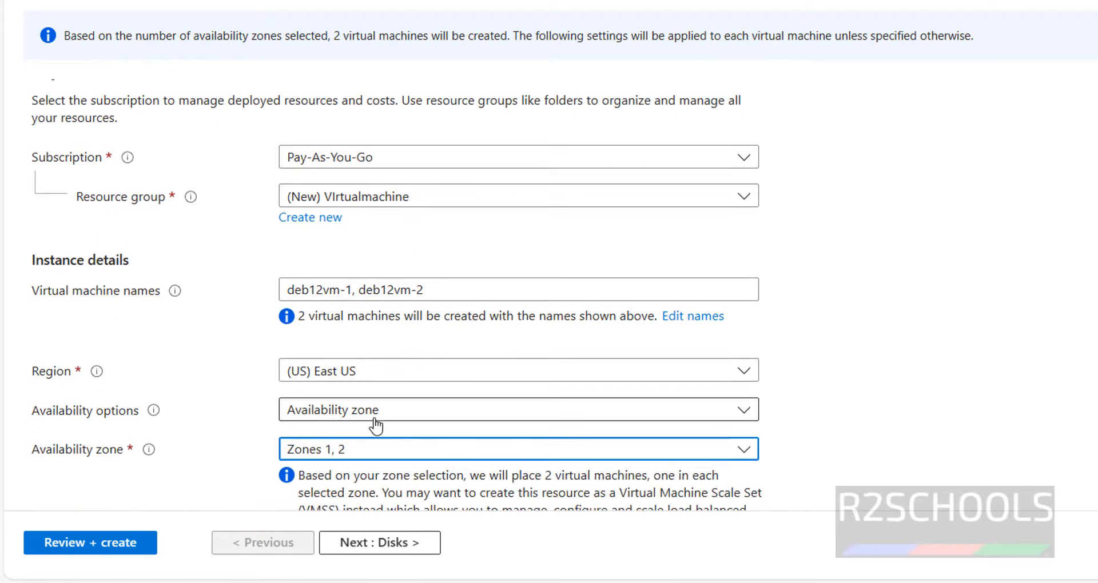
pyautogui.click(518, 449)
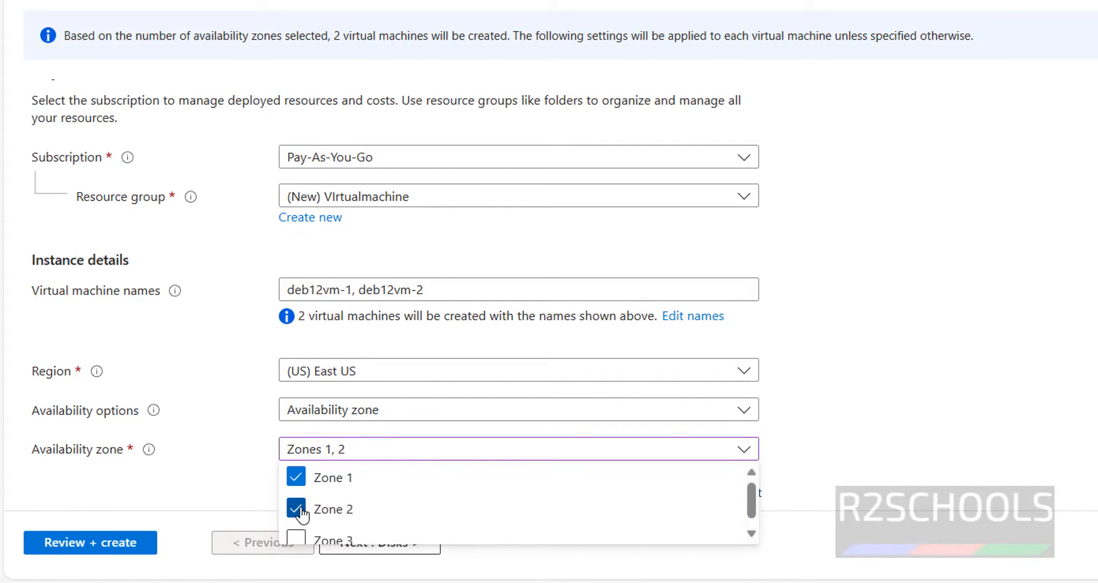
pyautogui.click(295, 509)
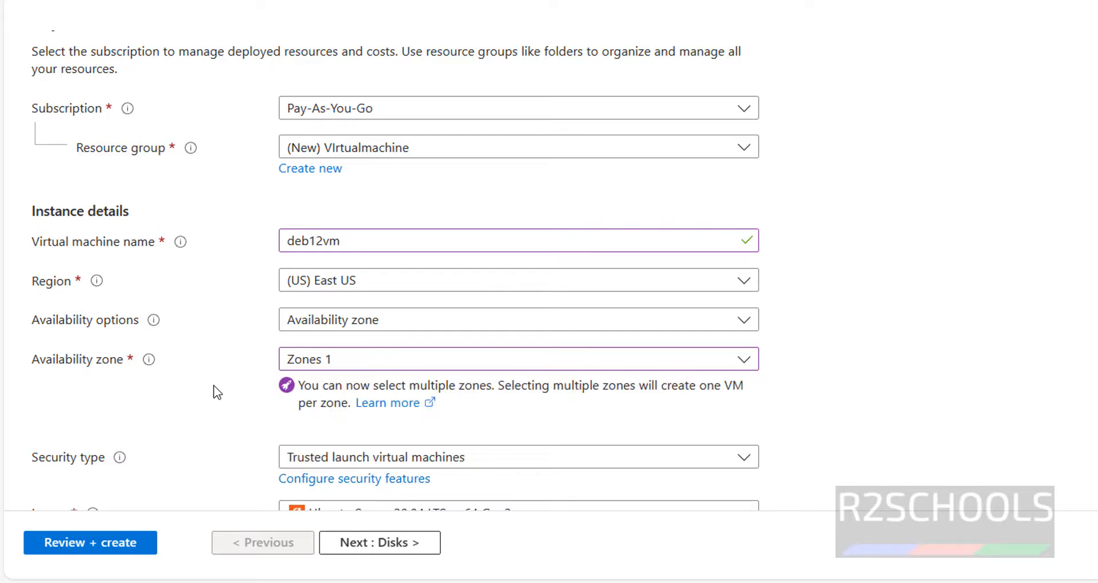
pyautogui.scroll(-3)
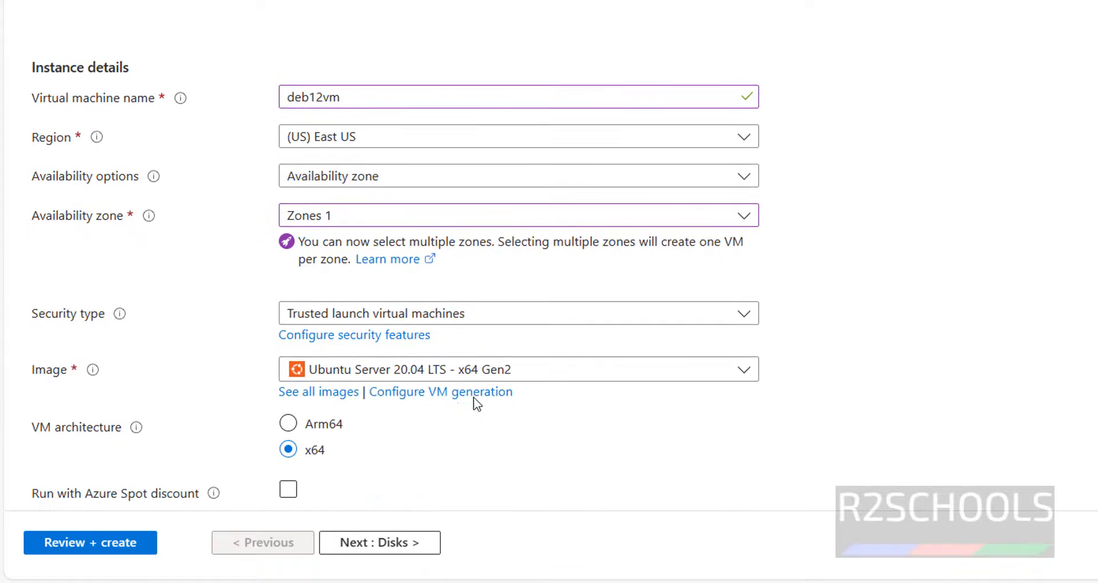
pyautogui.click(518, 313)
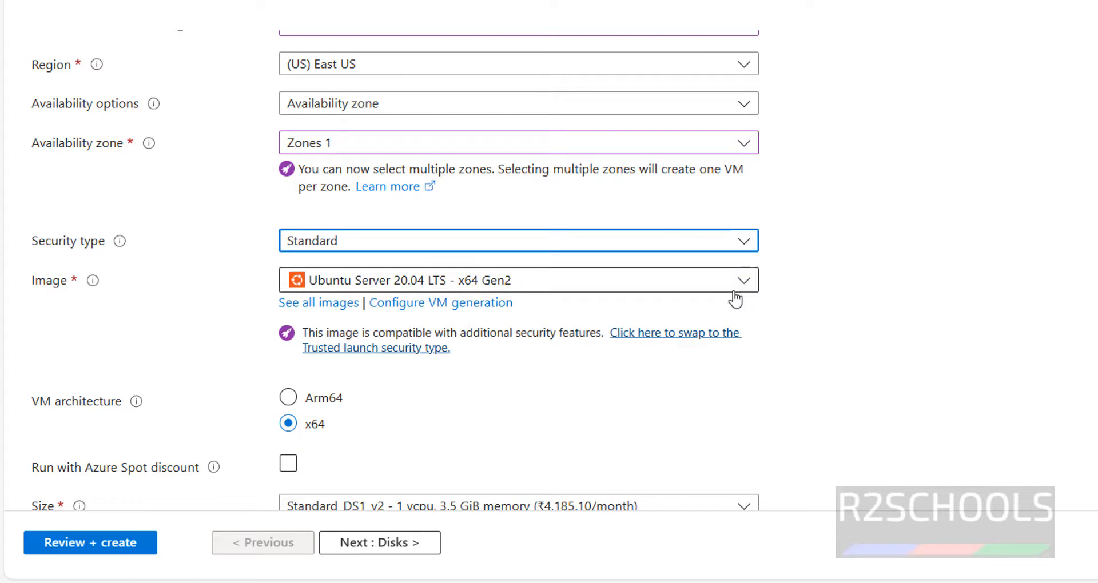
pyautogui.moveTo(521, 268)
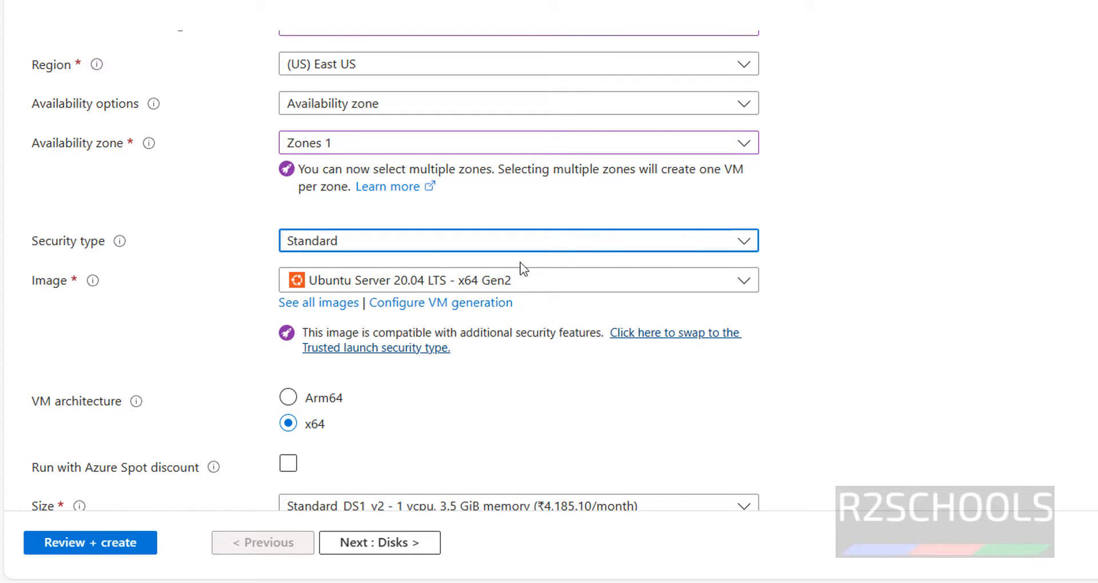
pyautogui.moveTo(542, 287)
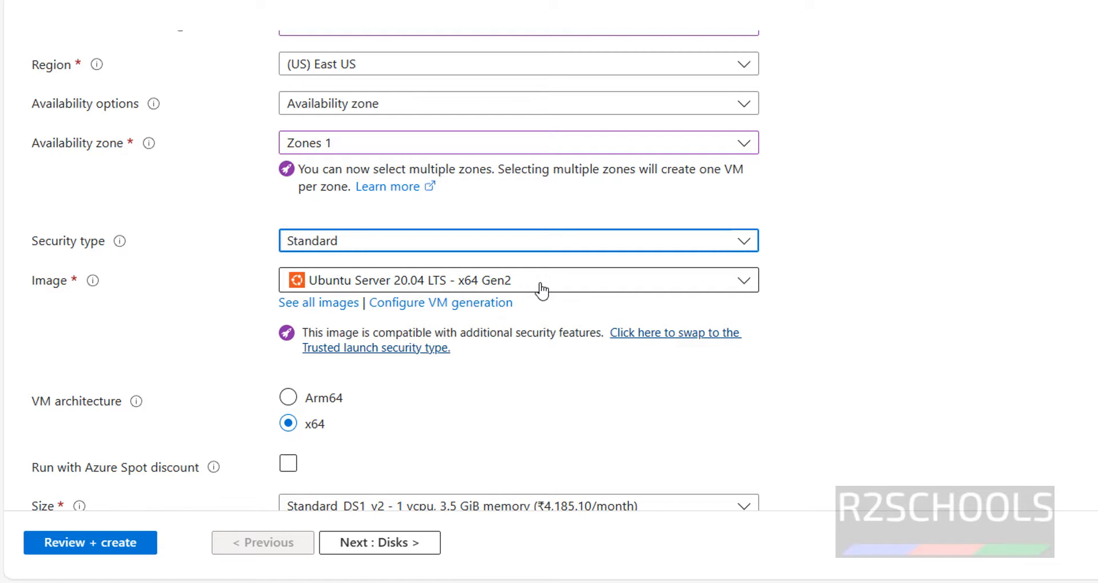
pyautogui.click(518, 280)
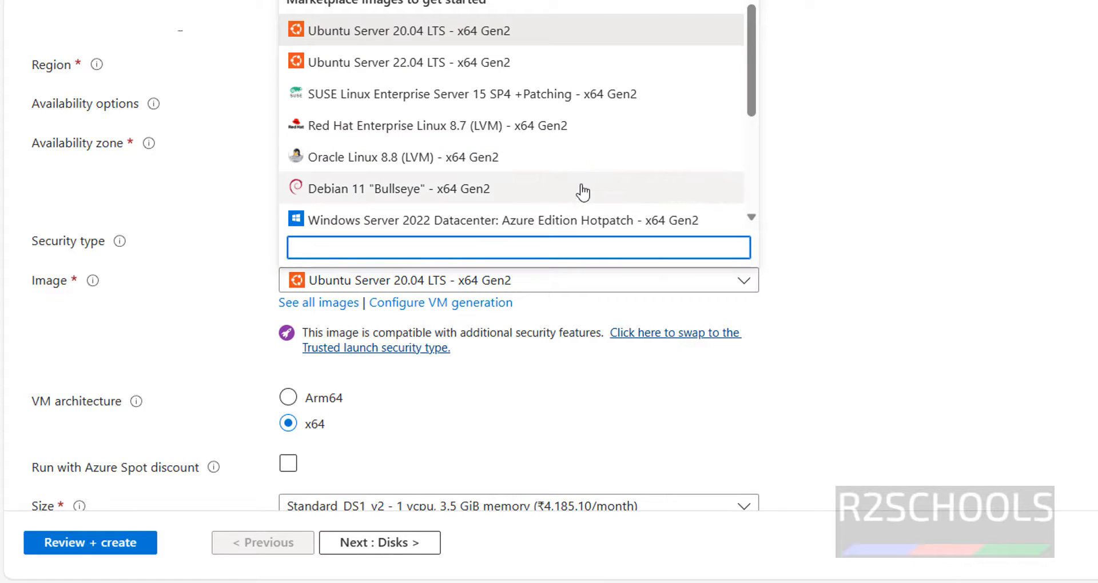
pyautogui.moveTo(483, 205)
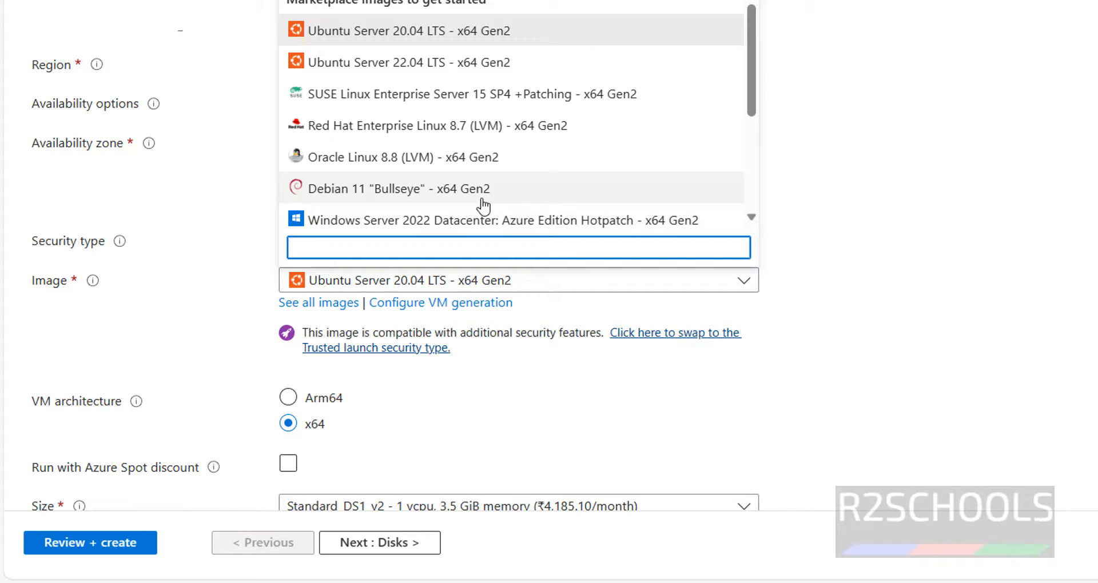
pyautogui.scroll(-3)
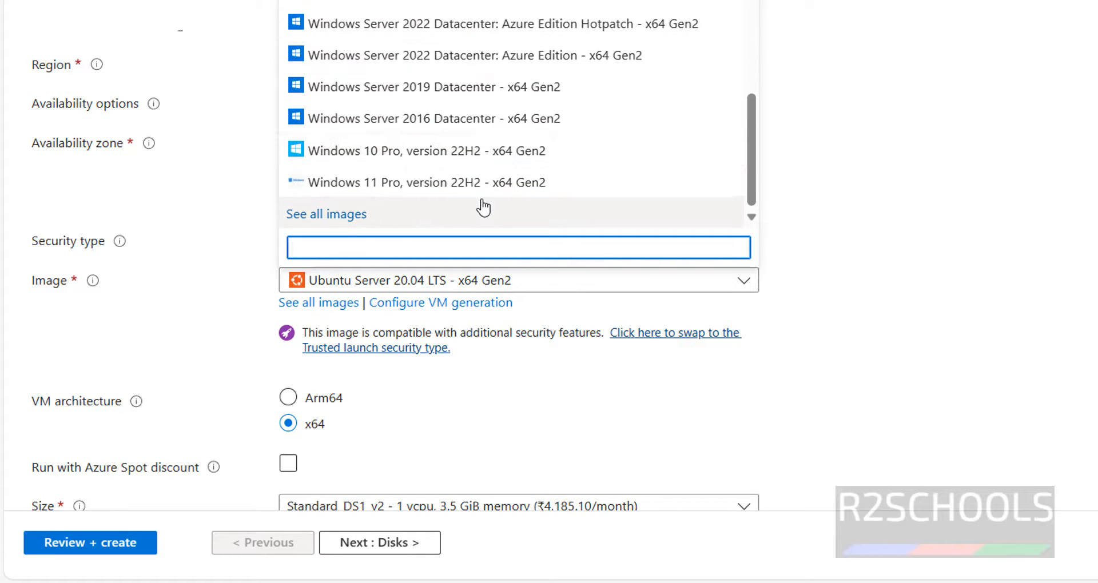
pyautogui.scroll(3)
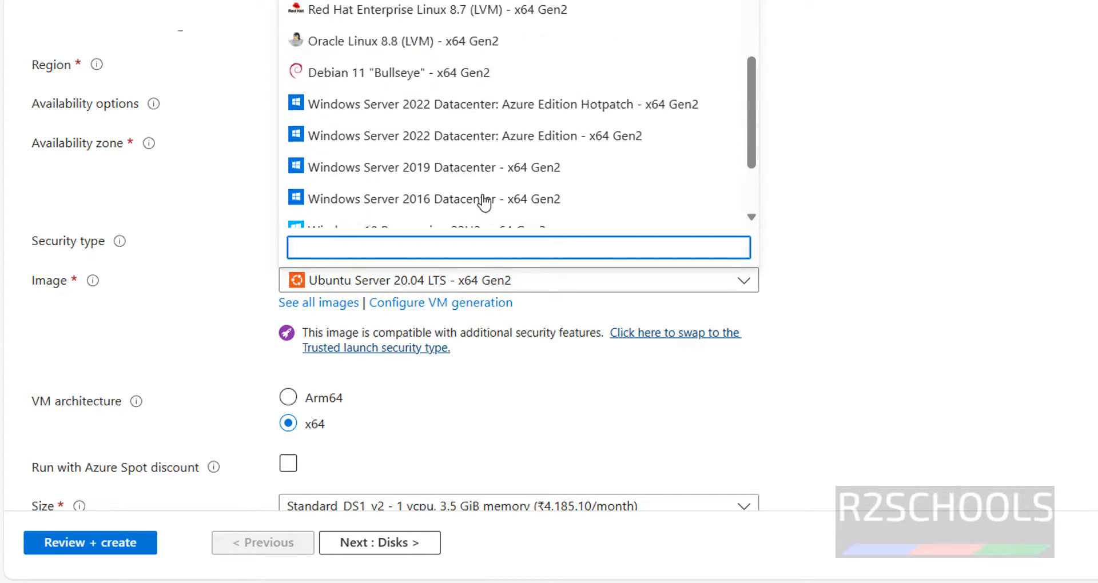
pyautogui.scroll(-3)
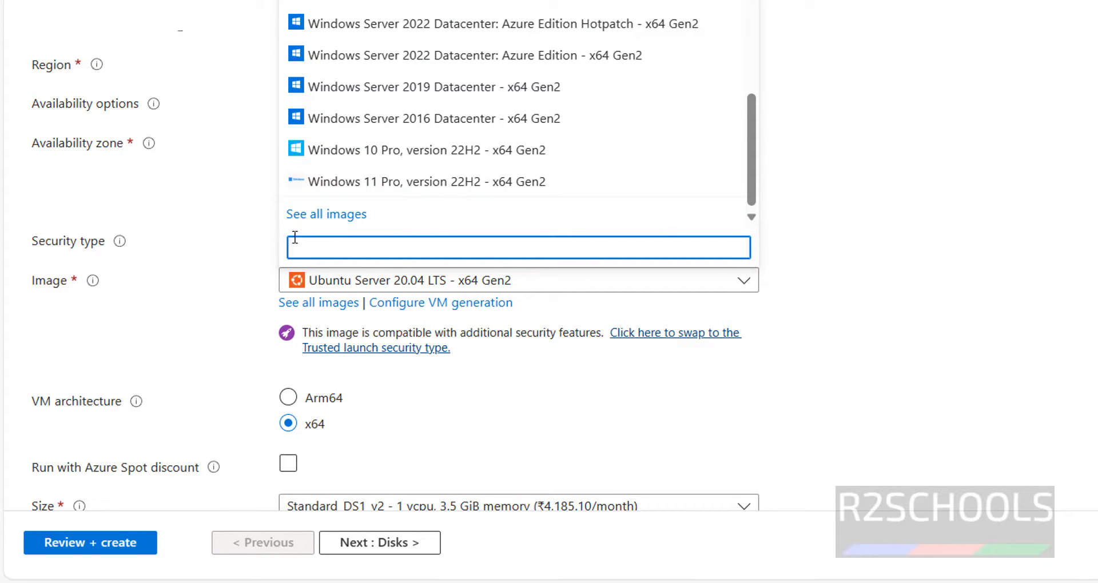
pyautogui.moveTo(318, 302)
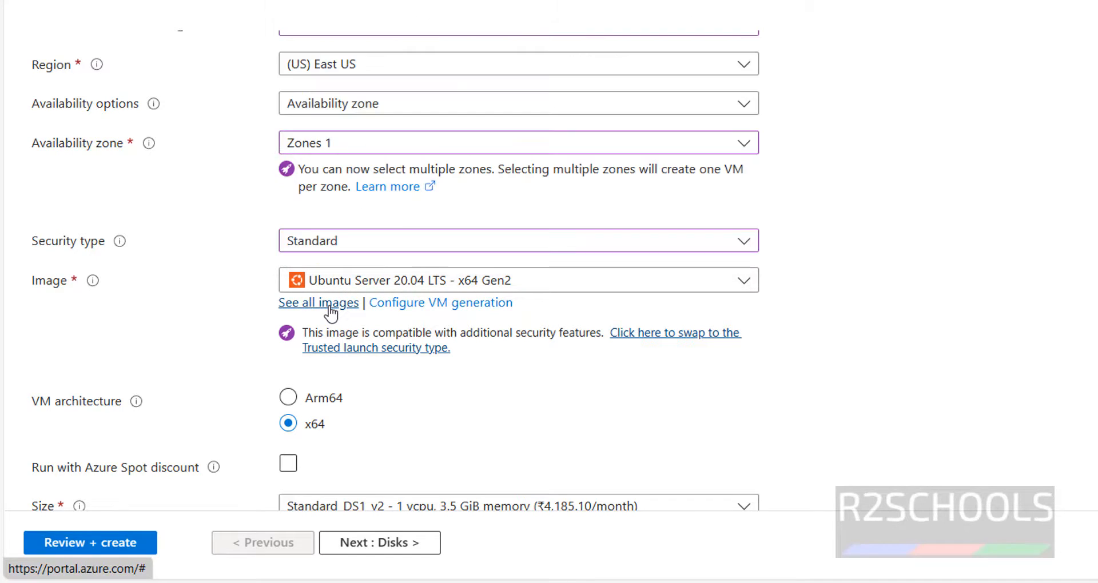
# Search all marketplace images for 'debian' and browse the results.
pyautogui.click(318, 303)
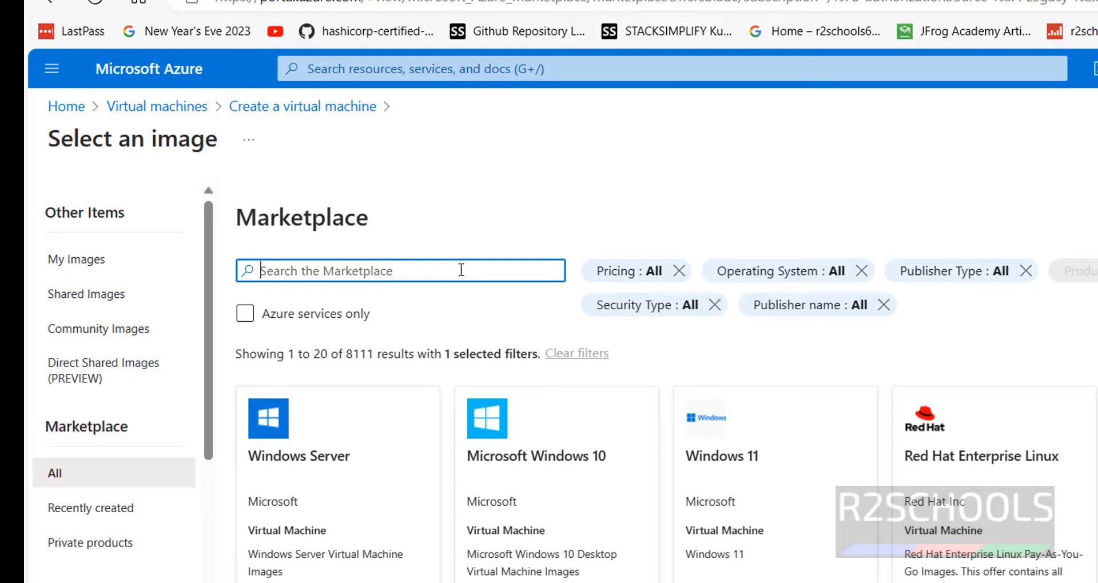
pyautogui.write('debian')
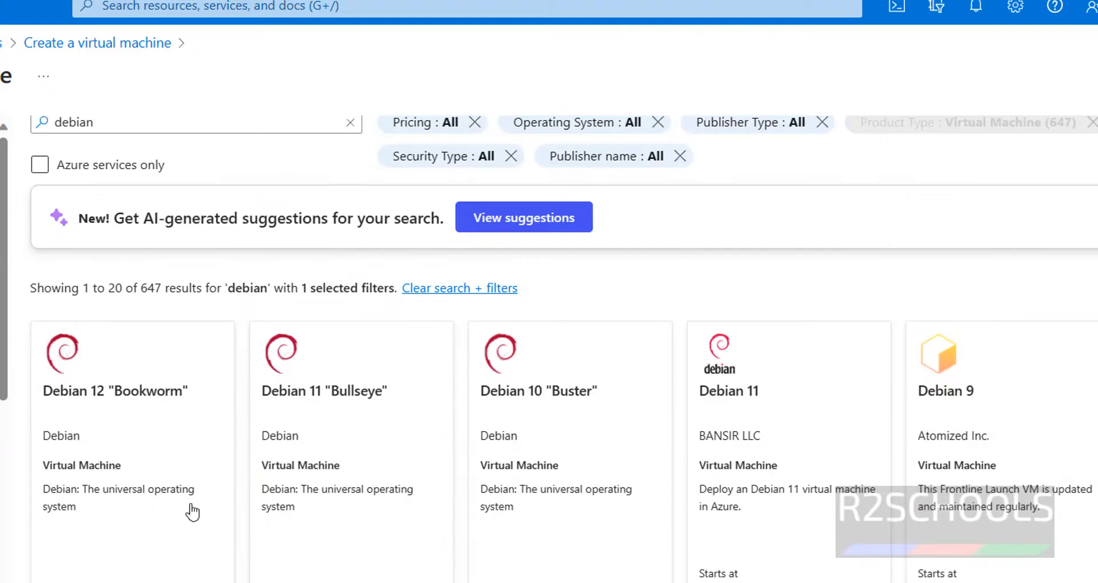
pyautogui.moveTo(129, 505)
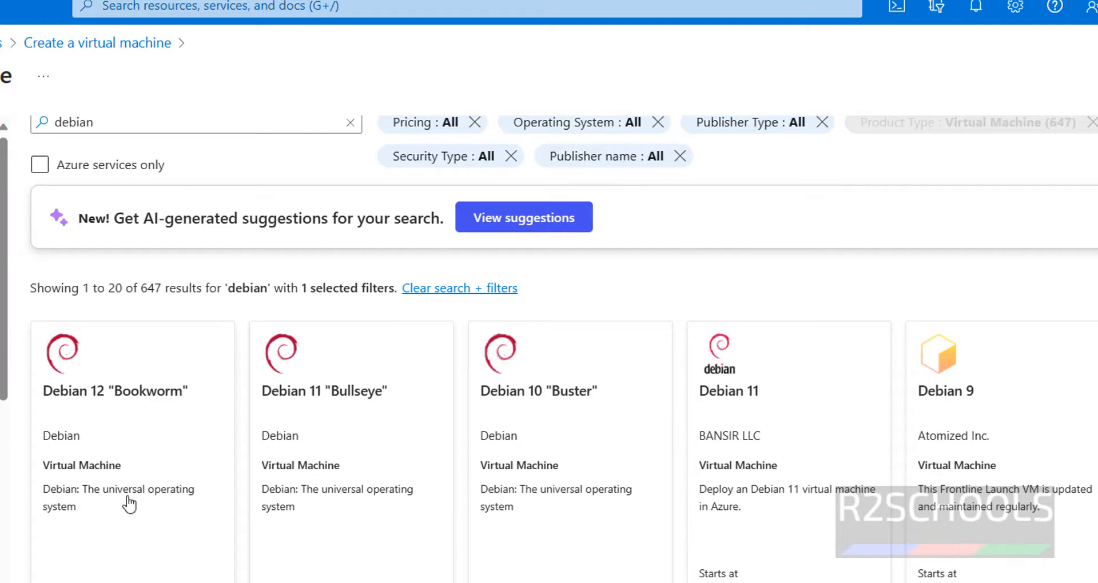
pyautogui.scroll(3)
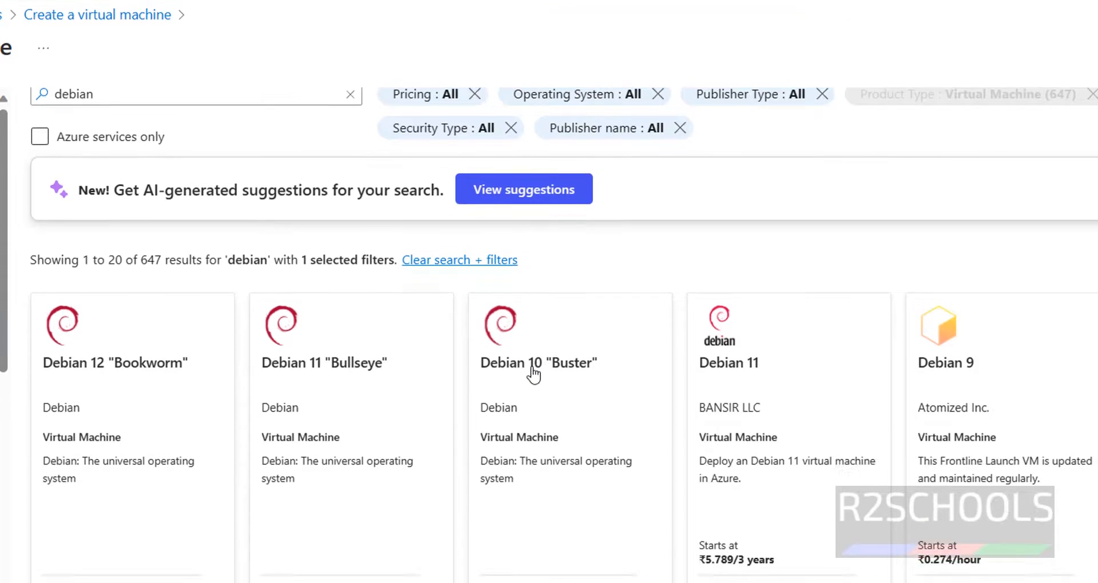
pyautogui.scroll(-3)
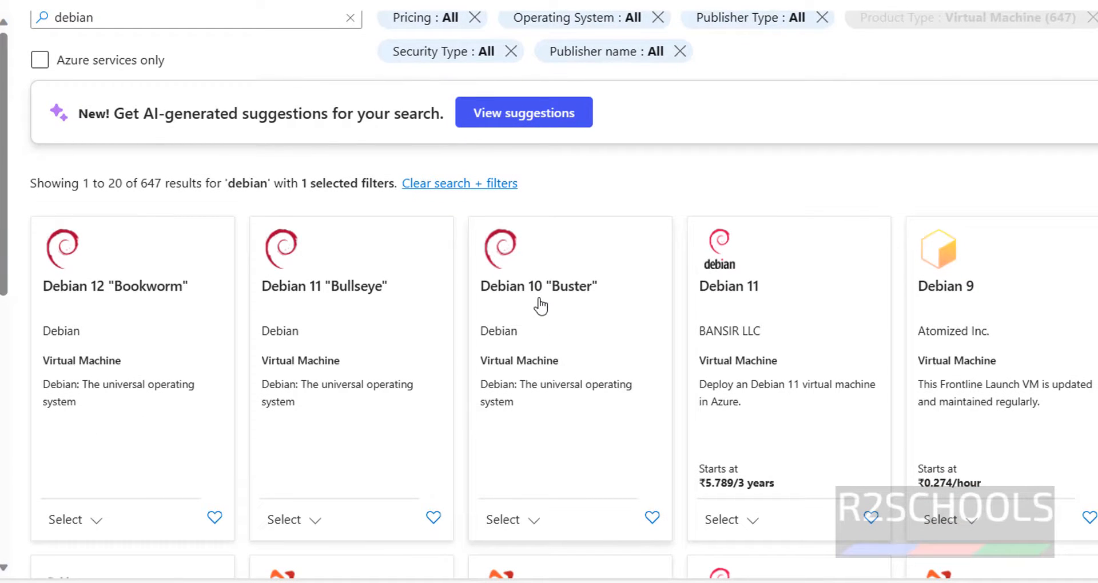
pyautogui.click(501, 520)
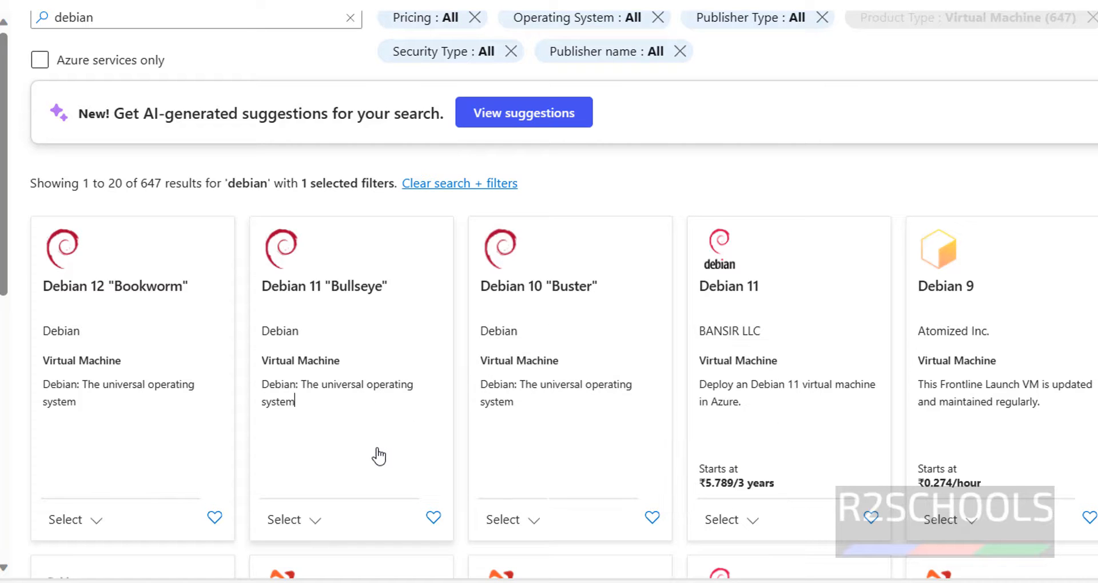
pyautogui.moveTo(150, 413)
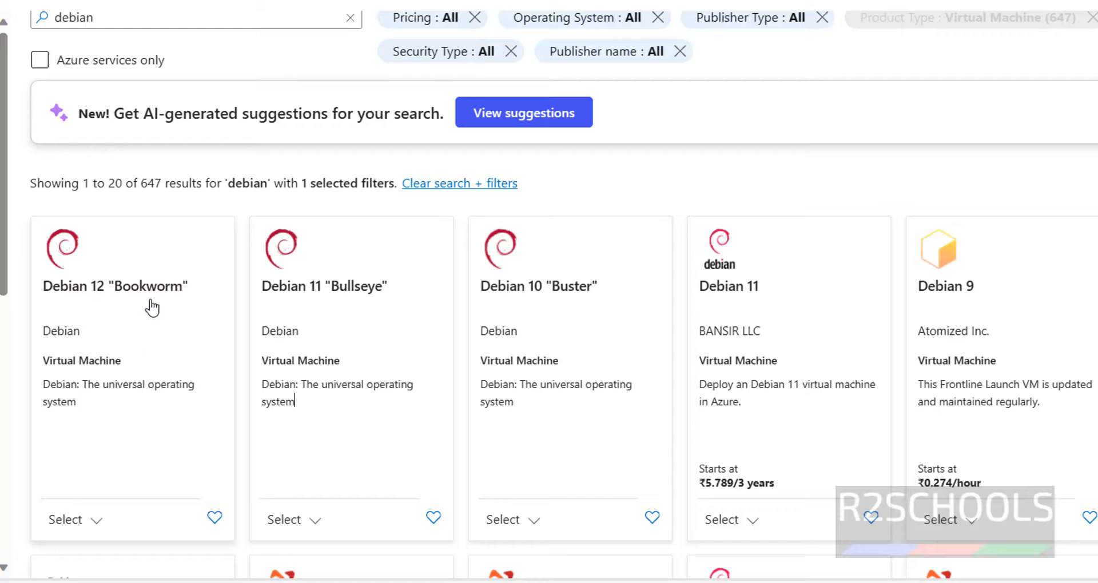
# Review the Debian 12 "Bookworm" image's usage information and ratings, returning to its overview.
pyautogui.click(114, 286)
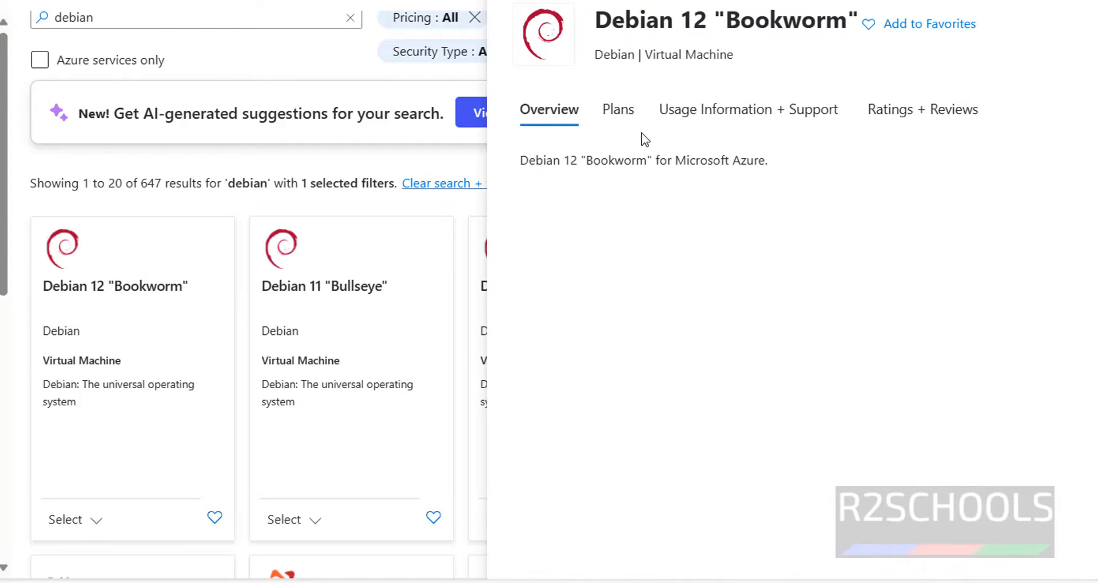
pyautogui.click(748, 109)
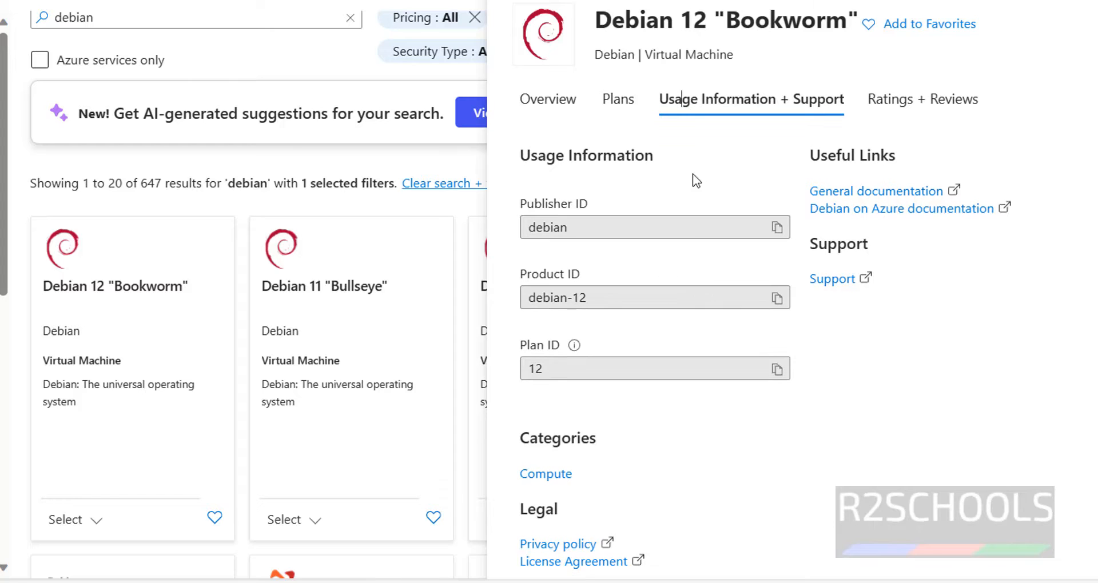
pyautogui.click(923, 99)
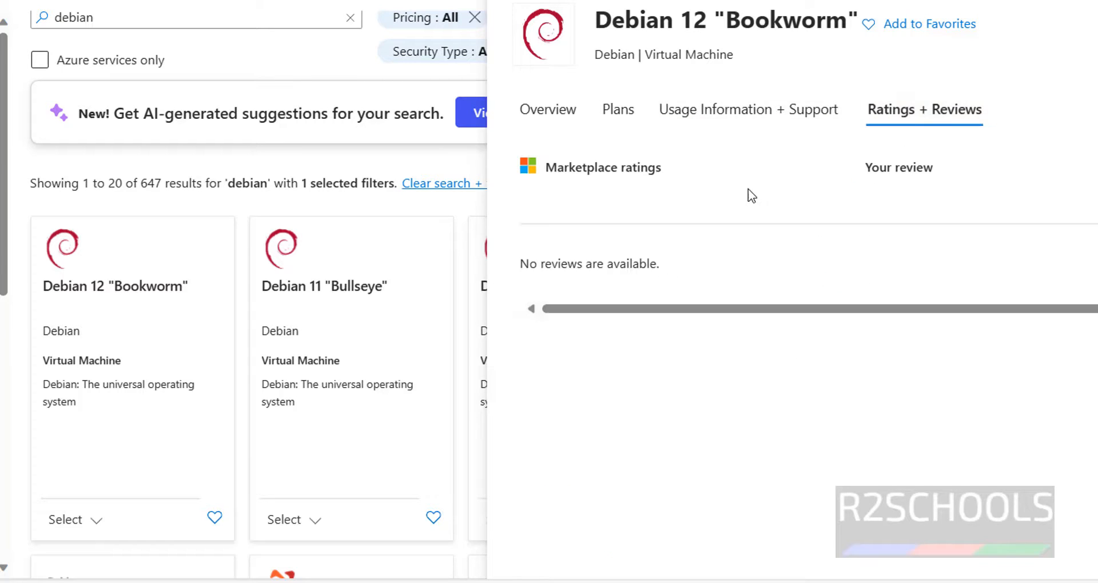
pyautogui.click(549, 109)
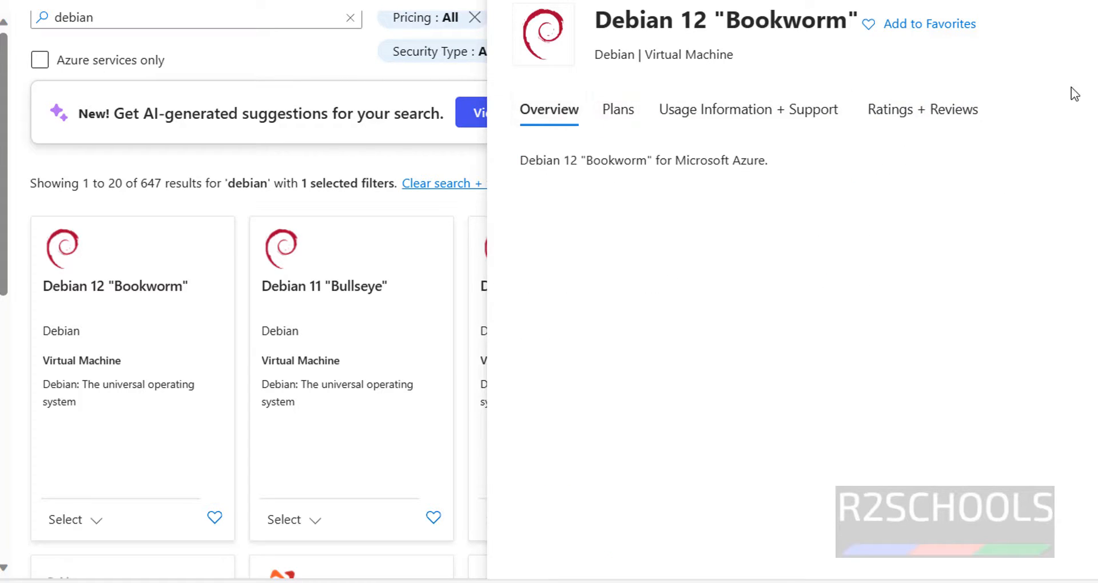
pyautogui.moveTo(84, 521)
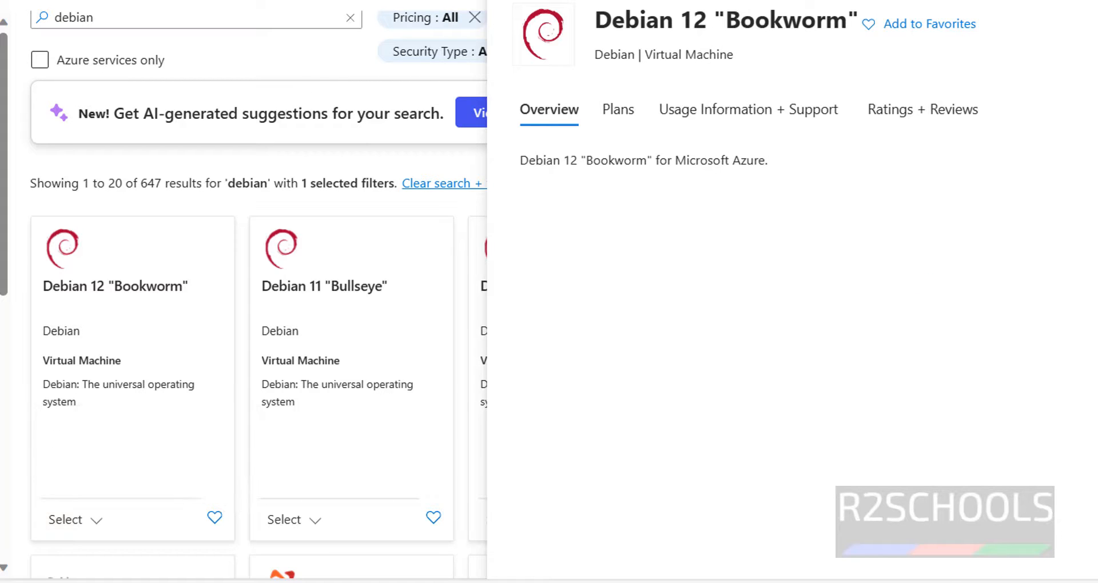
# Select the Debian 12 "Bookworm" x64 Gen 1 image for the VM.
pyautogui.click(75, 520)
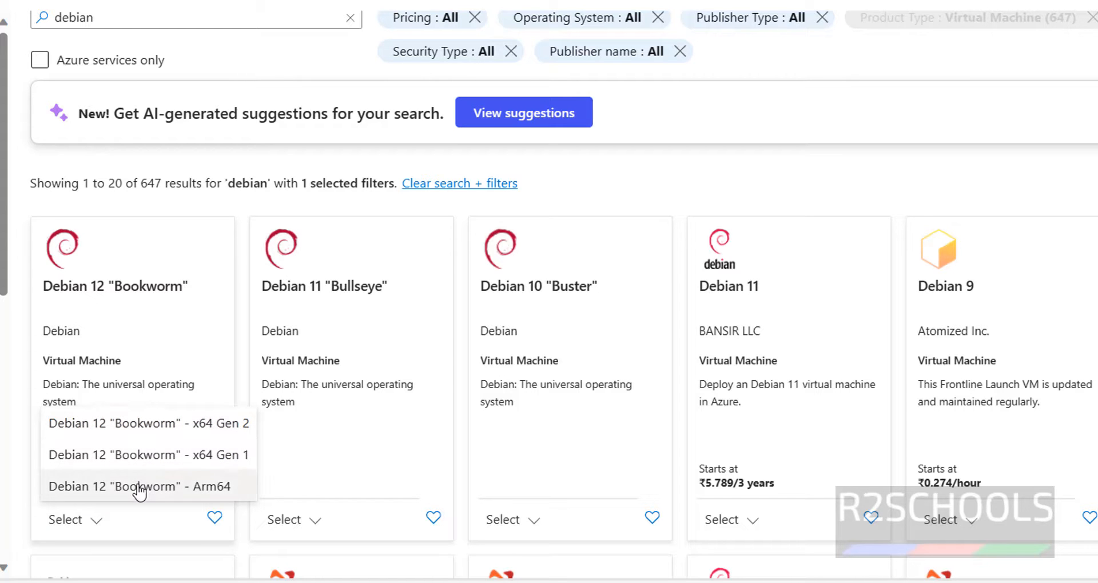
pyautogui.moveTo(145, 461)
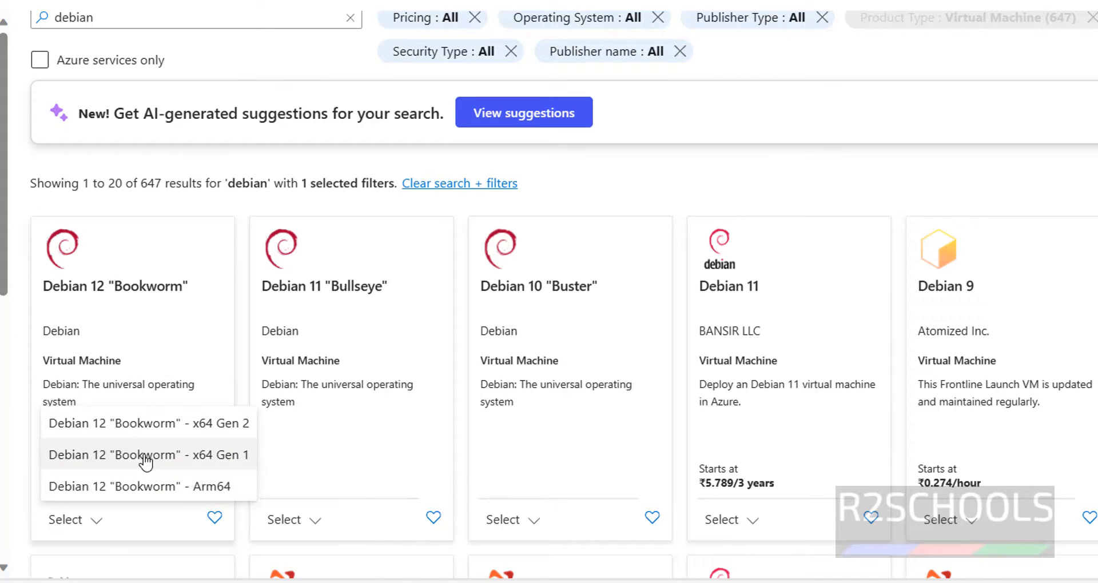
pyautogui.click(149, 455)
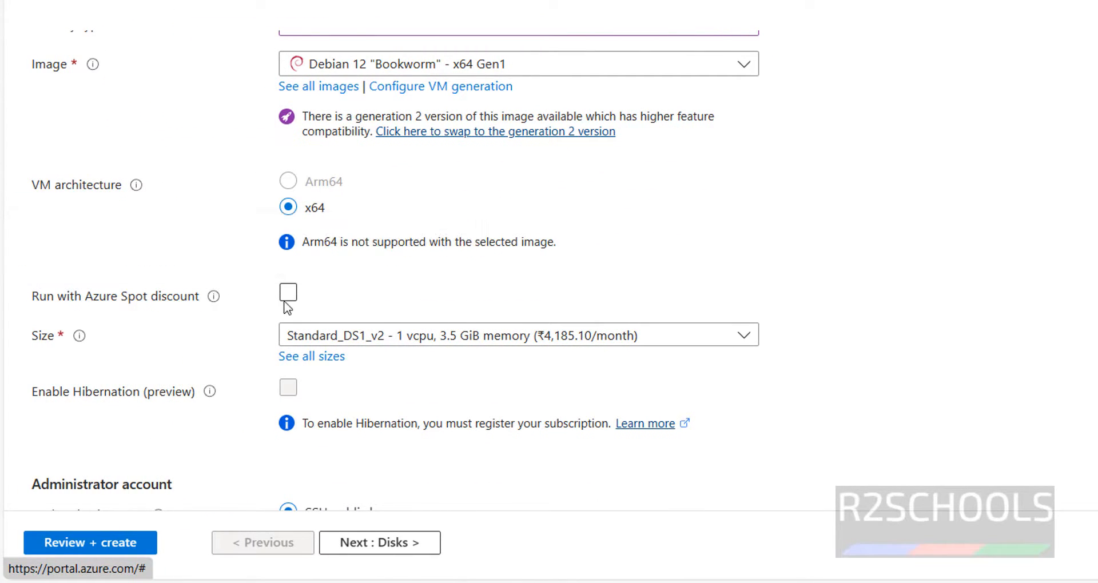
pyautogui.click(288, 292)
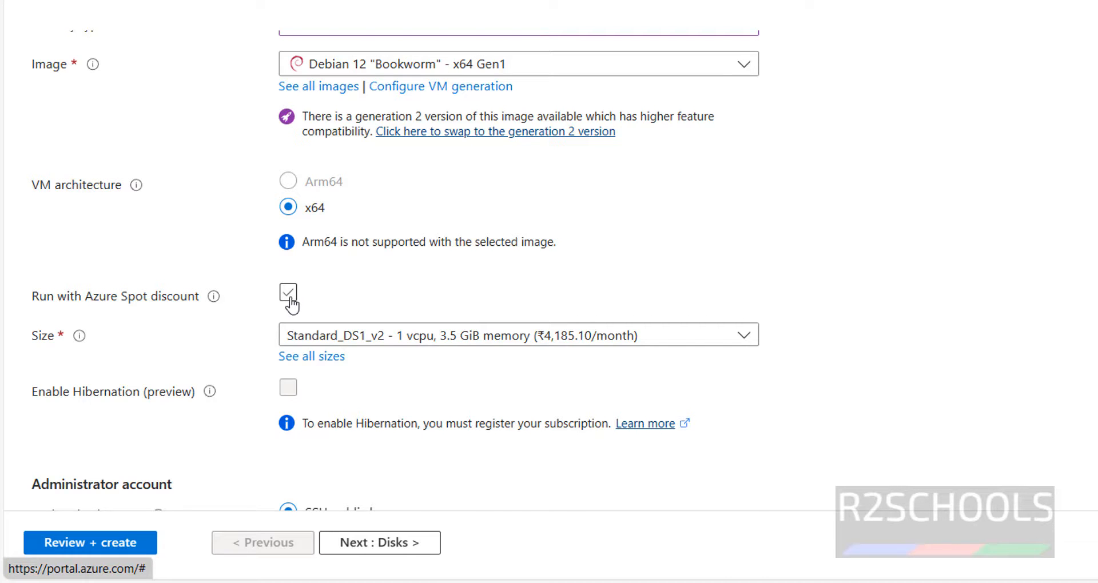
pyautogui.moveTo(465, 292)
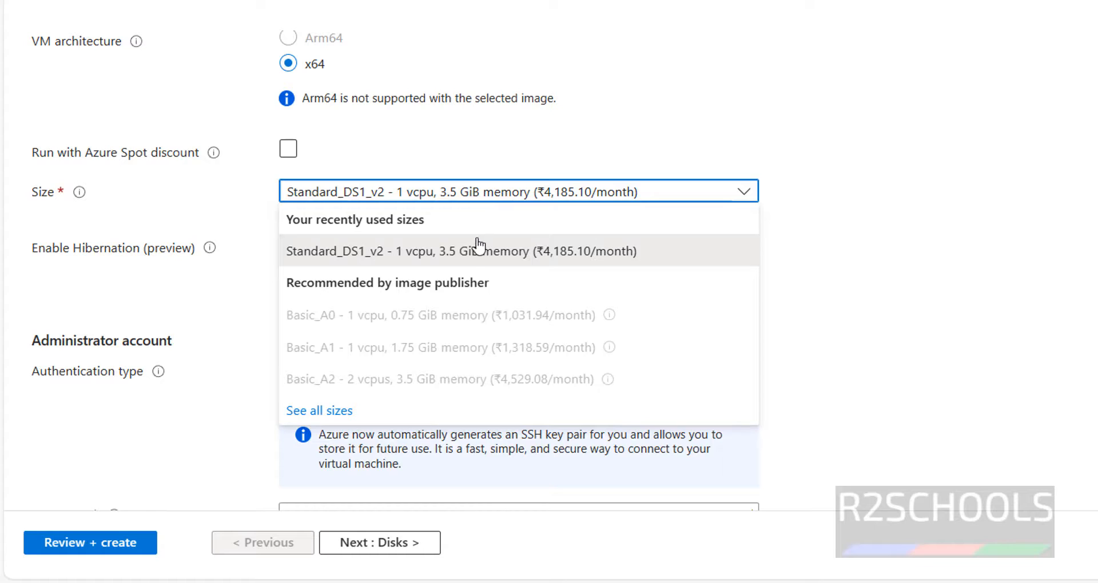
pyautogui.moveTo(418, 265)
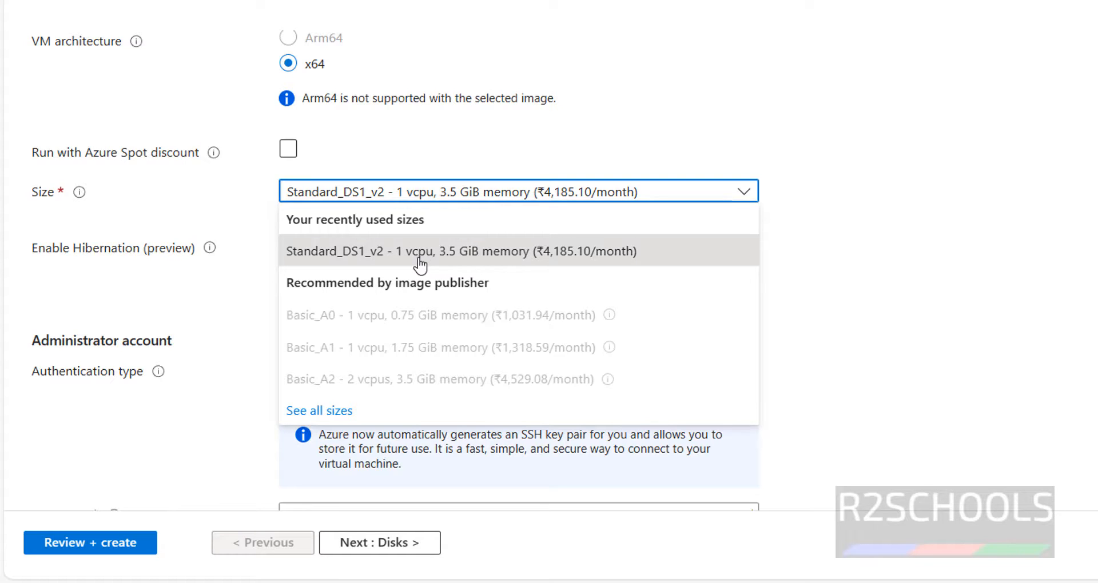
pyautogui.moveTo(462, 261)
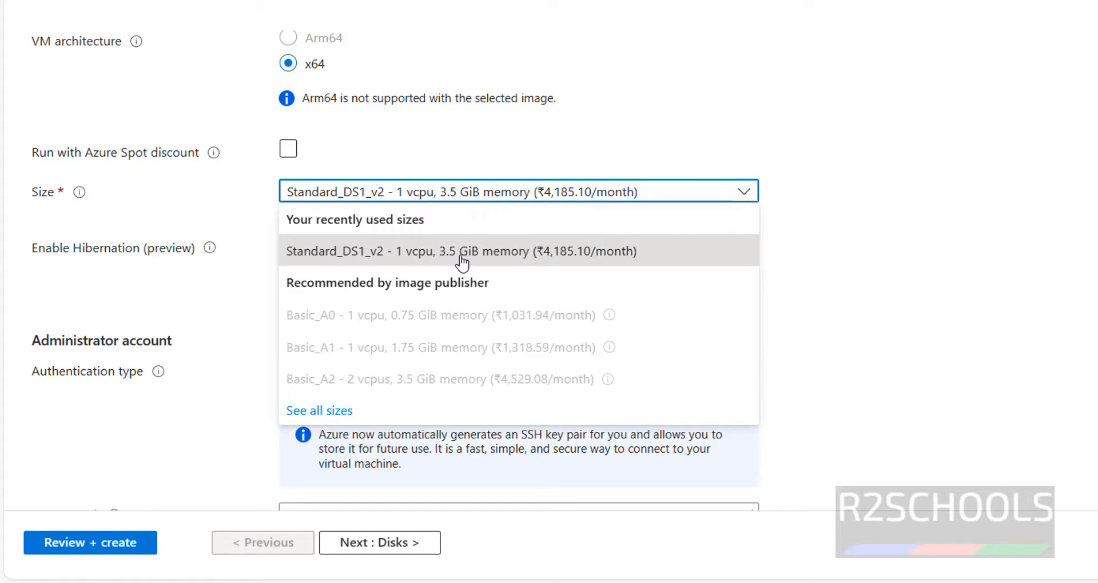
pyautogui.moveTo(391, 355)
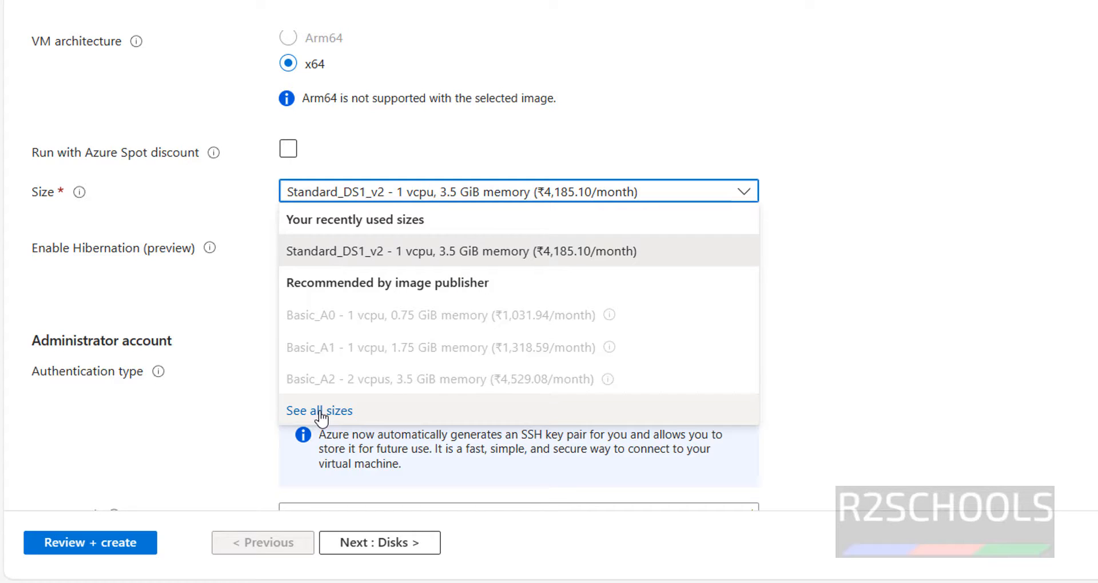
pyautogui.click(318, 411)
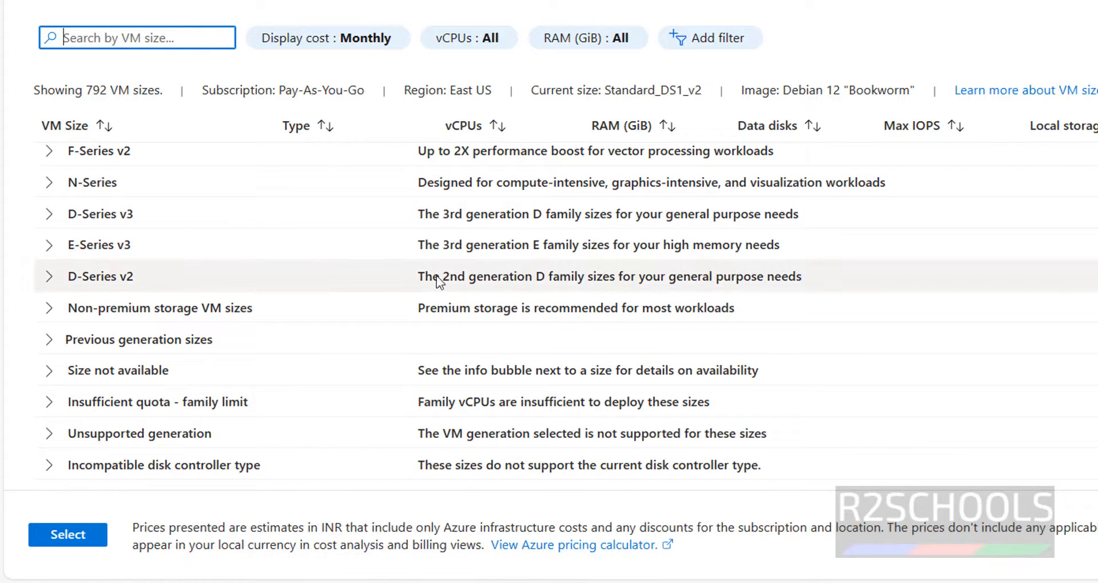
pyautogui.click(49, 159)
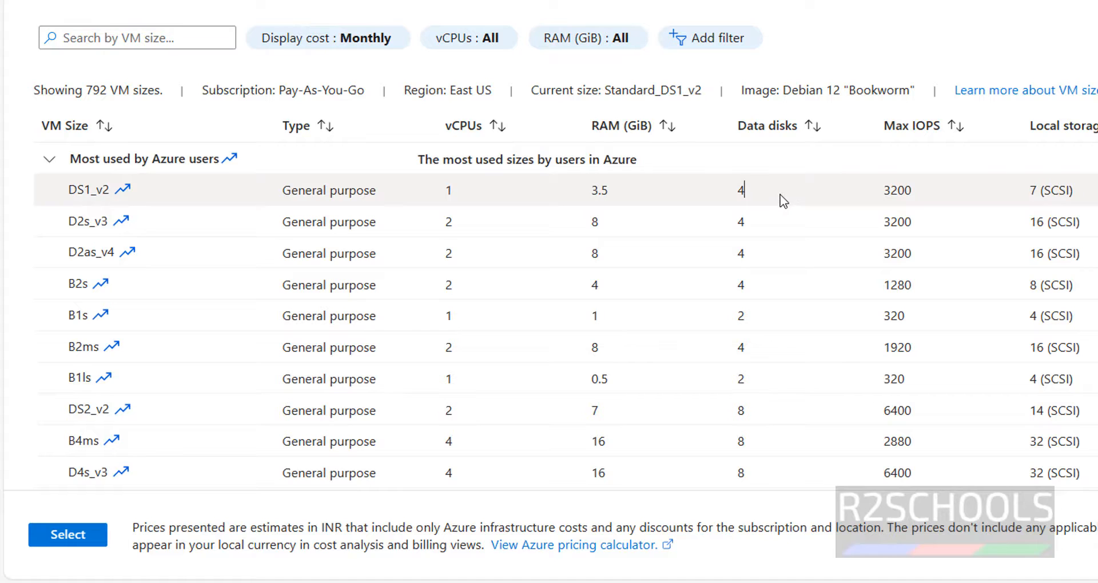
pyautogui.click(67, 534)
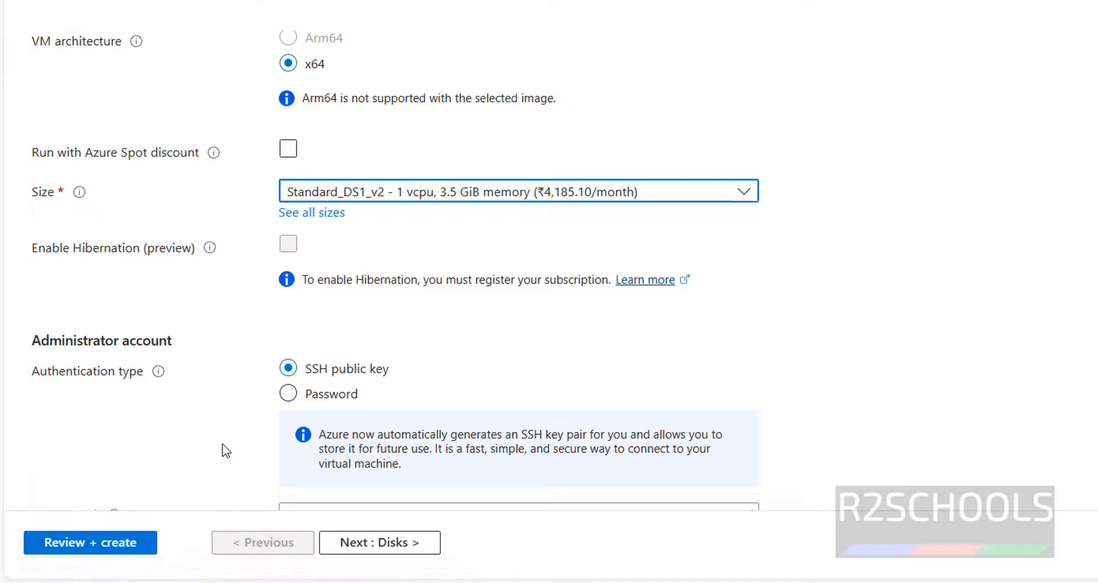
# Use password authentication with administrator username 'demouser' and begin entering its password.
pyautogui.scroll(-3)
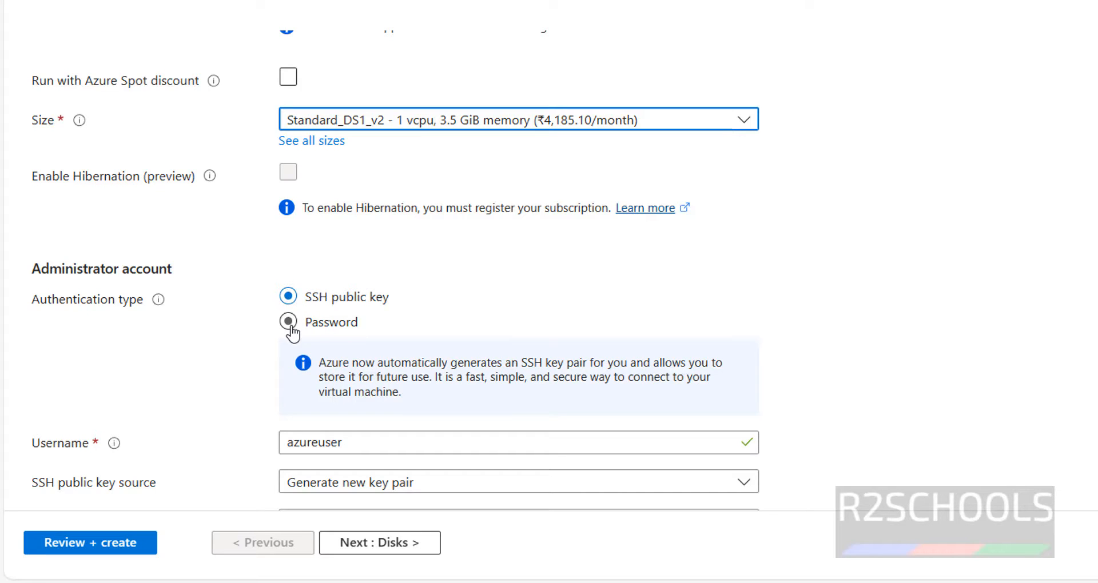
pyautogui.click(288, 321)
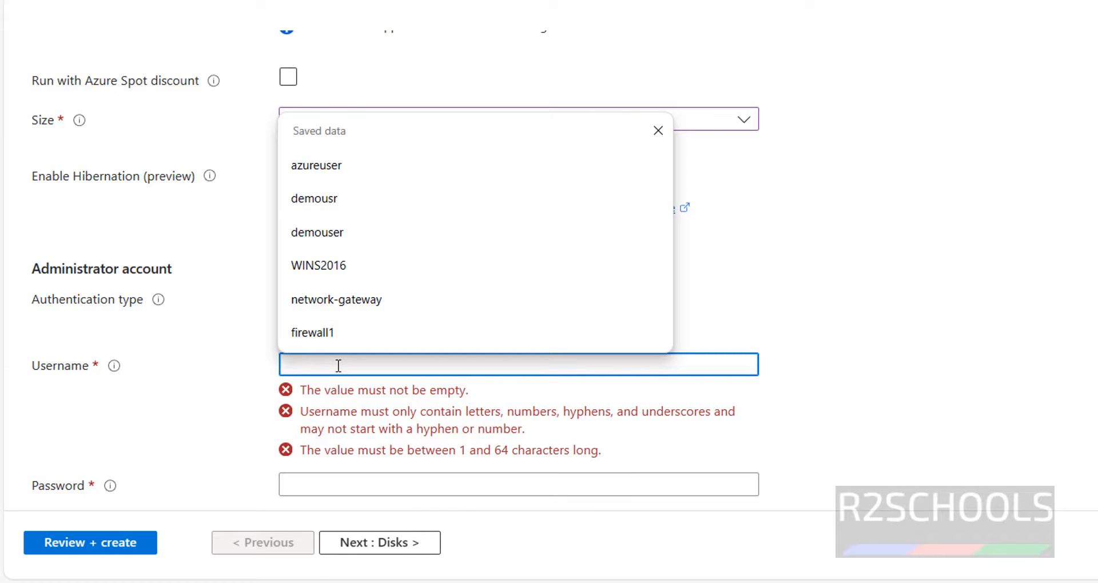
pyautogui.write('debuser1')
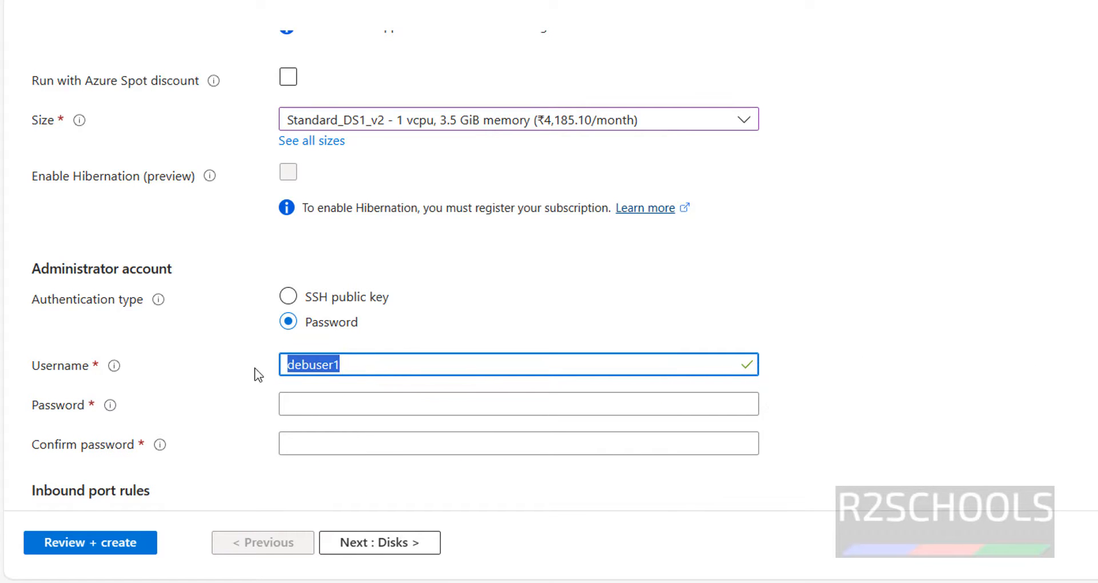
pyautogui.write('demouser')
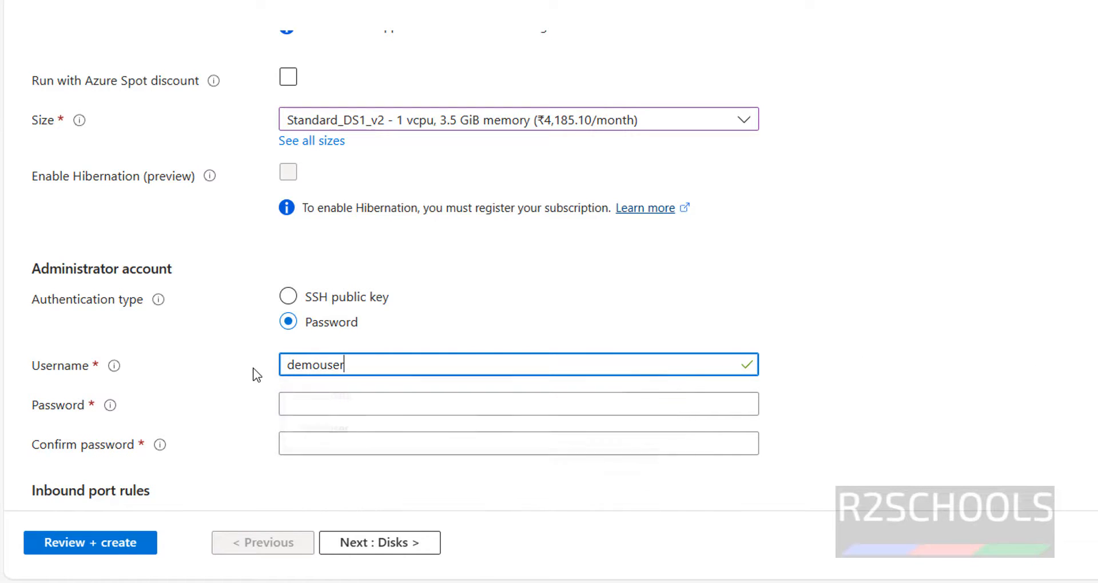
pyautogui.click(518, 403)
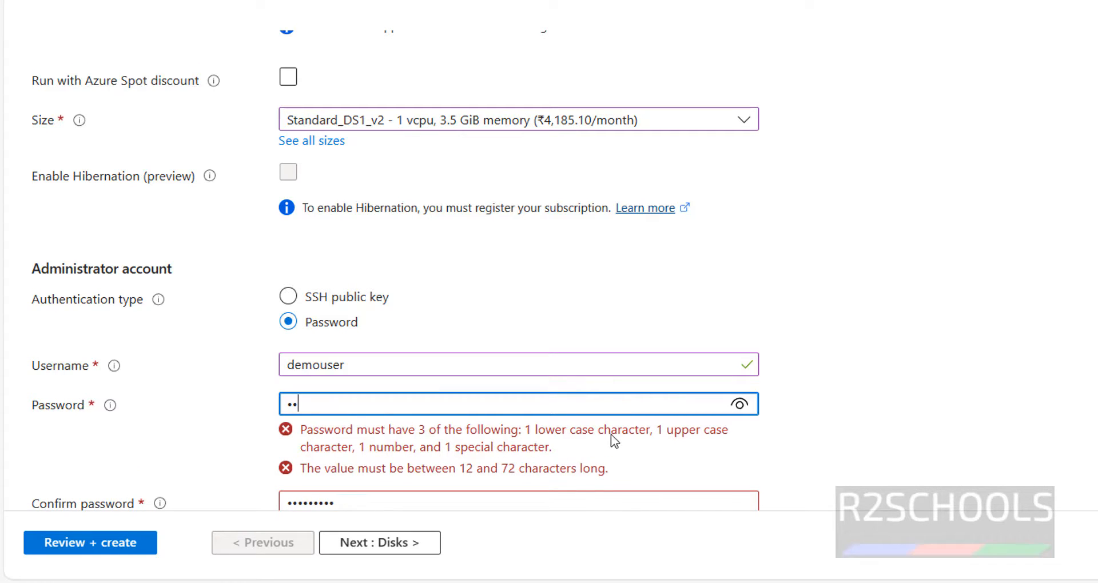
pyautogui.moveTo(409, 458)
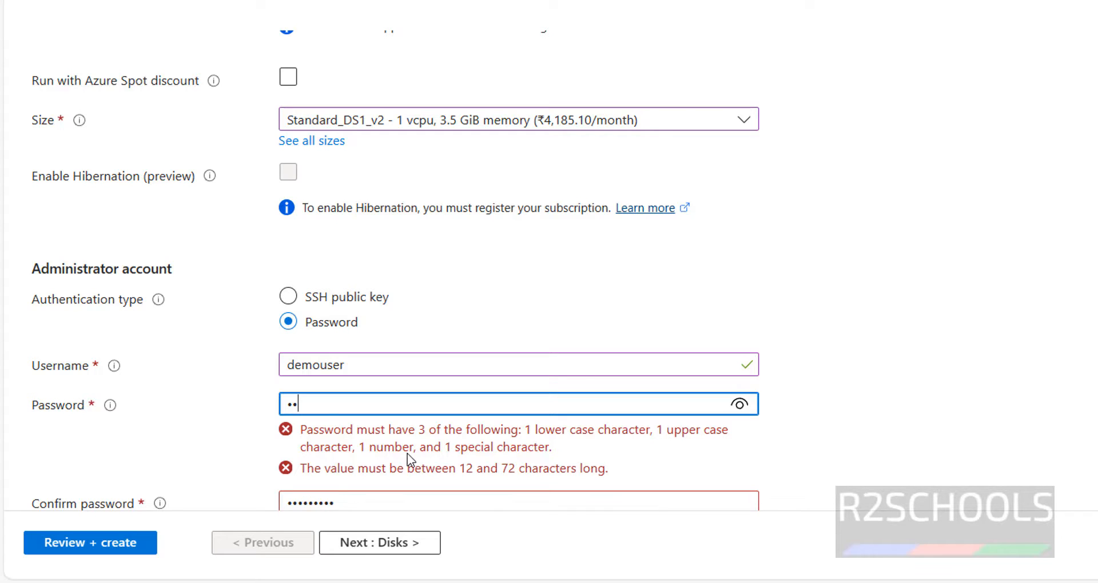
pyautogui.moveTo(399, 457)
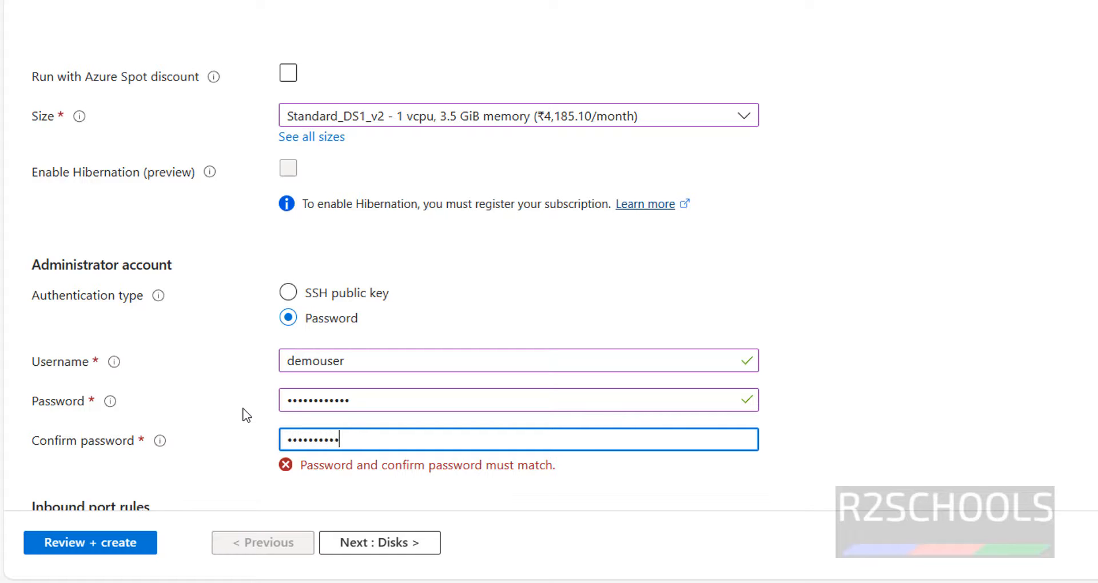
# Show the inbound ports list to allow HTTP (80) and HTTPS (443) alongside SSH (22).
pyautogui.scroll(-3)
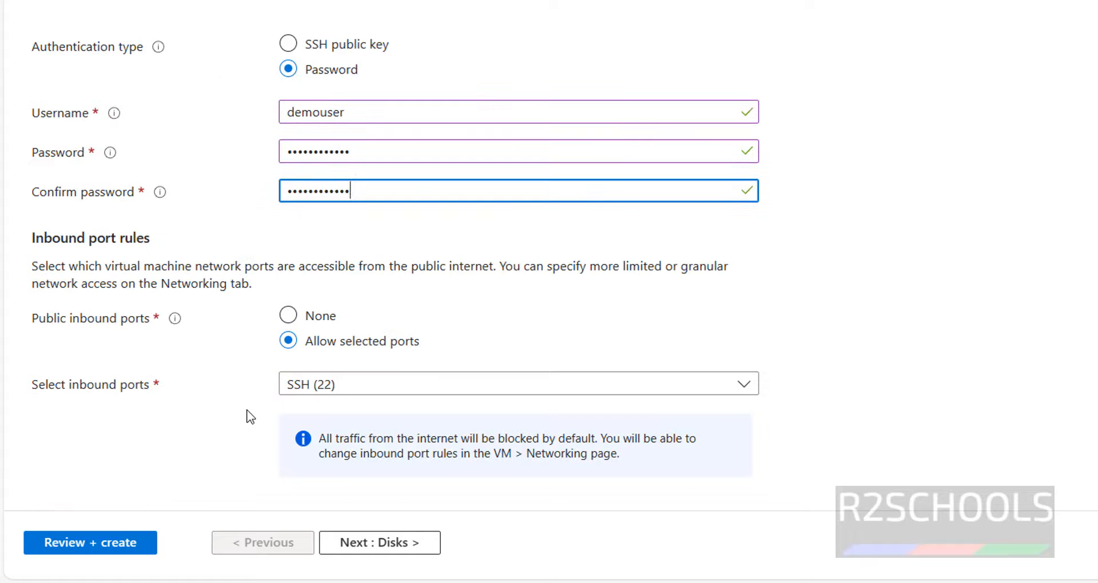
pyautogui.moveTo(207, 352)
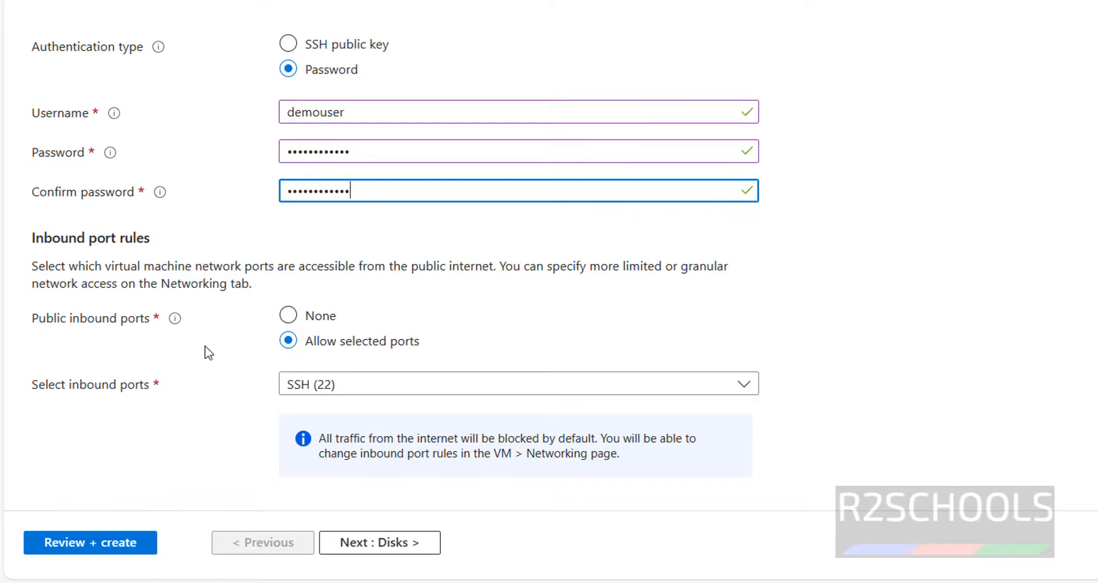
pyautogui.moveTo(240, 420)
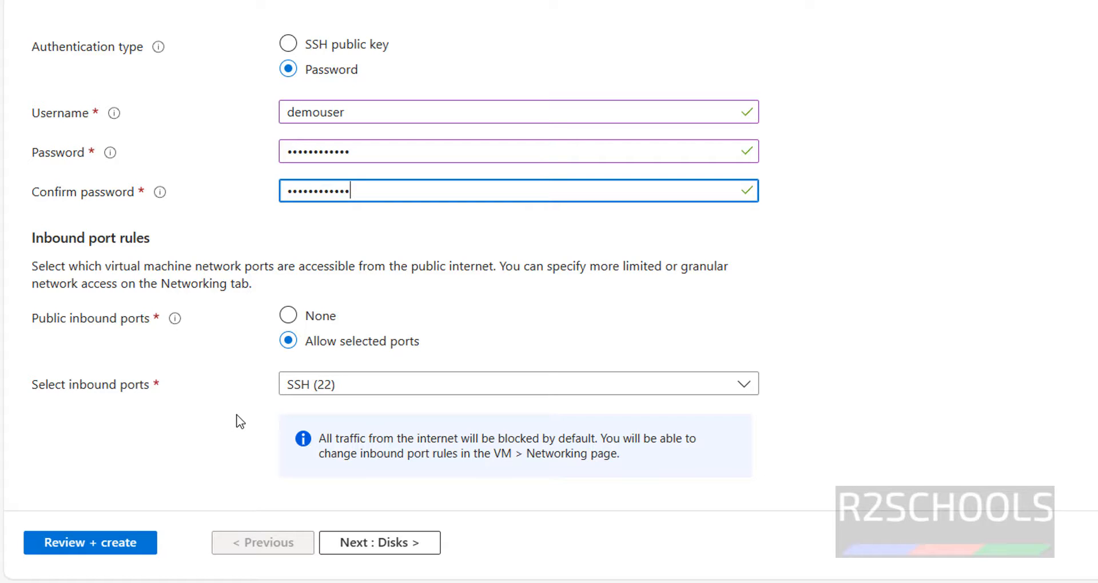
pyautogui.click(518, 383)
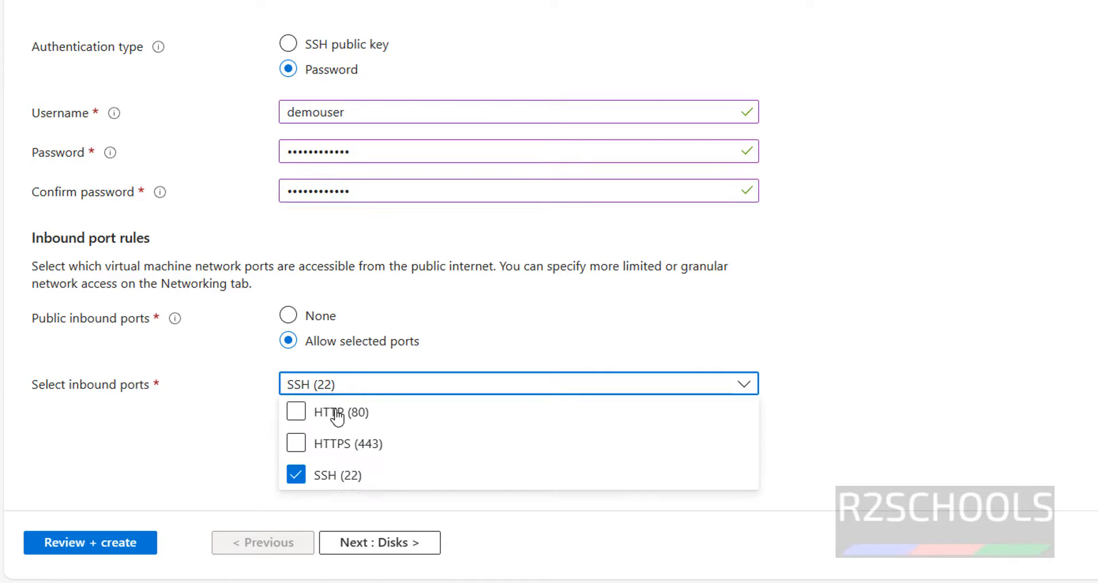
pyautogui.moveTo(294, 444)
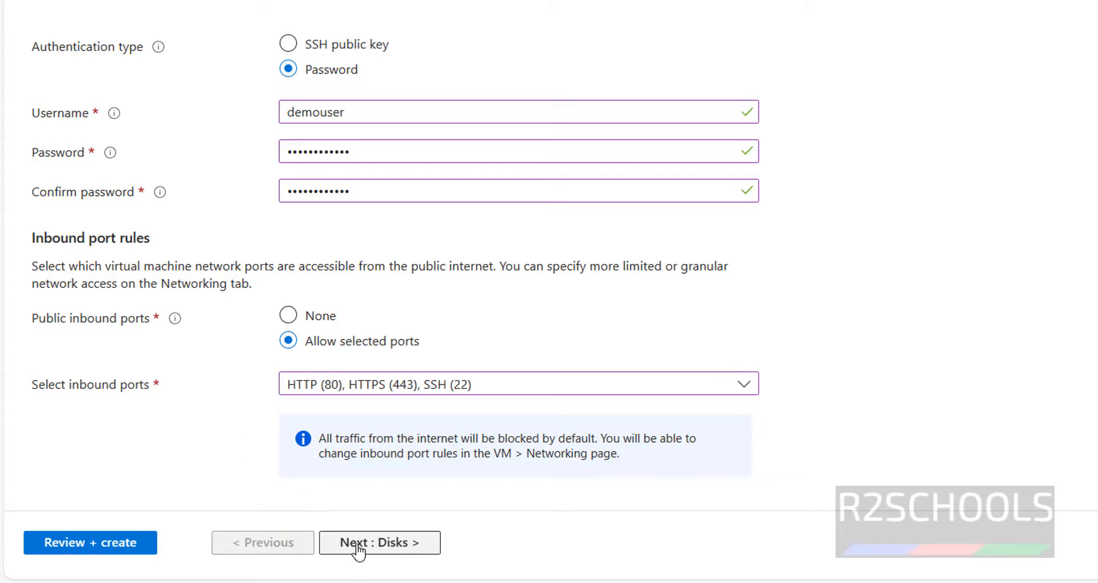
# Move to disk settings, try a 64 GiB OS disk then revert to the 30 GiB image default.
pyautogui.scroll(3)
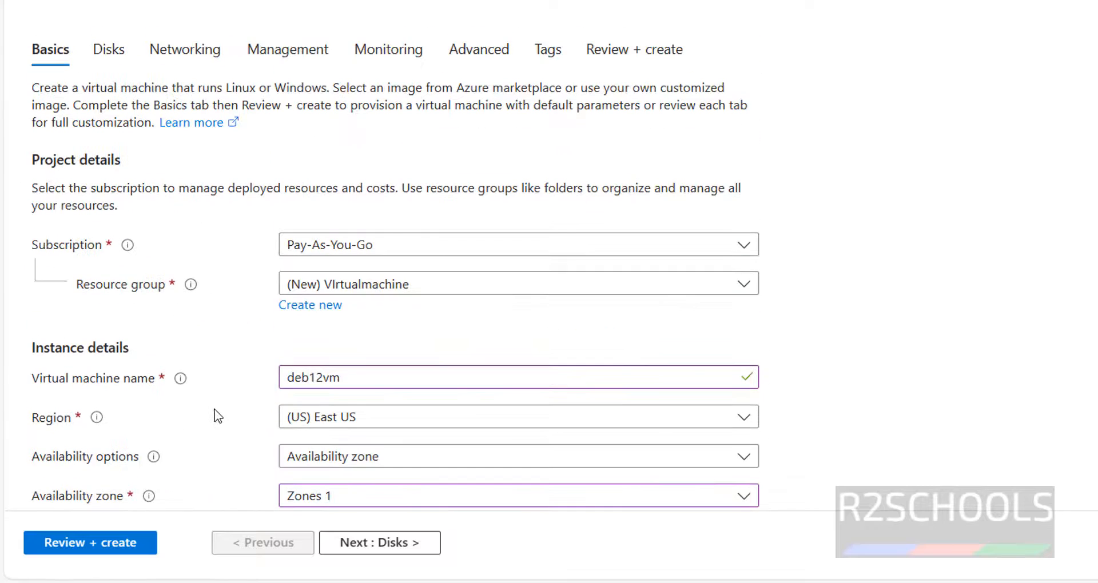
pyautogui.scroll(-3)
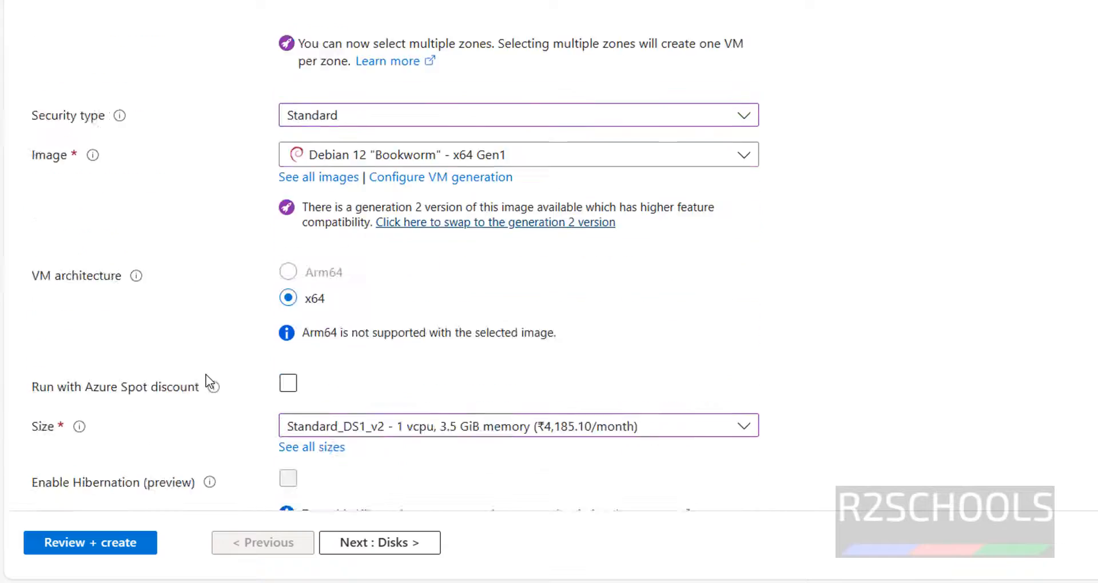
pyautogui.scroll(-3)
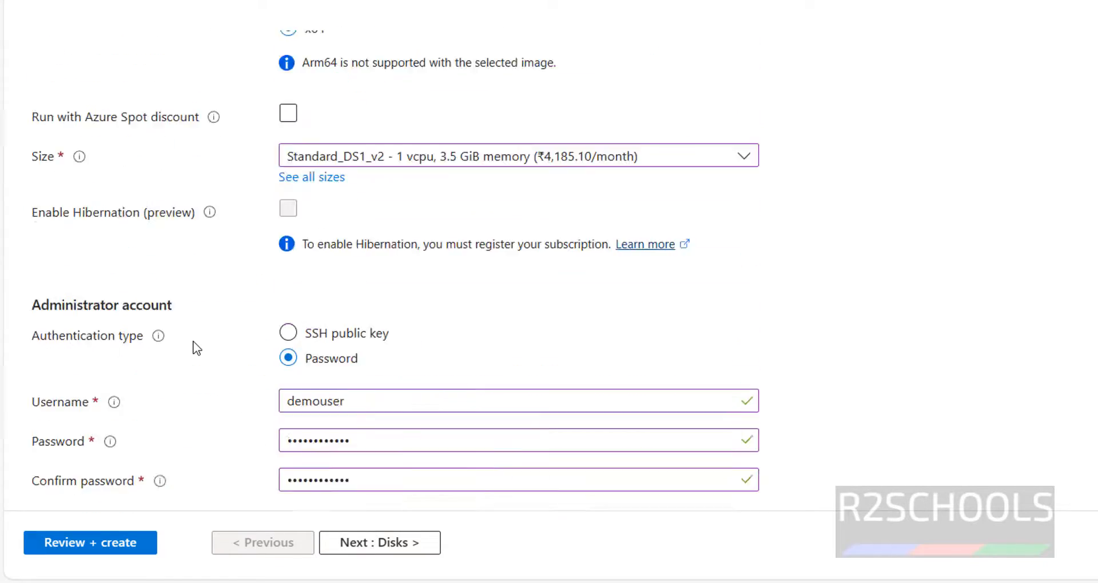
pyautogui.click(380, 543)
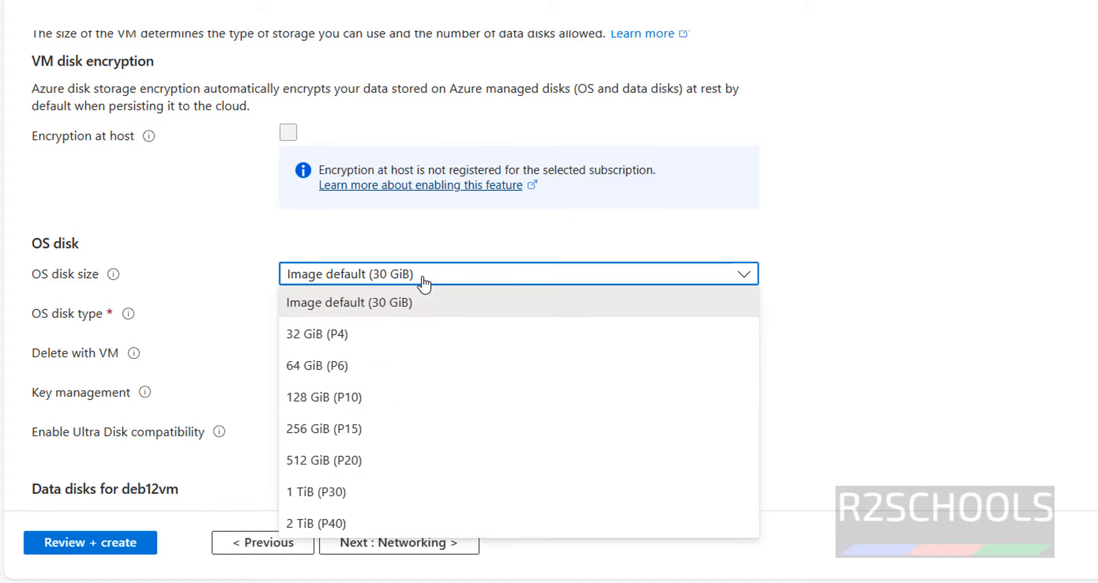
pyautogui.moveTo(381, 352)
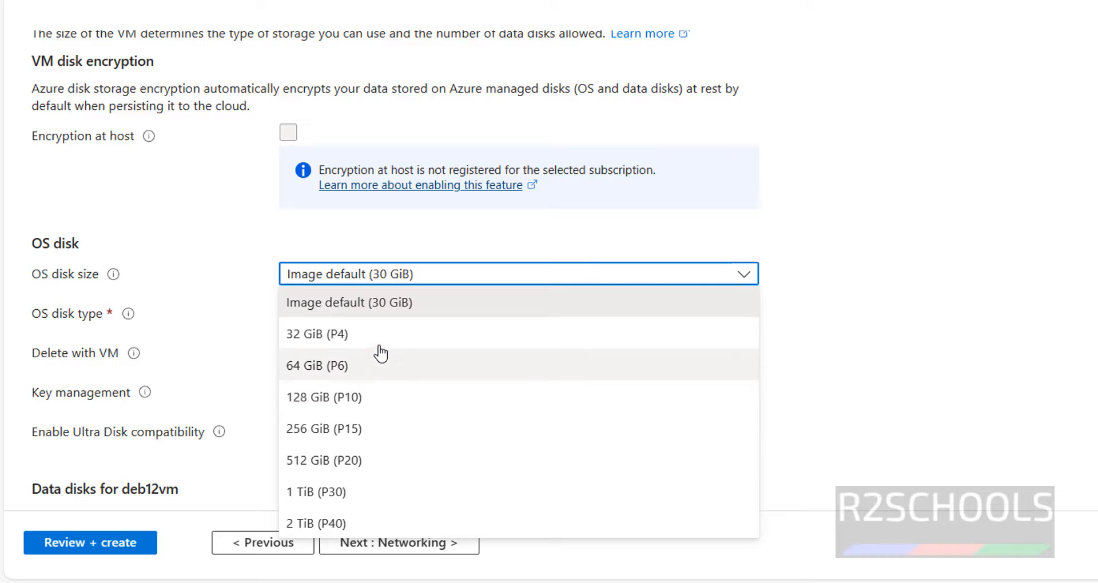
pyautogui.click(317, 366)
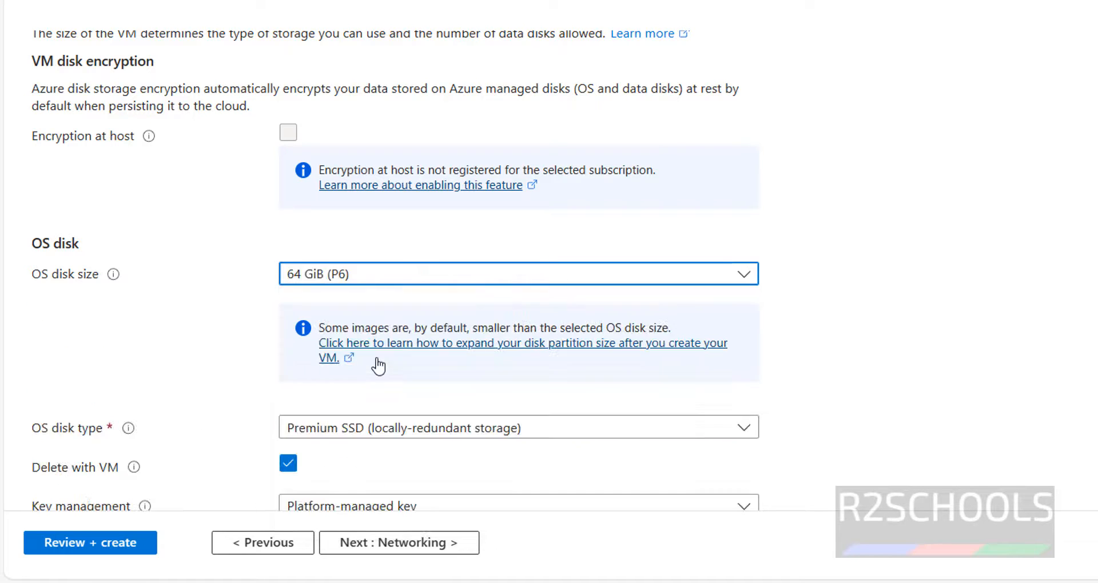
pyautogui.moveTo(221, 352)
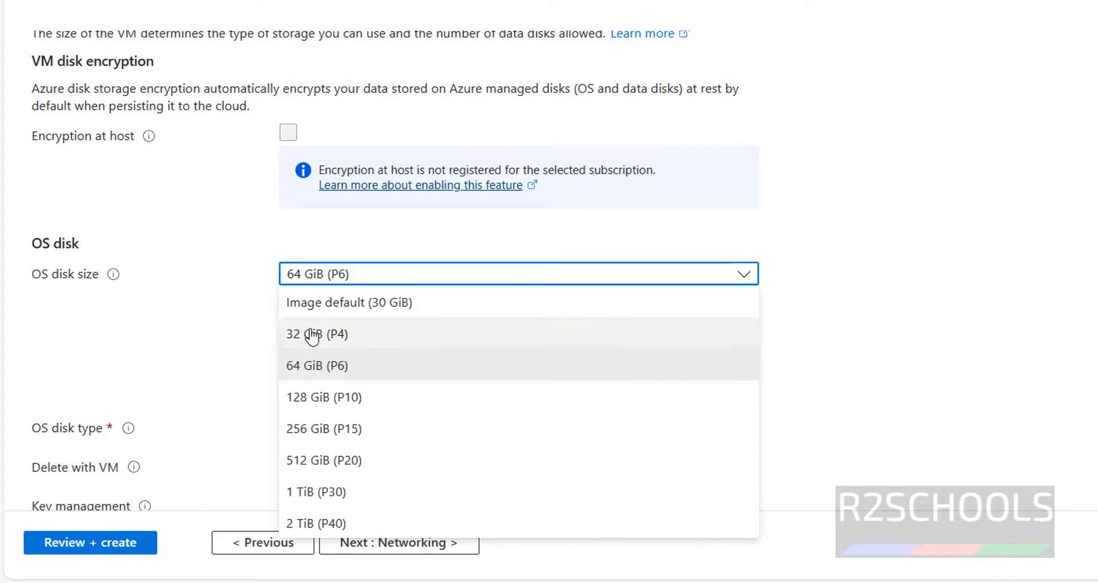
pyautogui.click(348, 302)
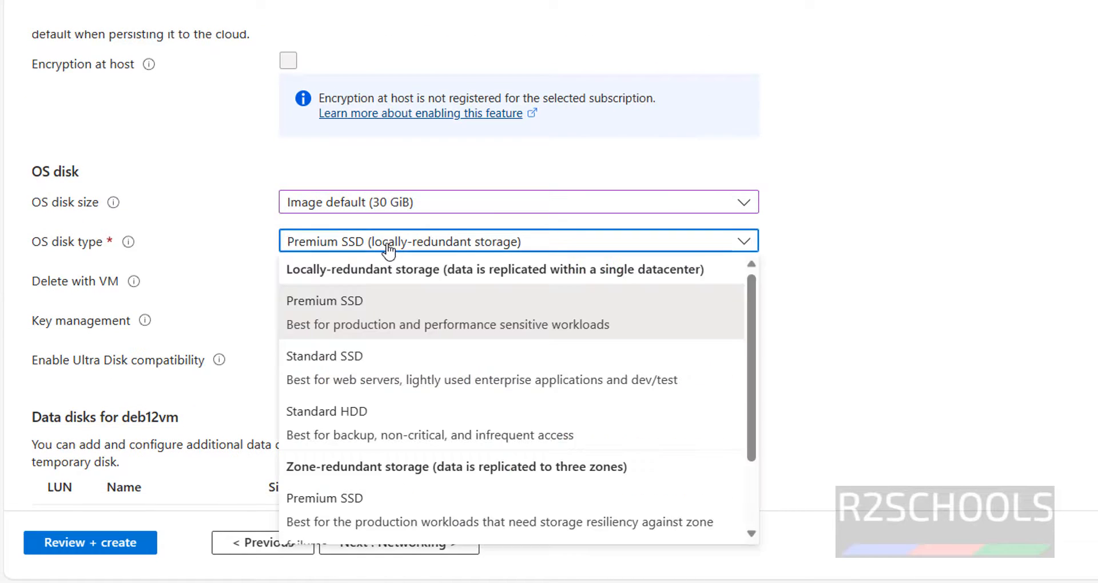
pyautogui.moveTo(384, 330)
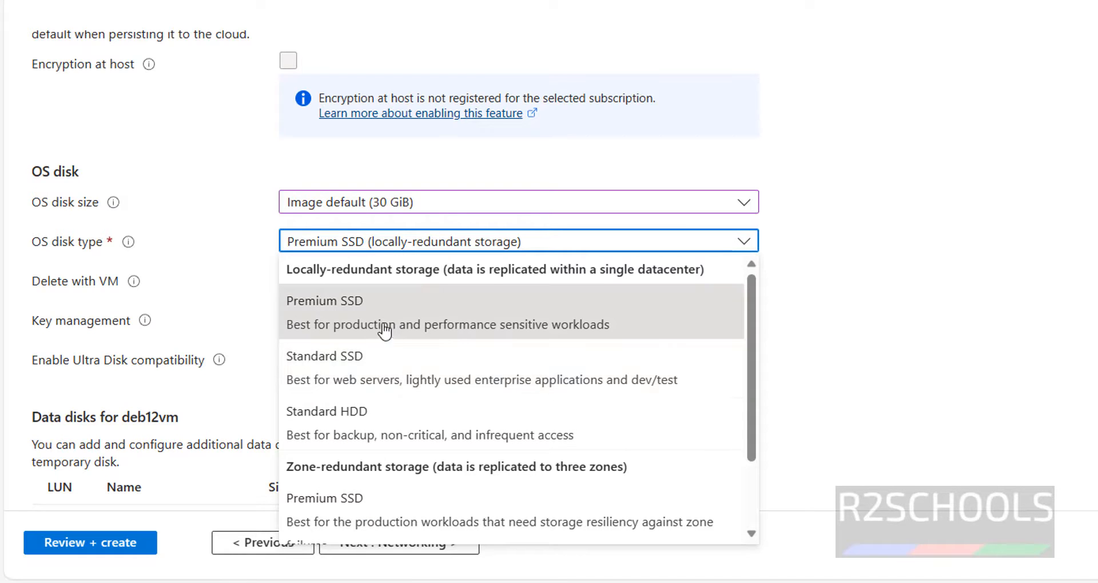
pyautogui.moveTo(383, 371)
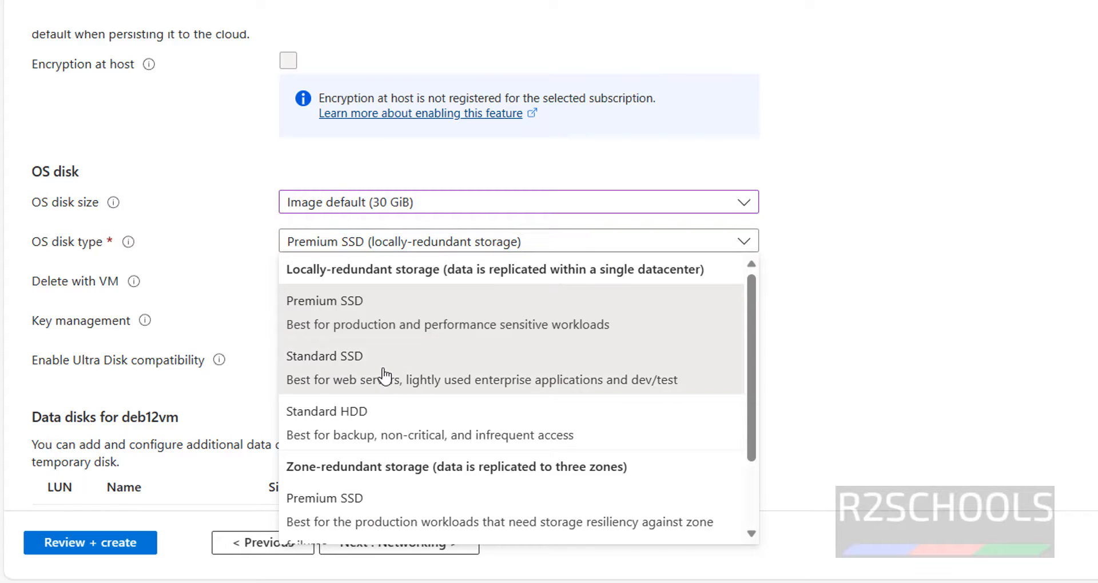
# Set the OS disk type to Standard SSD and toggle deleting the disk with the VM.
pyautogui.click(324, 356)
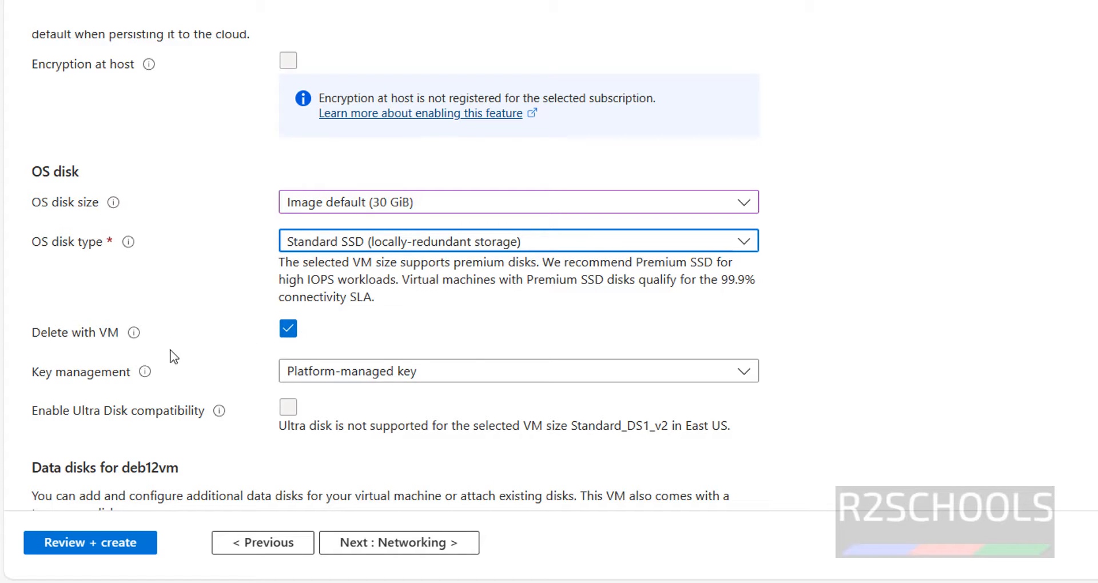
pyautogui.moveTo(162, 224)
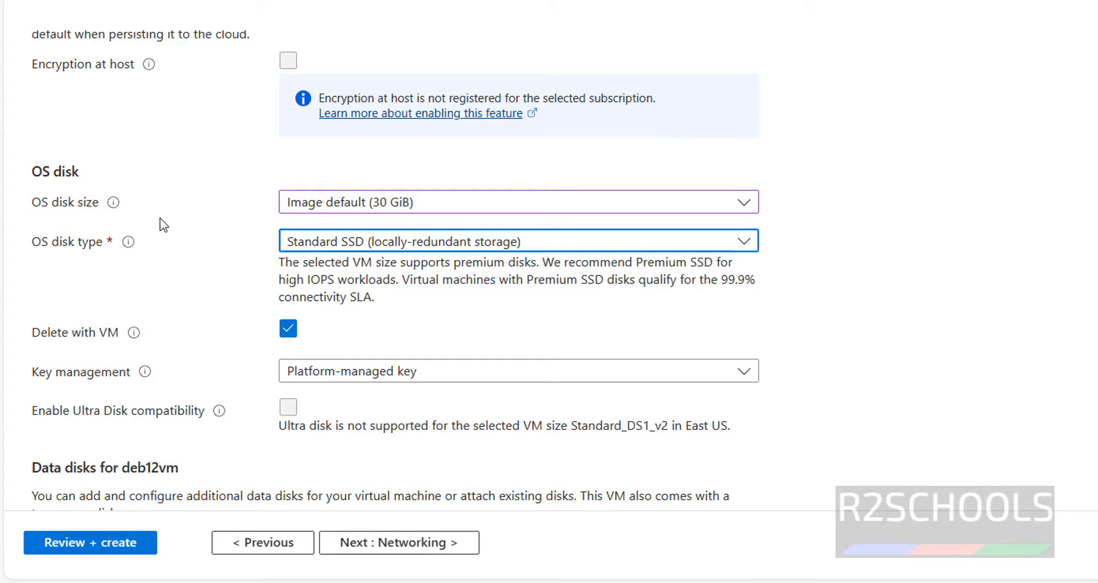
pyautogui.moveTo(252, 333)
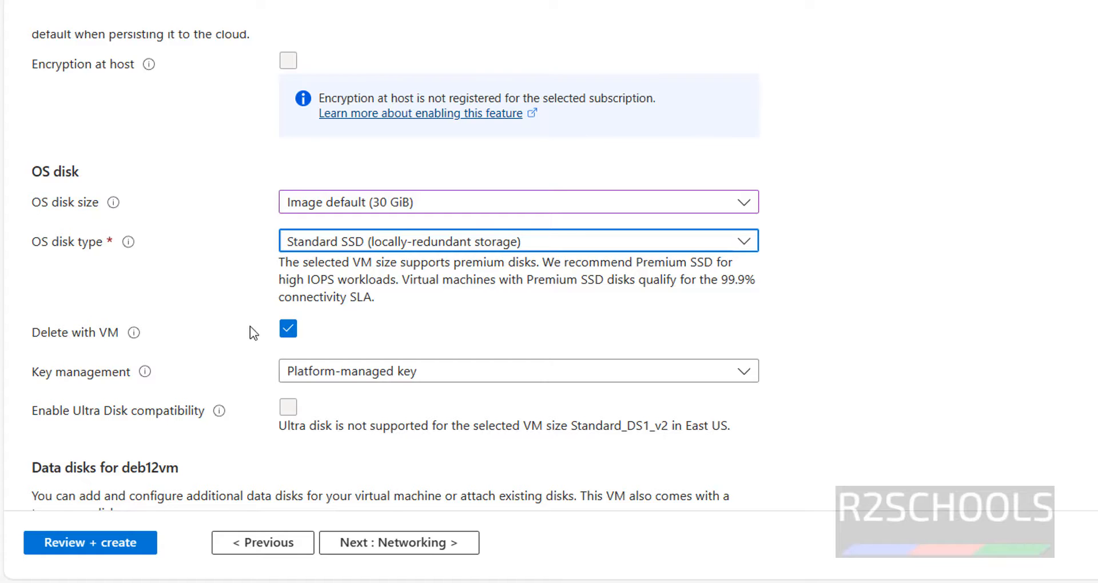
pyautogui.click(288, 329)
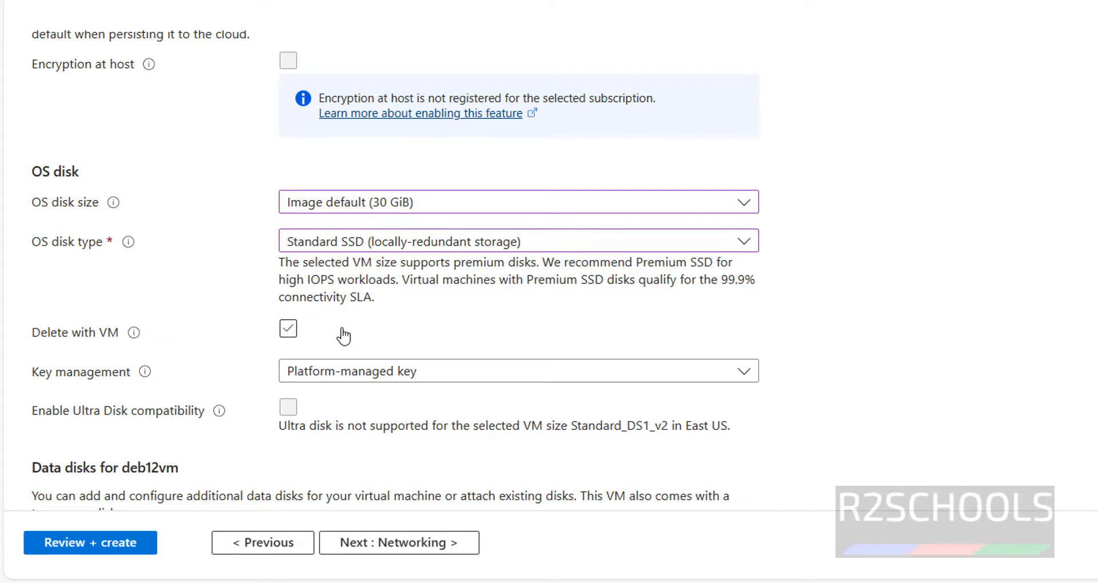
pyautogui.scroll(-3)
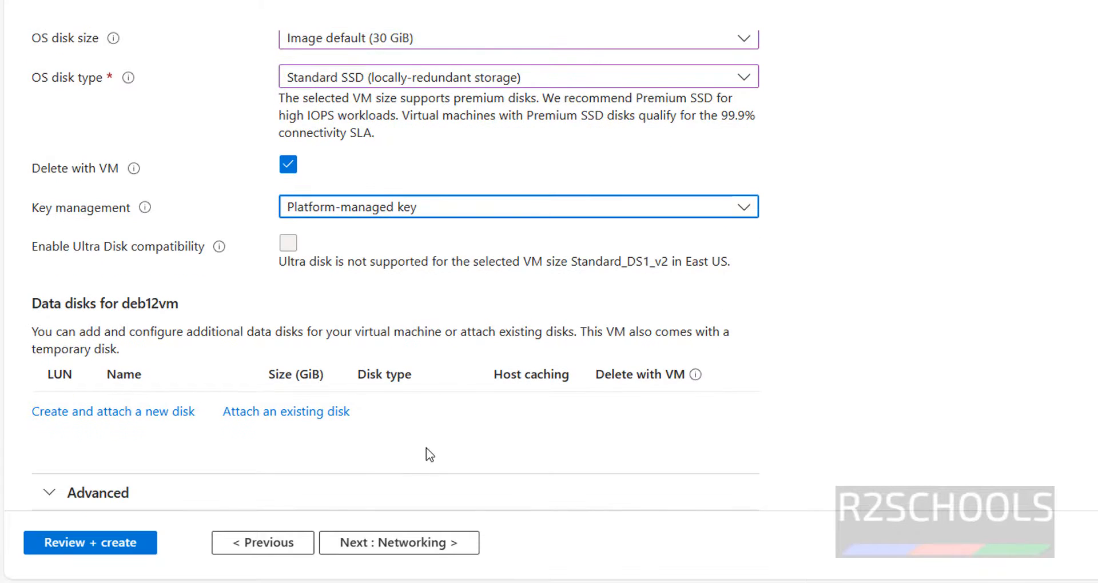
pyautogui.moveTo(113, 411)
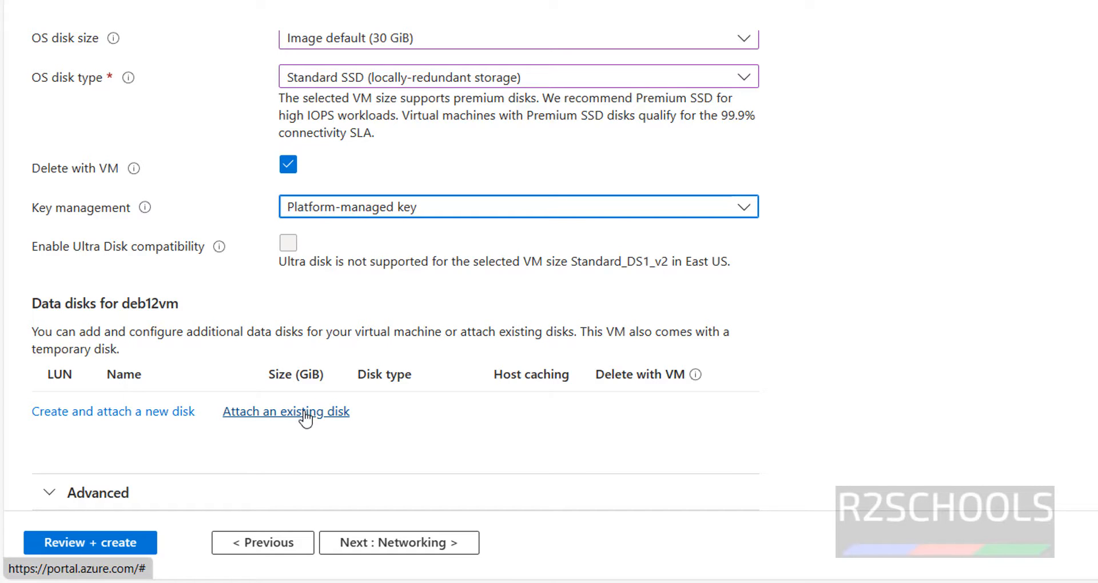
pyautogui.scroll(3)
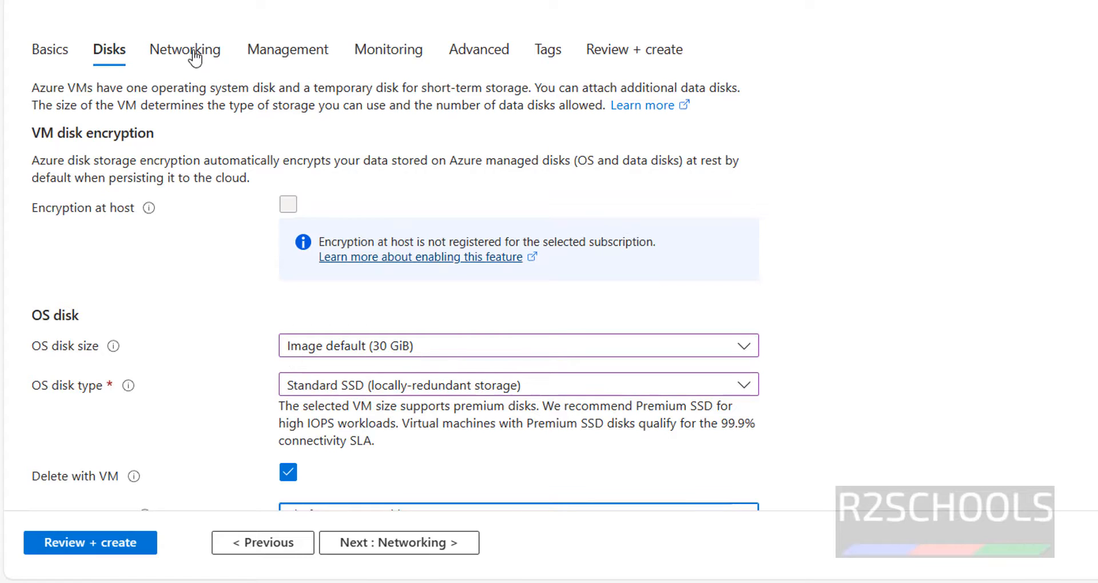
pyautogui.click(399, 543)
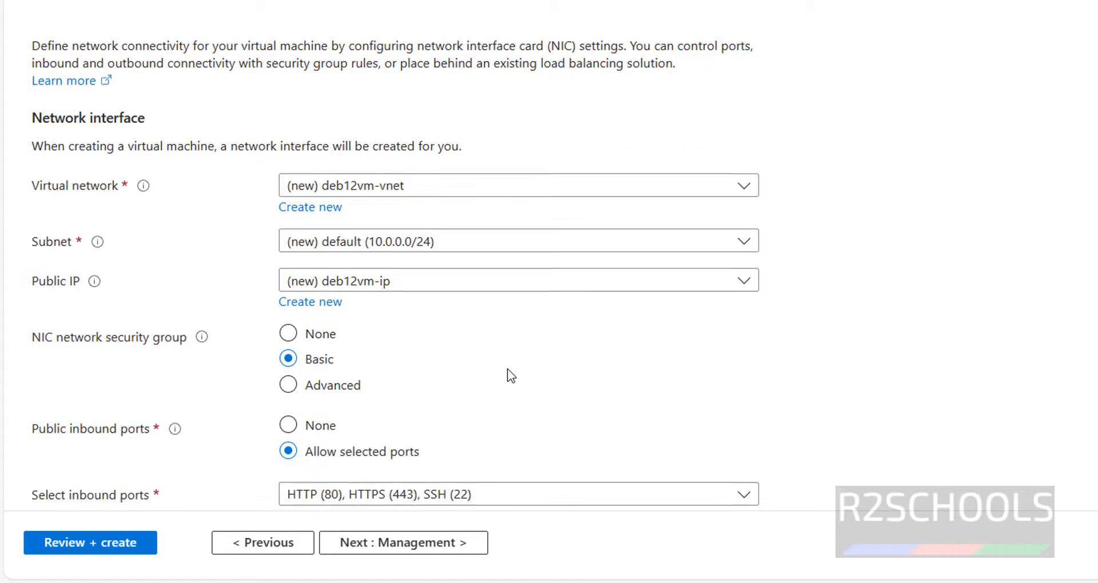
pyautogui.scroll(-3)
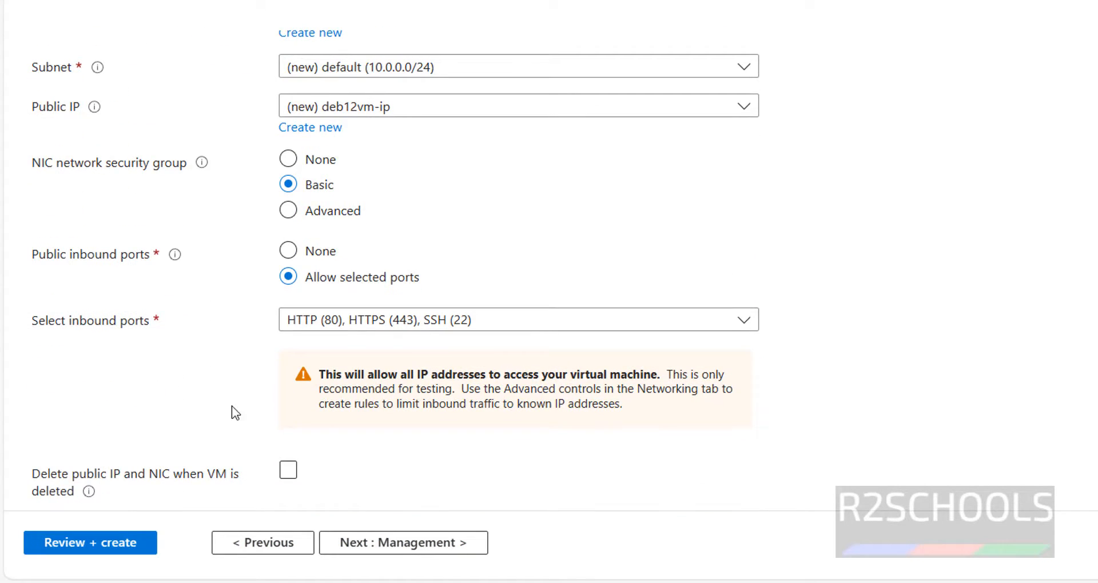
pyautogui.scroll(3)
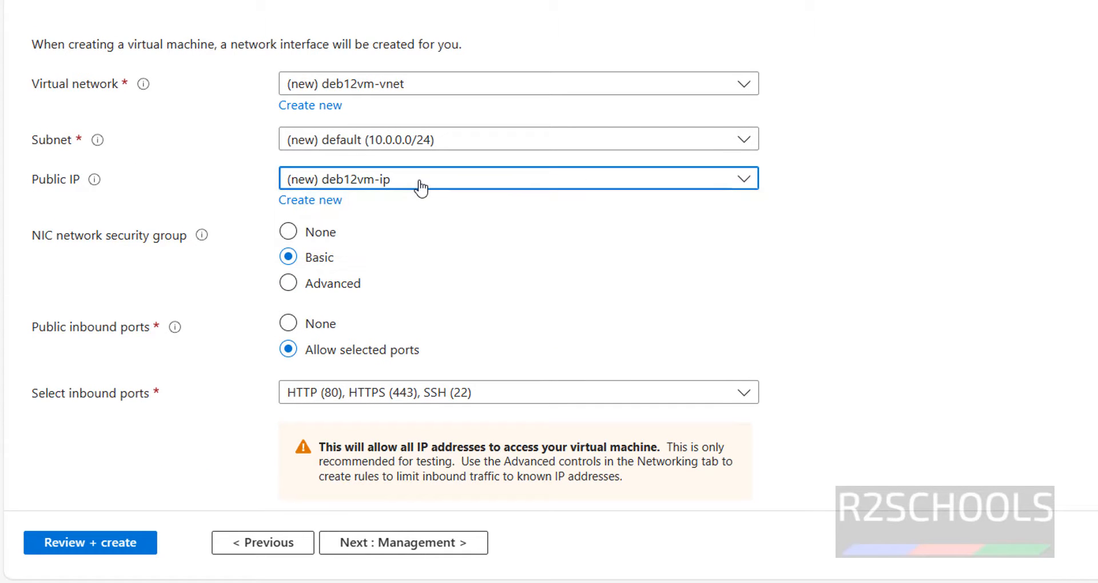
pyautogui.moveTo(375, 111)
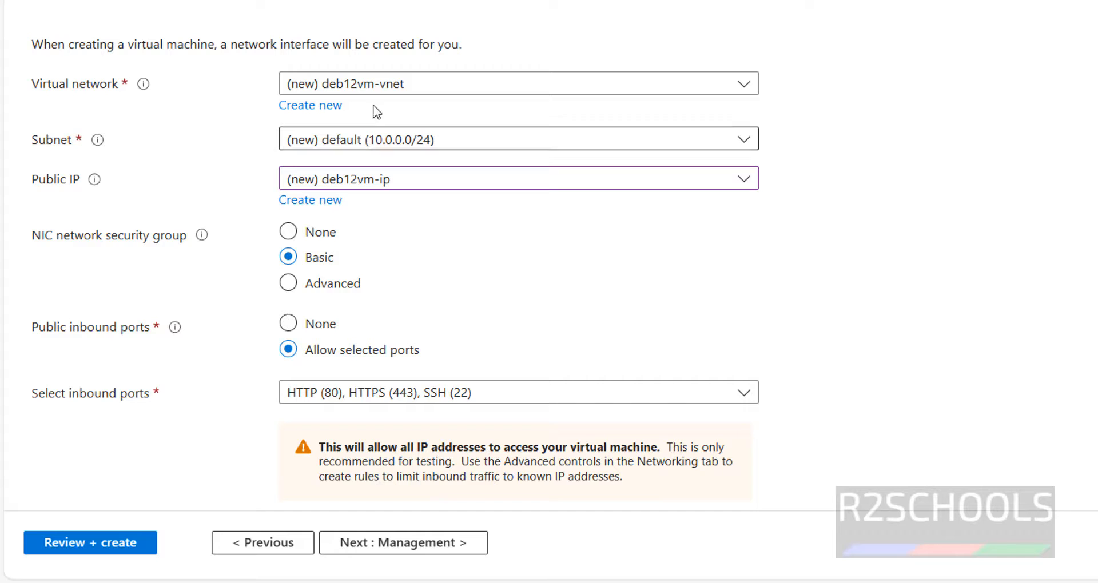
pyautogui.moveTo(389, 188)
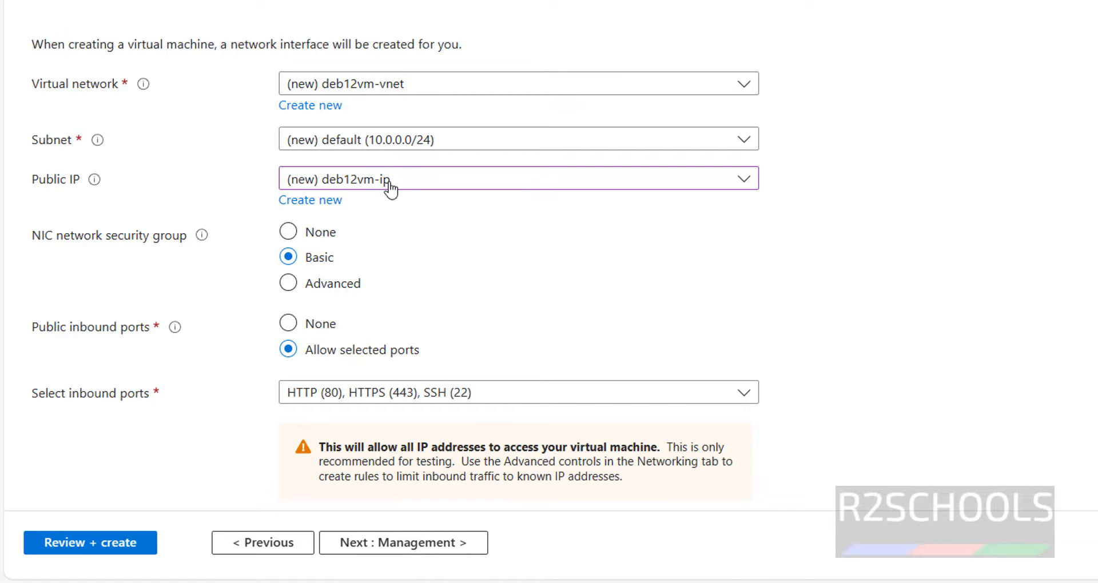
pyautogui.scroll(-3)
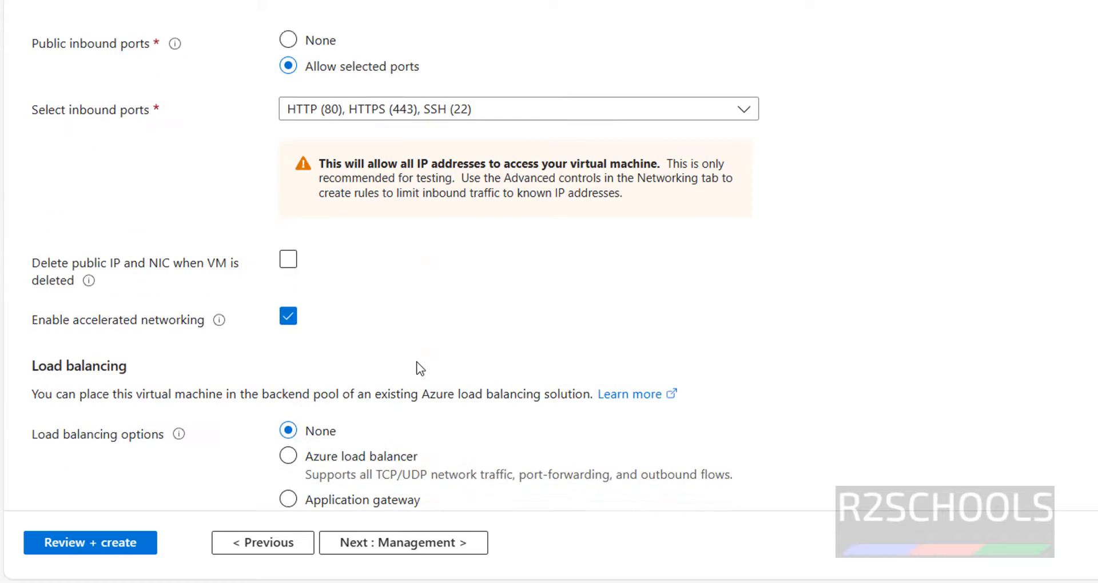
pyautogui.scroll(3)
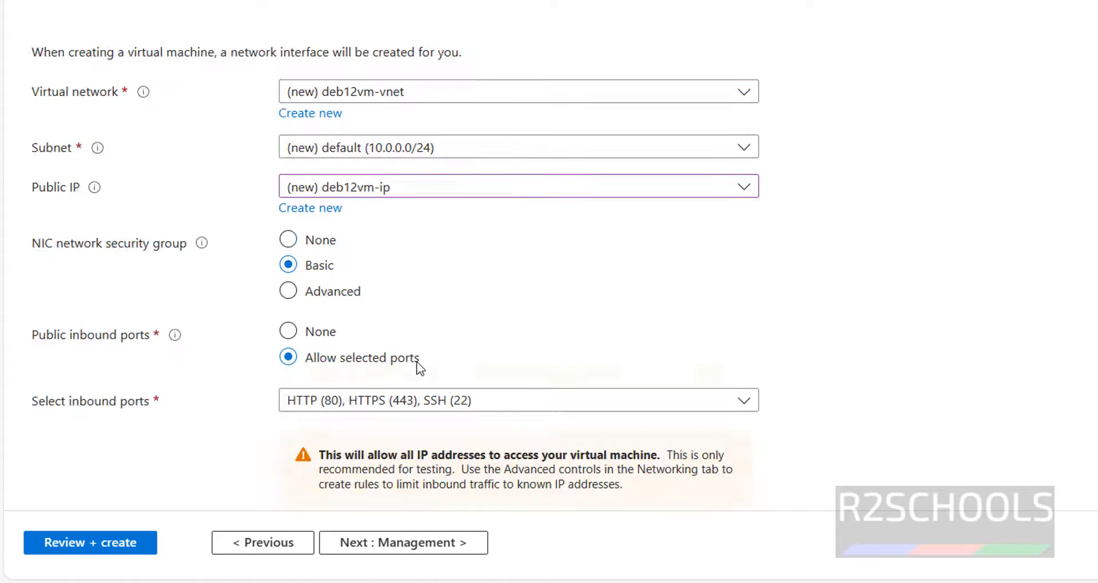
# Advance through Management, Monitoring and Advanced with defaults to reach the Tags page.
pyautogui.click(396, 542)
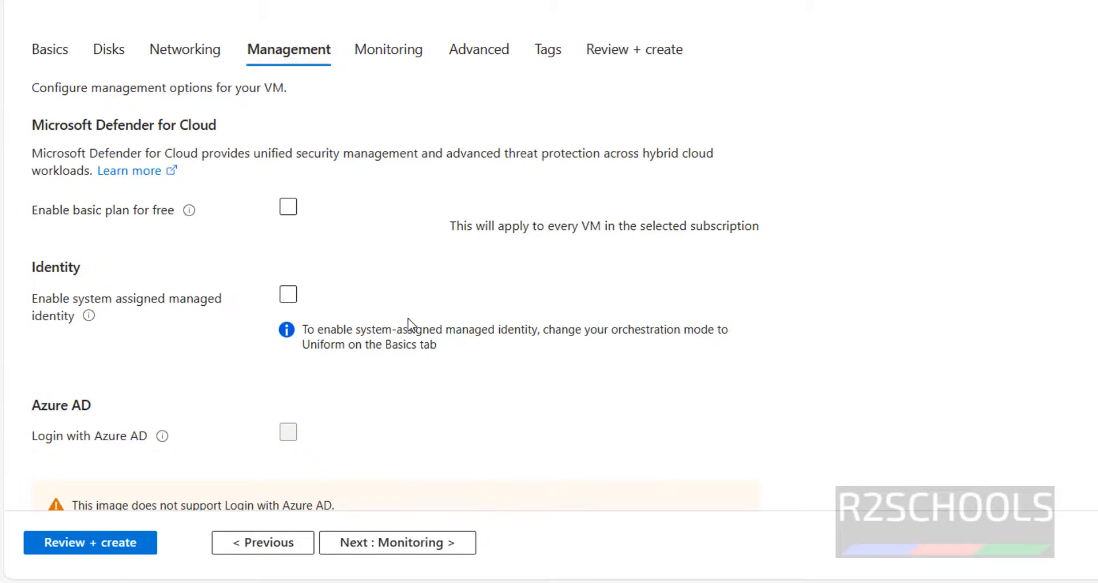
pyautogui.scroll(-3)
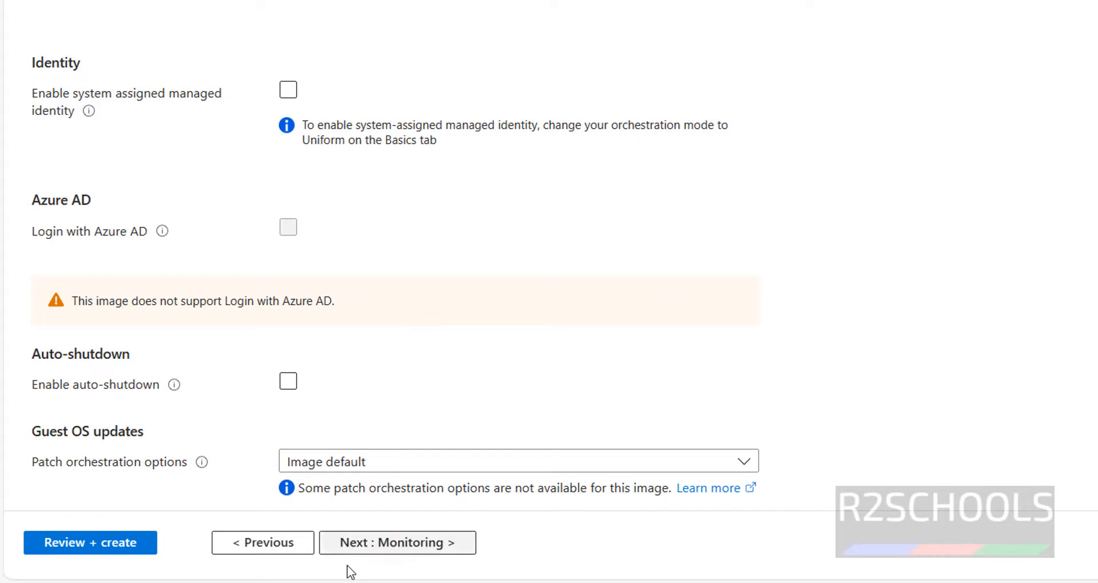
pyautogui.click(396, 542)
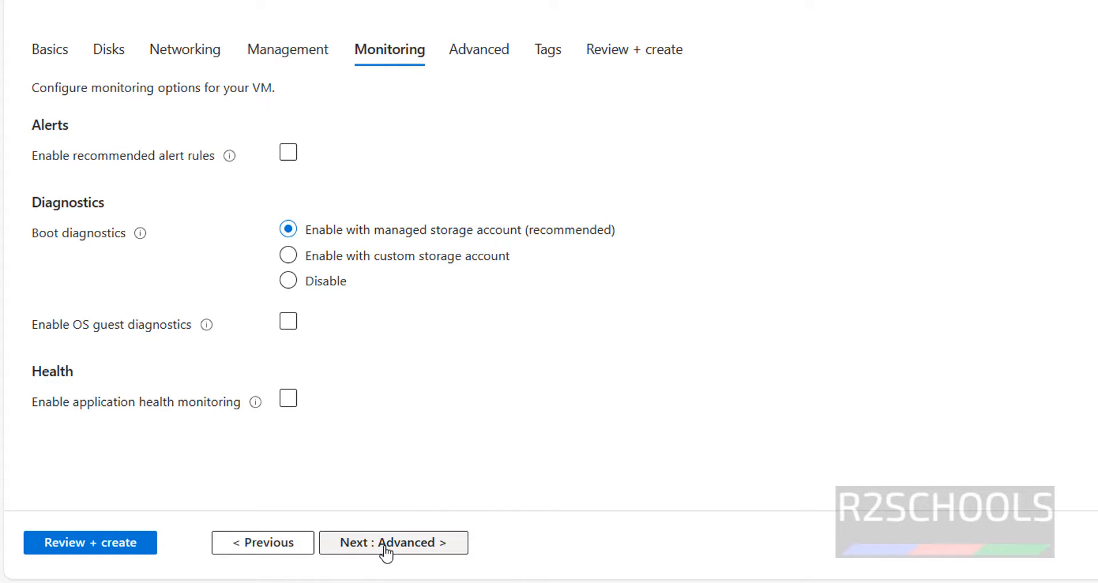
pyautogui.moveTo(413, 550)
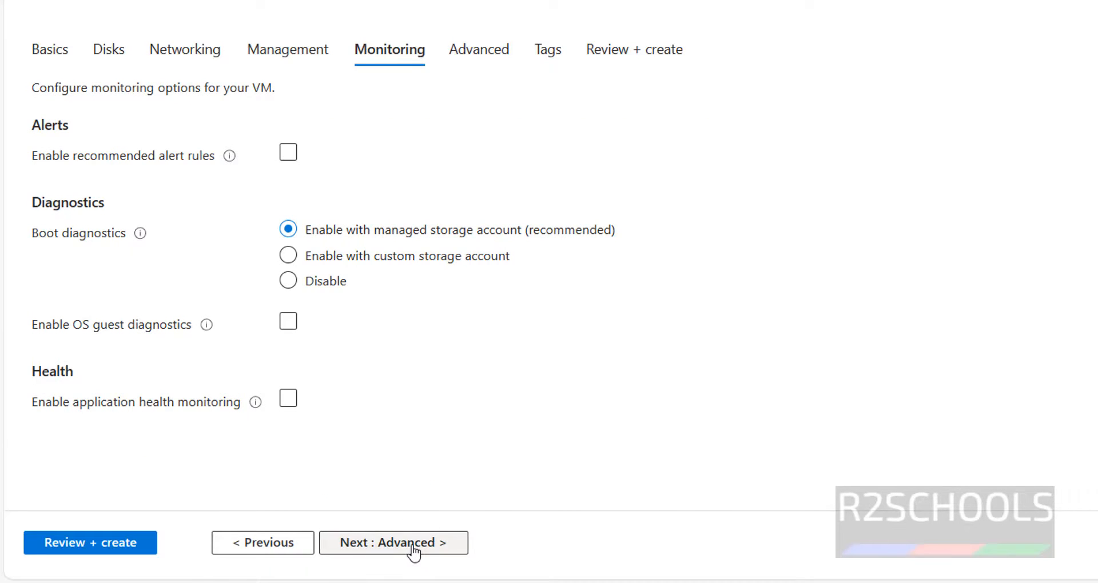
pyautogui.click(394, 543)
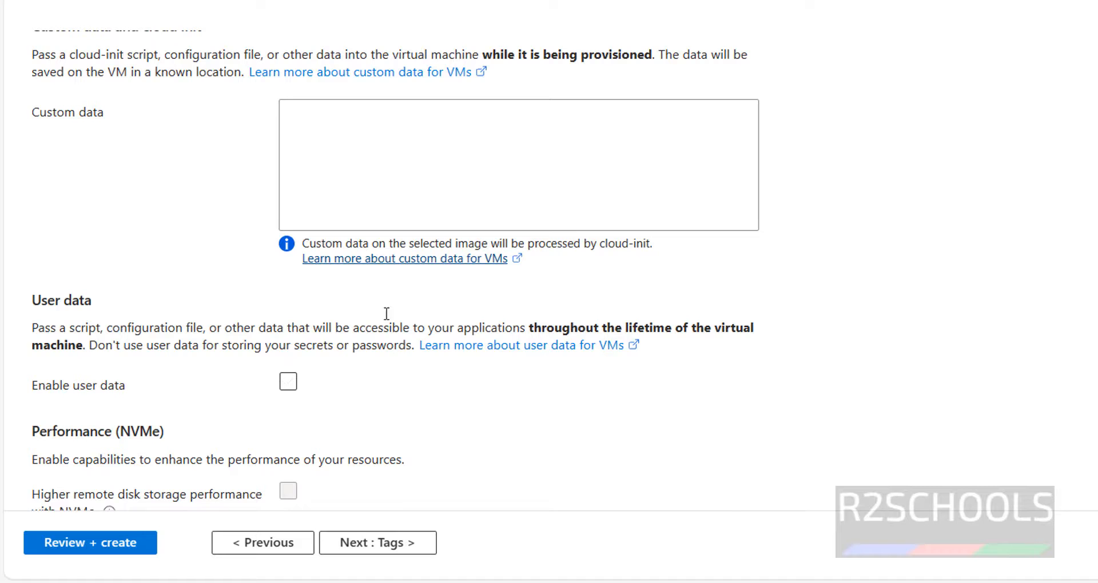
pyautogui.click(517, 164)
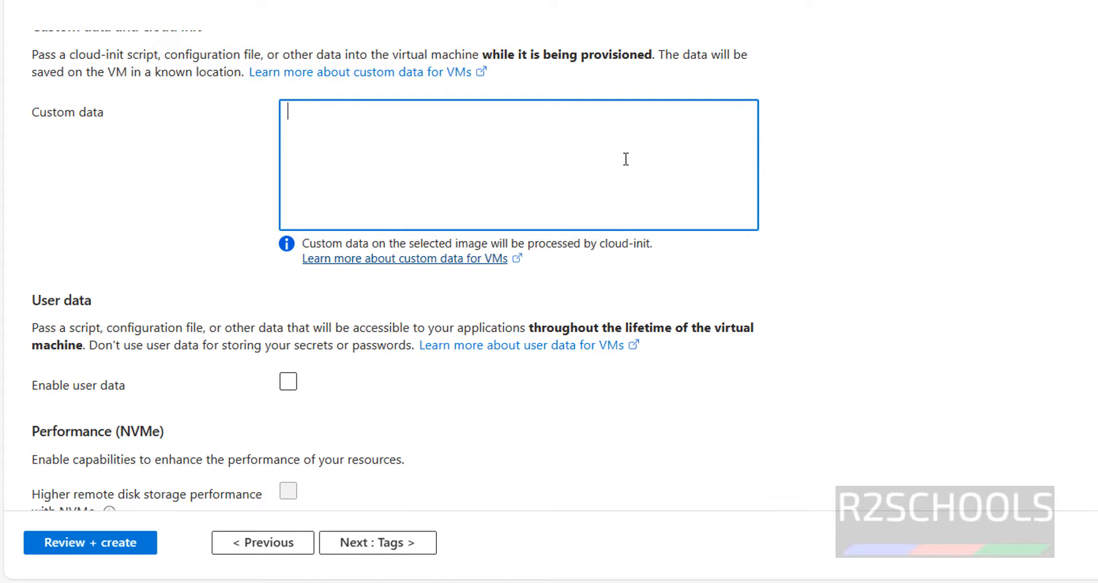
pyautogui.scroll(-3)
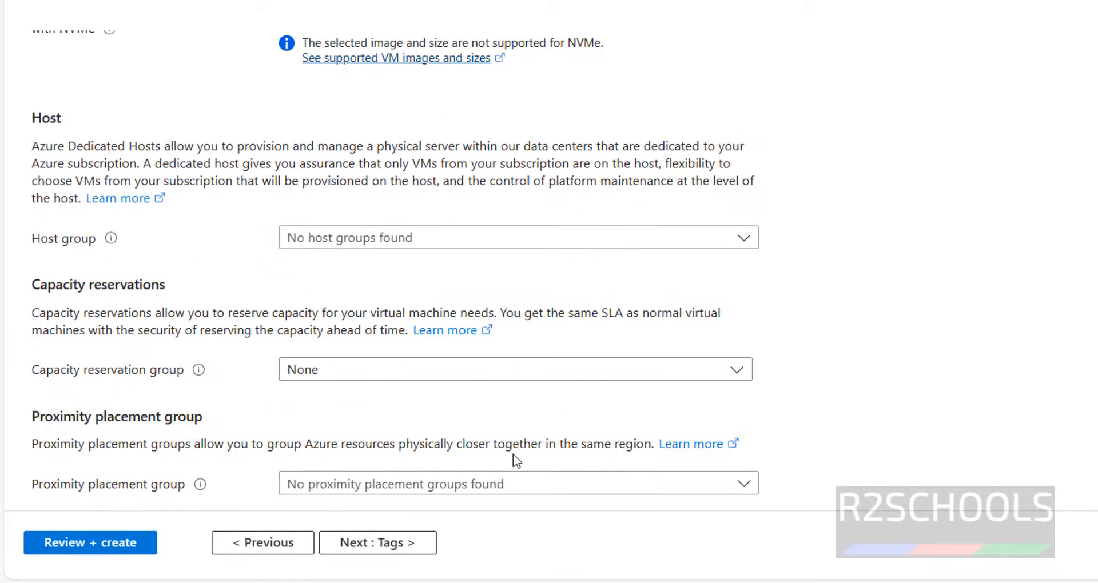
pyautogui.click(377, 542)
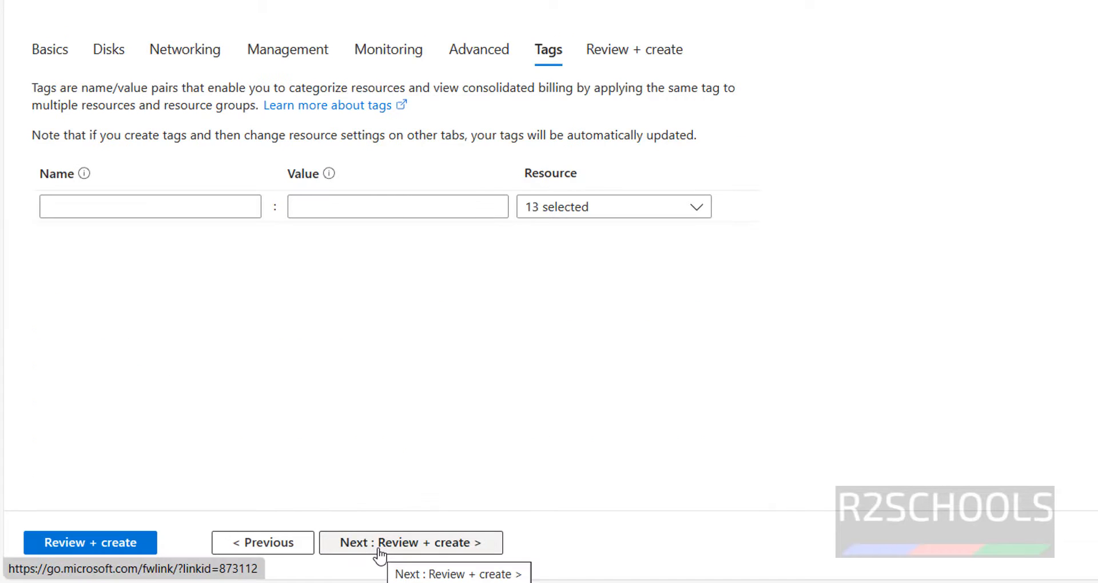
pyautogui.moveTo(423, 271)
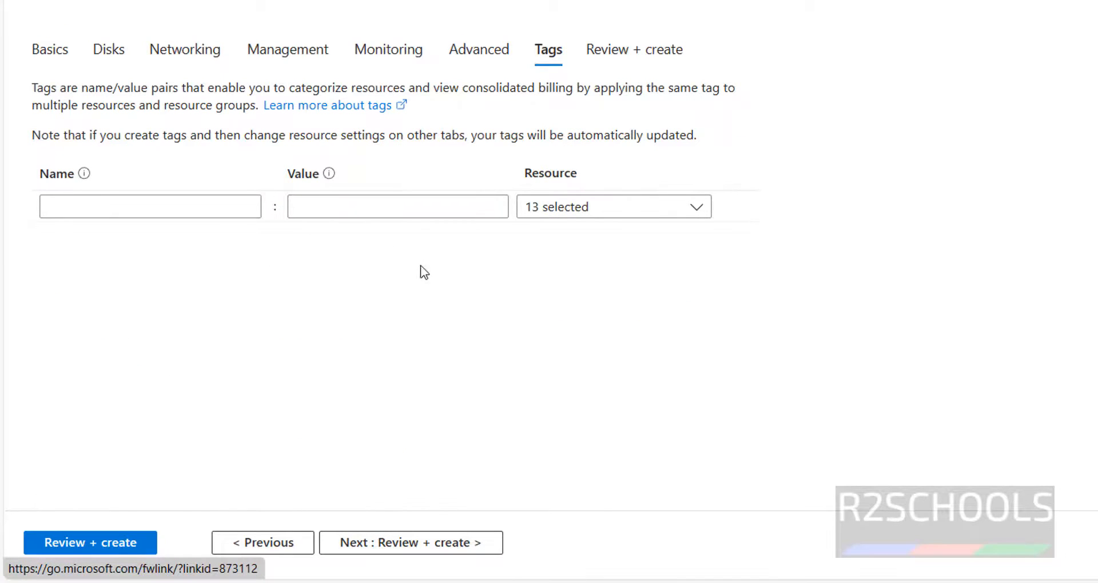
pyautogui.moveTo(411, 542)
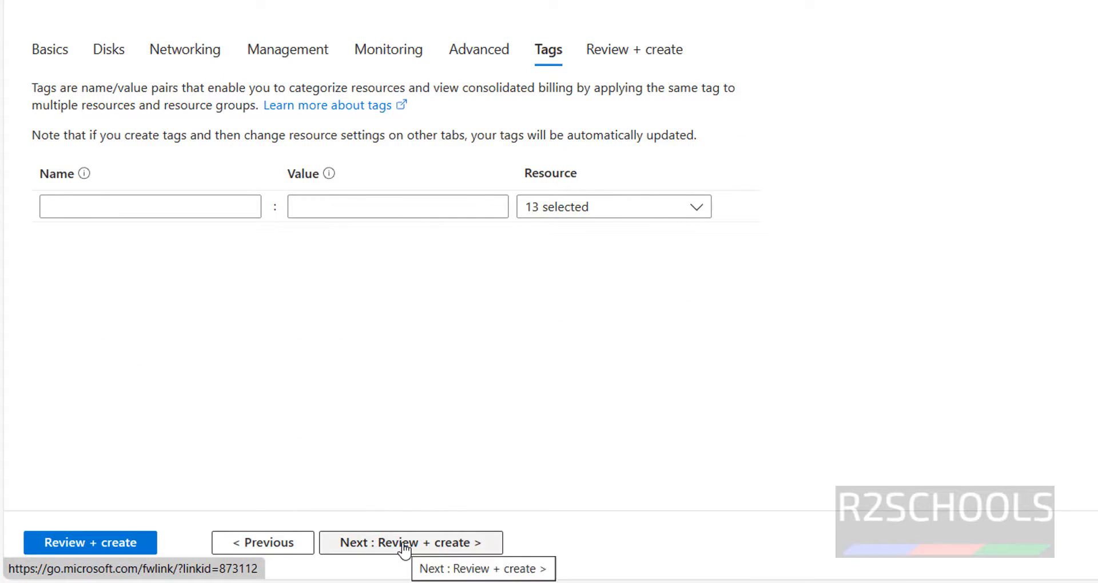
# Run Review + create validation and check the hourly price and Debian 12 image.
pyautogui.click(410, 543)
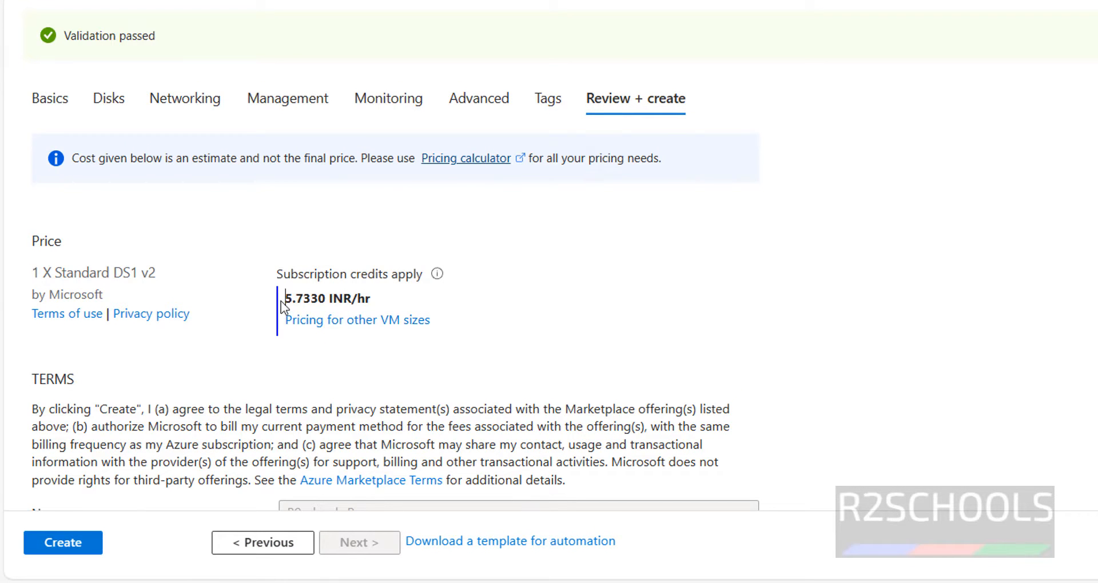
pyautogui.doubleClick(303, 298)
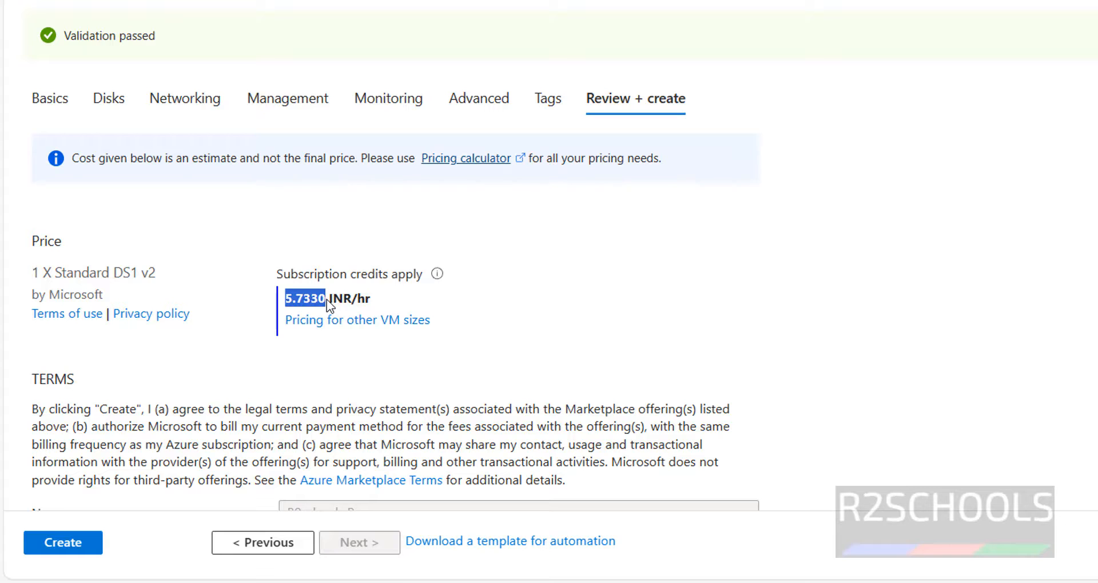
pyautogui.moveTo(545, 301)
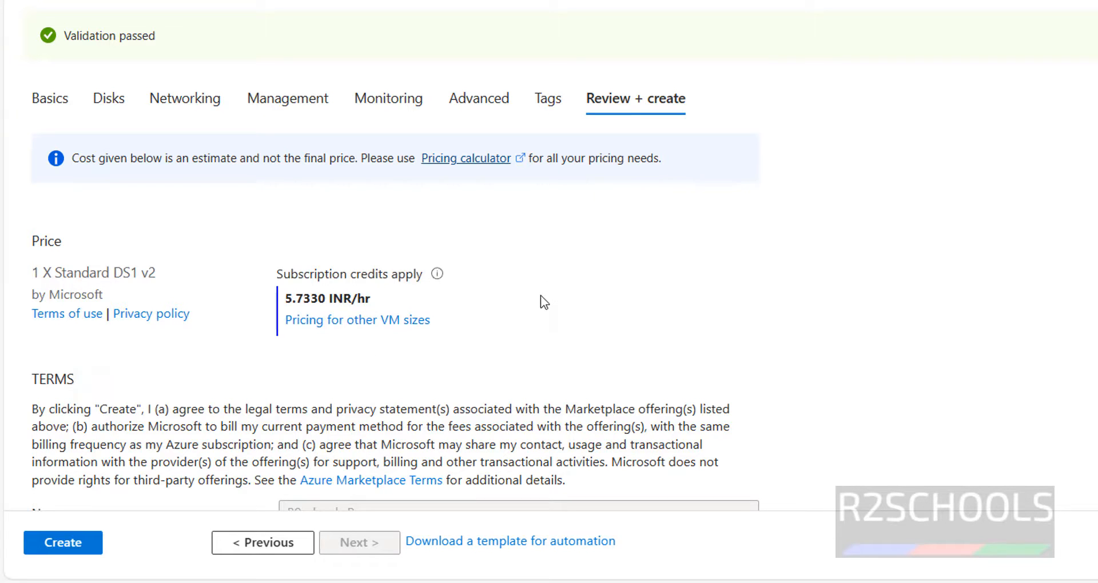
pyautogui.scroll(3)
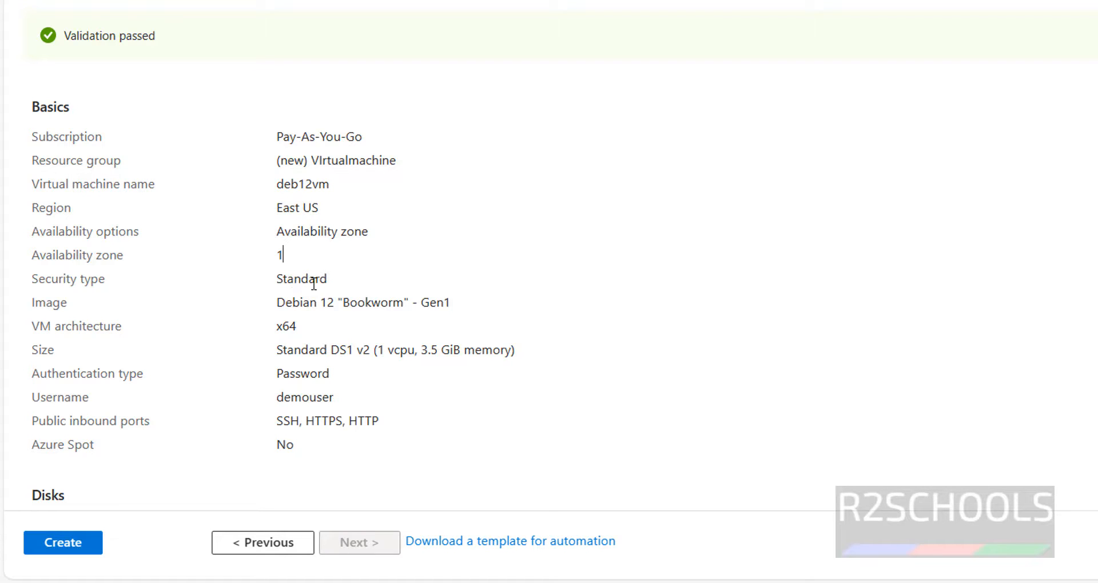
pyautogui.doubleClick(362, 302)
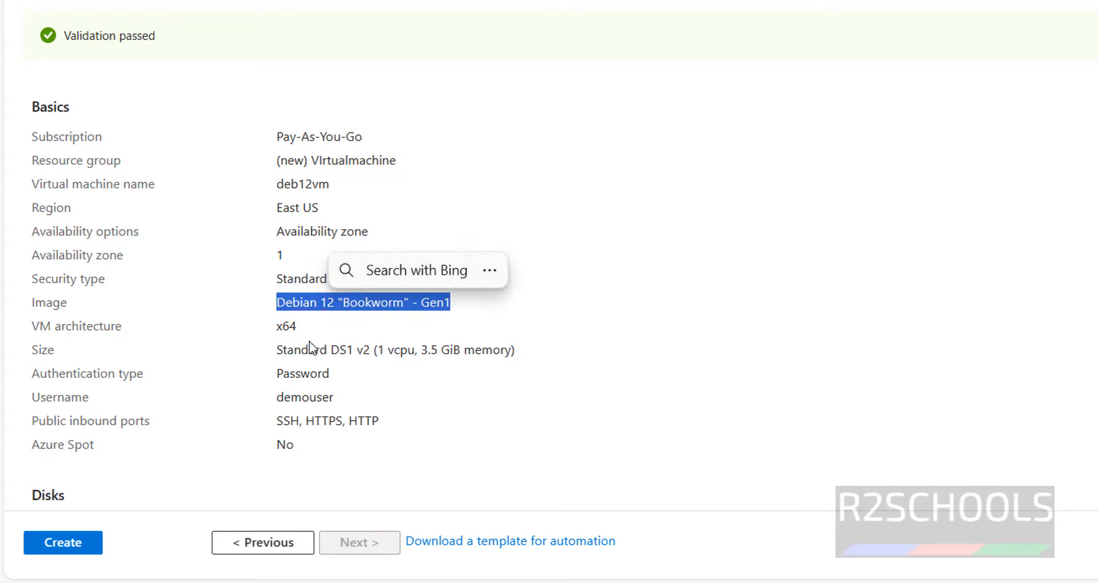
# Review the disk, networking and management summary, then submit deb12vm for creation.
pyautogui.scroll(-3)
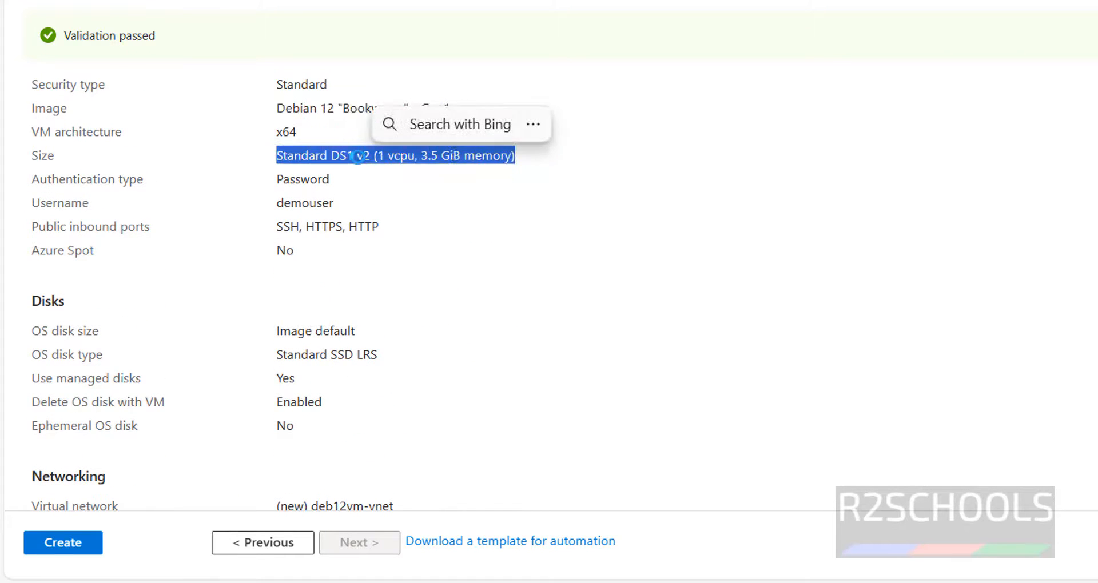
pyautogui.scroll(-3)
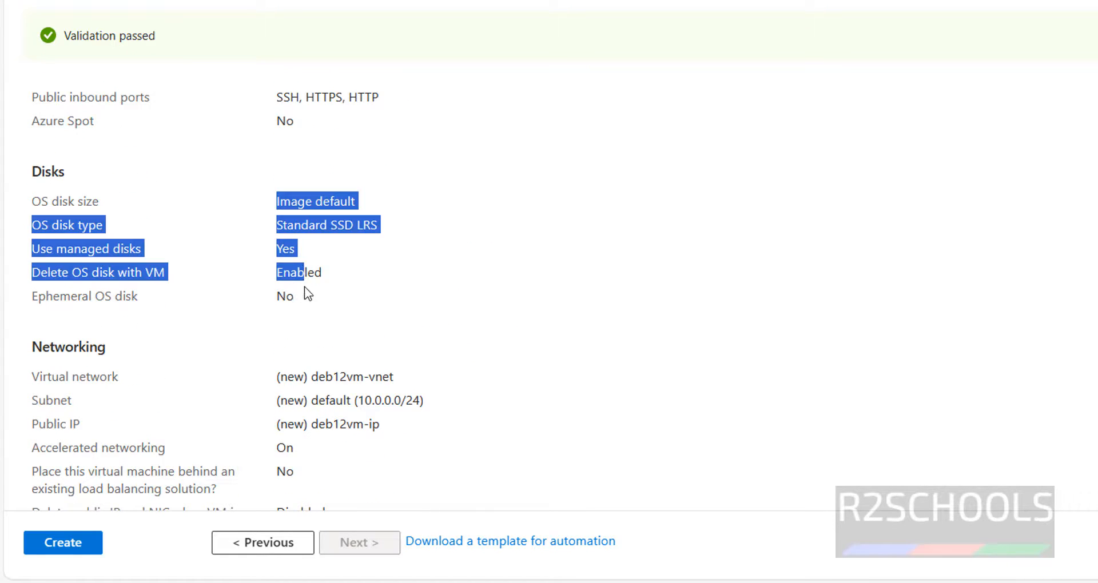
pyautogui.scroll(-3)
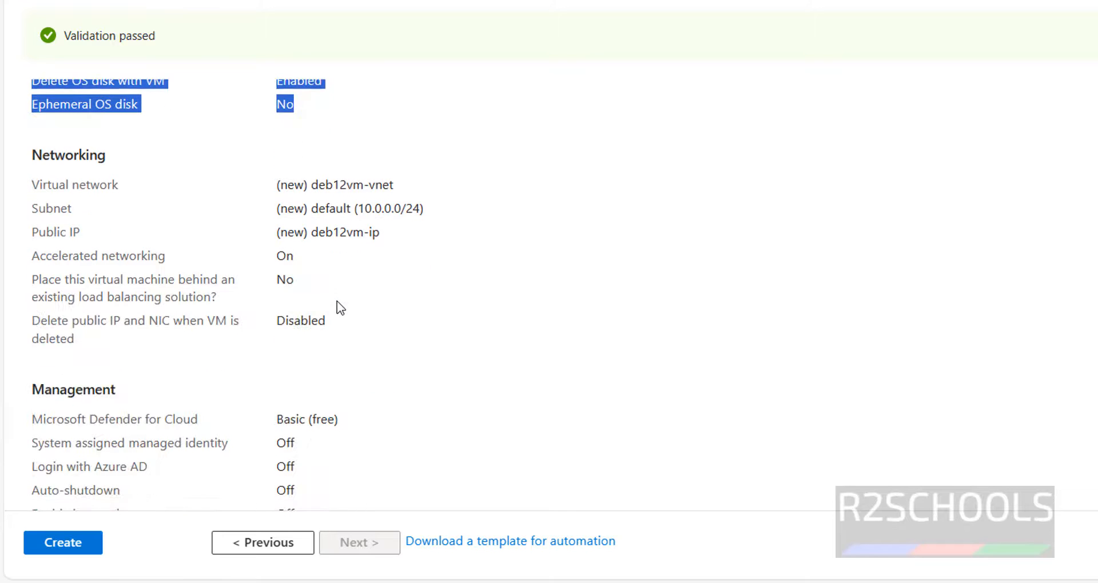
pyautogui.scroll(-3)
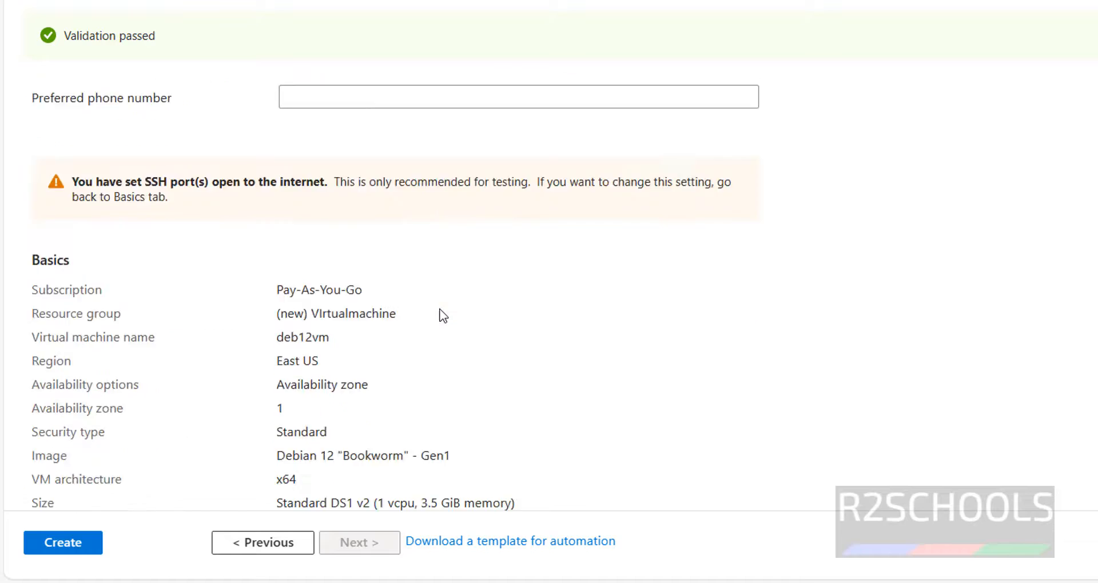
pyautogui.scroll(-3)
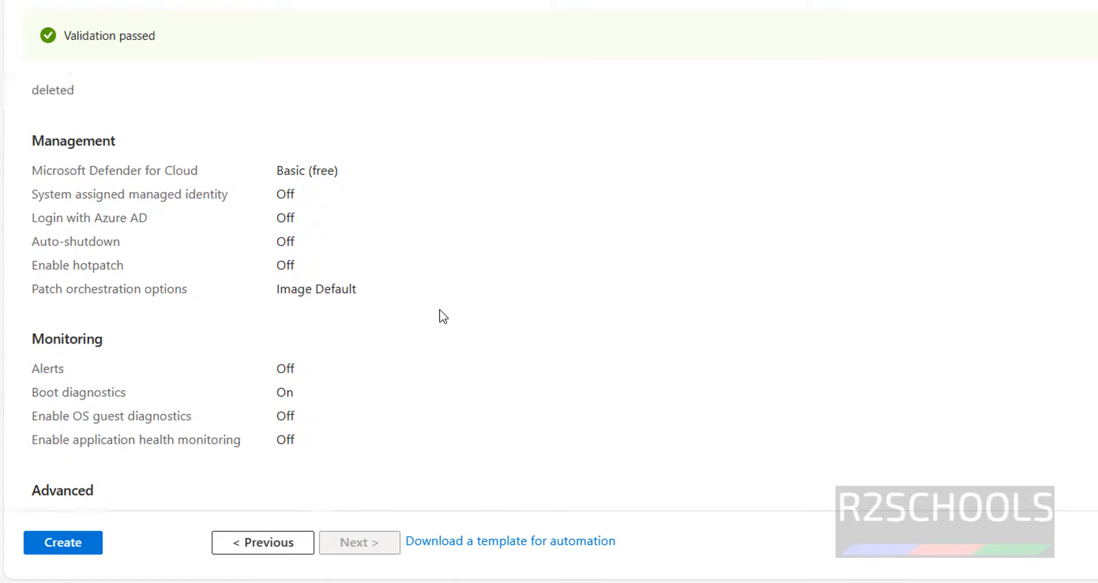
pyautogui.scroll(-3)
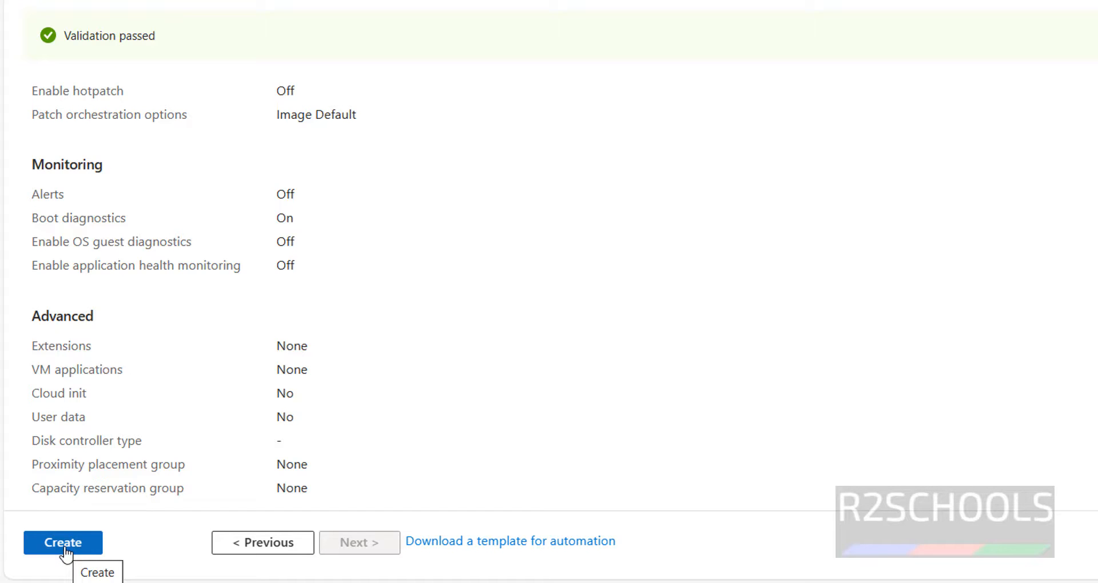
pyautogui.click(62, 543)
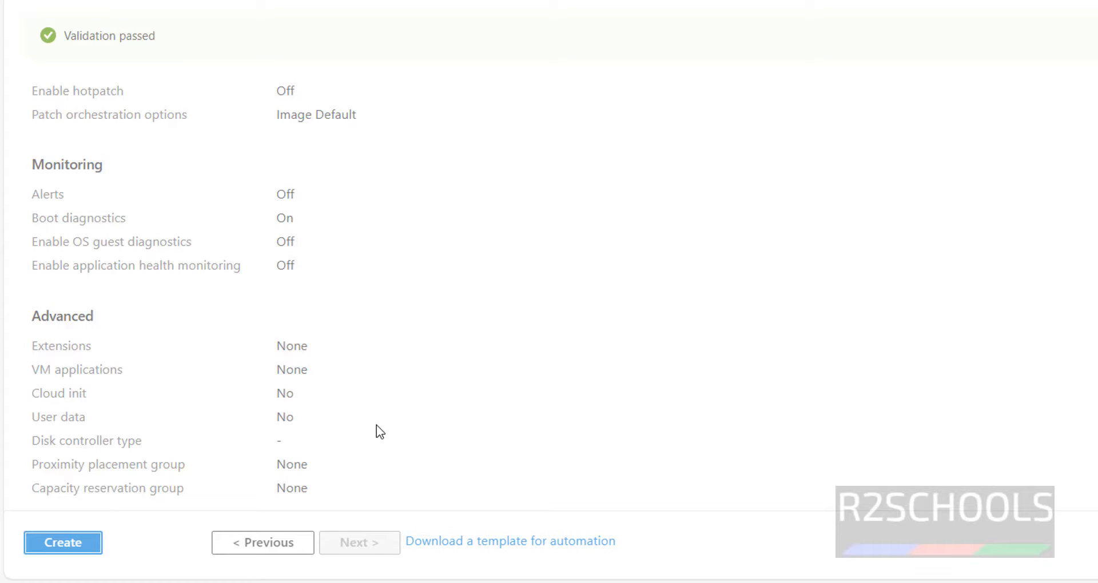
# Watch the deb12vm deployment create its resources, then return to the portal home page.
pyautogui.click(63, 543)
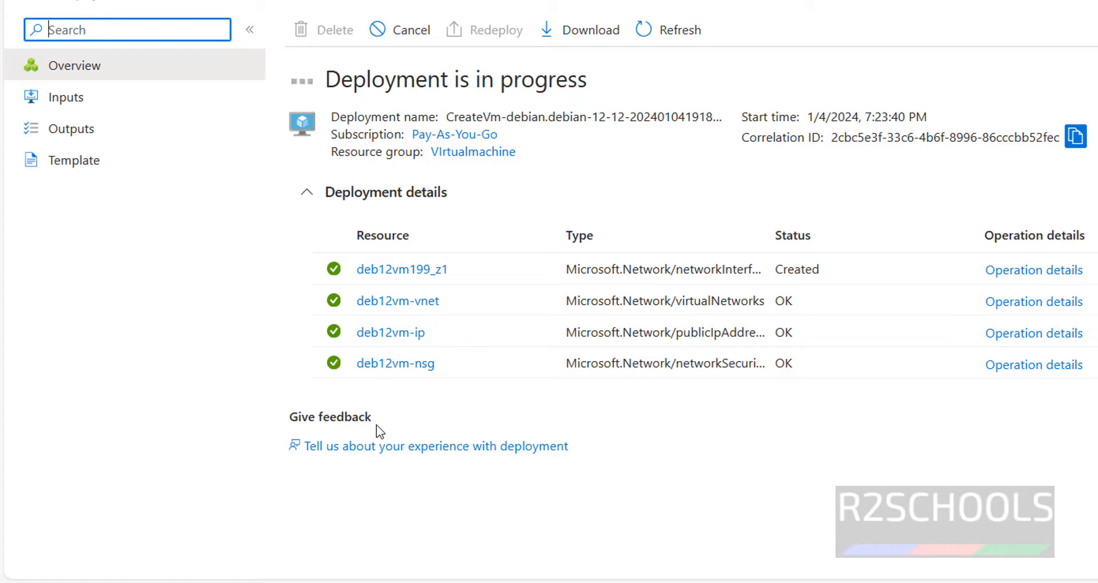
pyautogui.scroll(3)
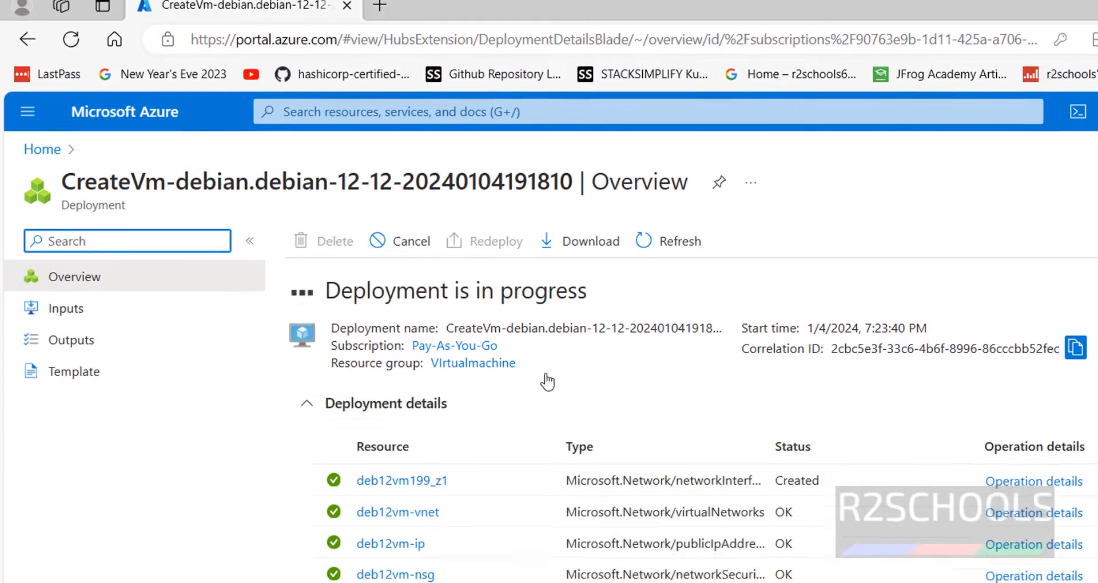
pyautogui.scroll(-3)
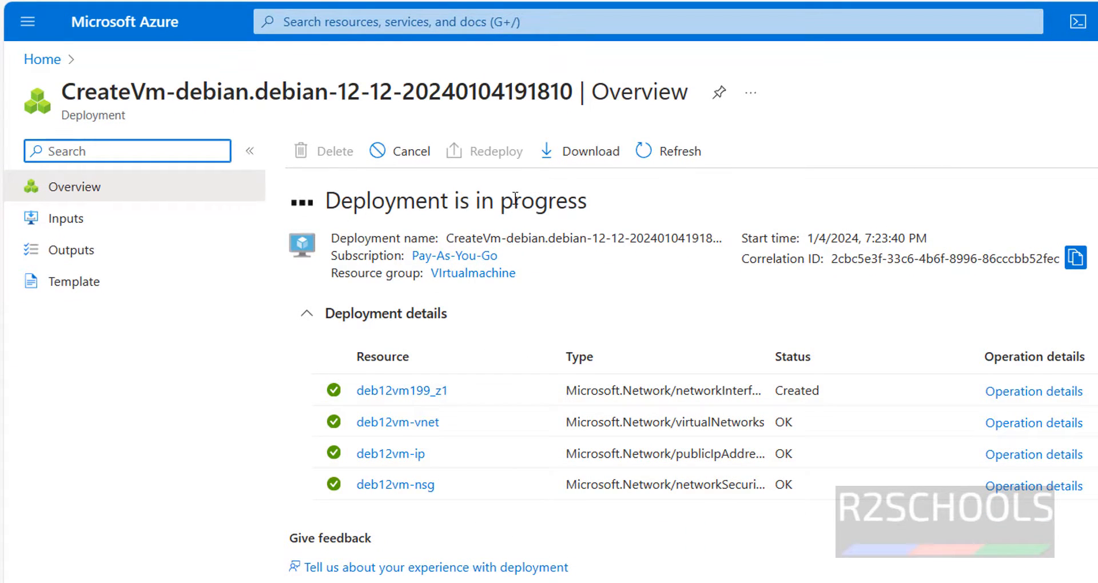
pyautogui.moveTo(62, 87)
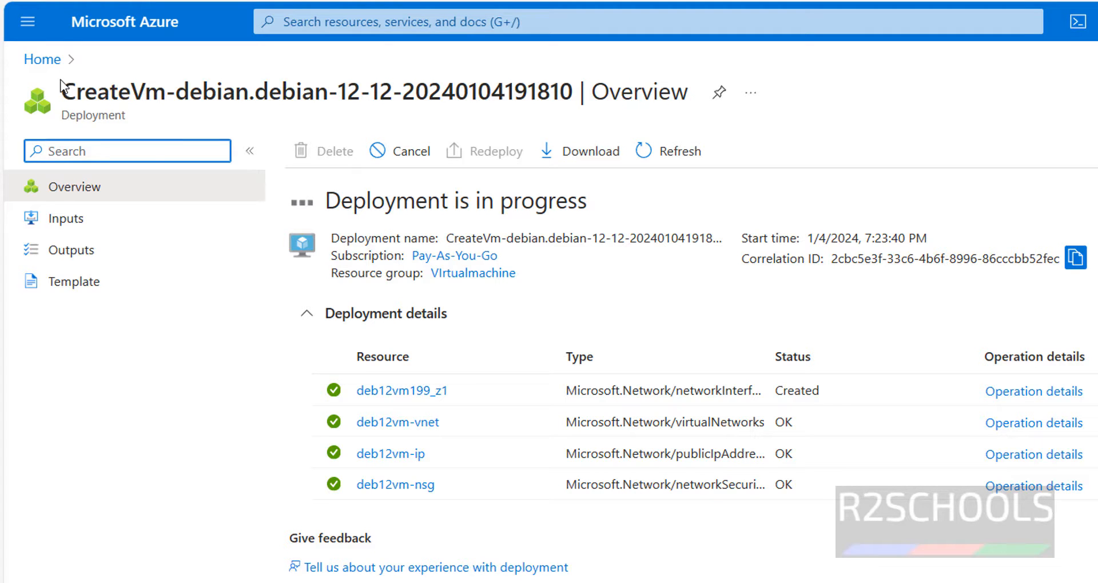
pyautogui.click(41, 60)
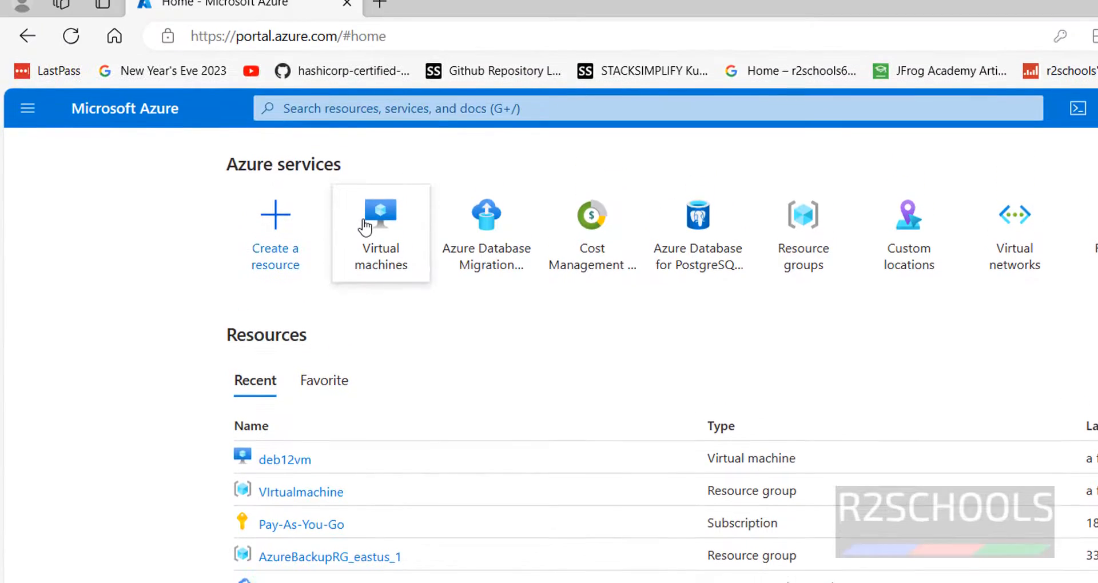
# Show the Virtual machines list and refresh until deb12vm reports Running.
pyautogui.click(380, 233)
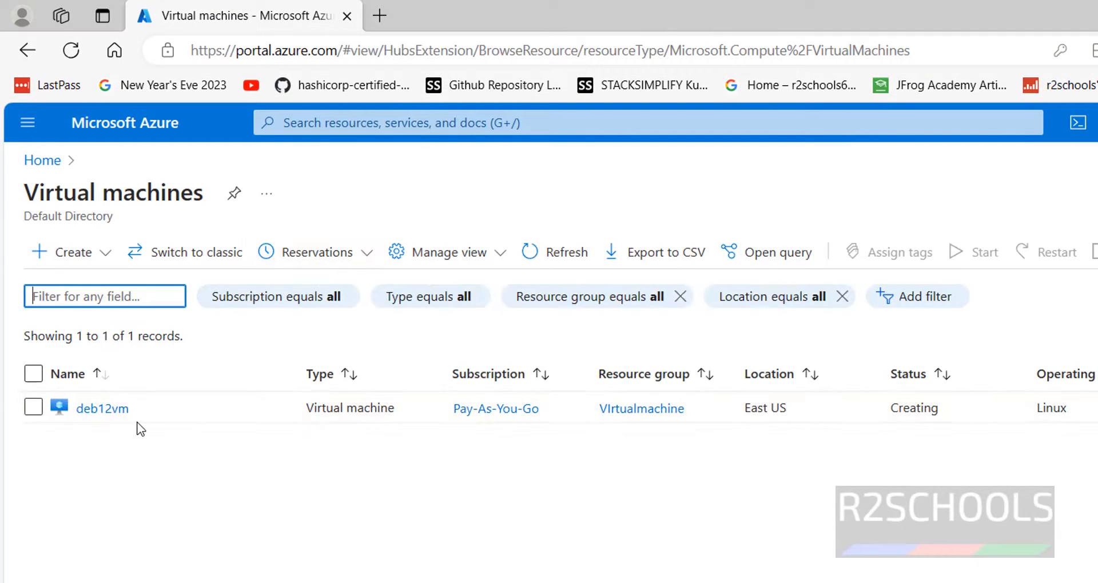
pyautogui.moveTo(377, 499)
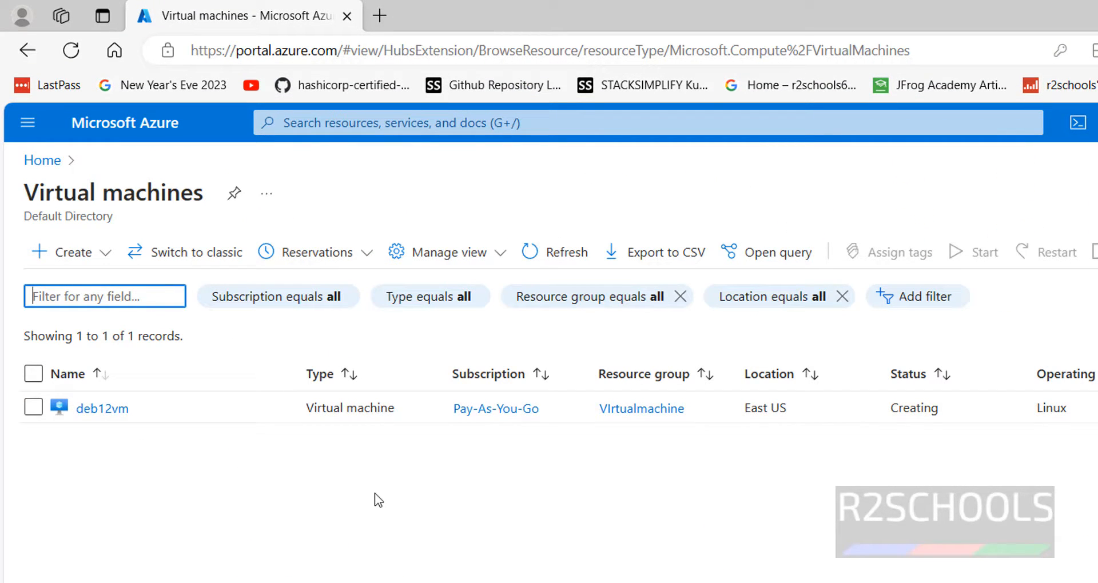
pyautogui.moveTo(702, 425)
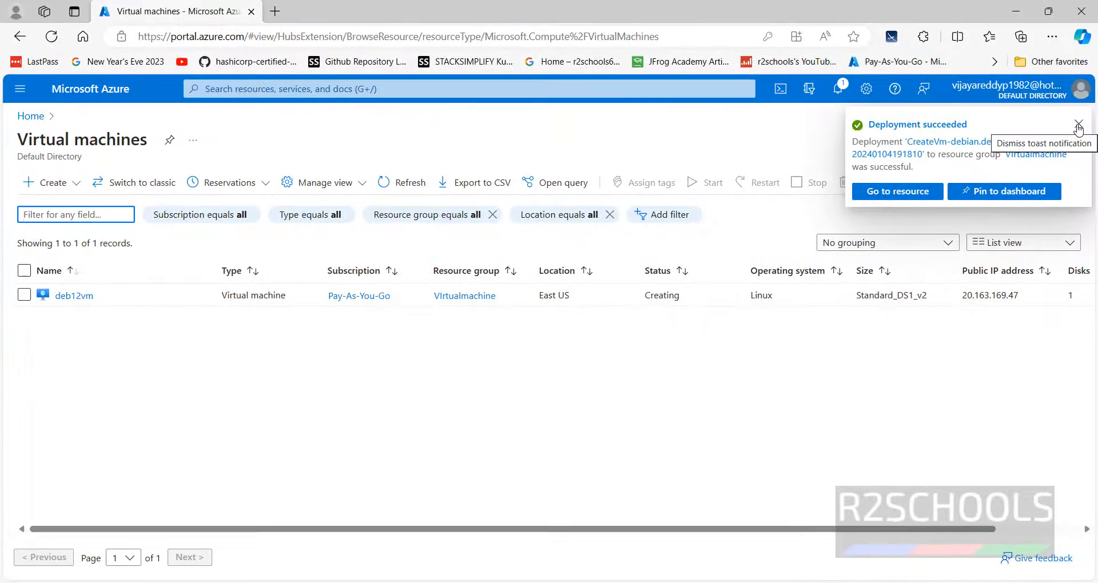
pyautogui.click(1079, 127)
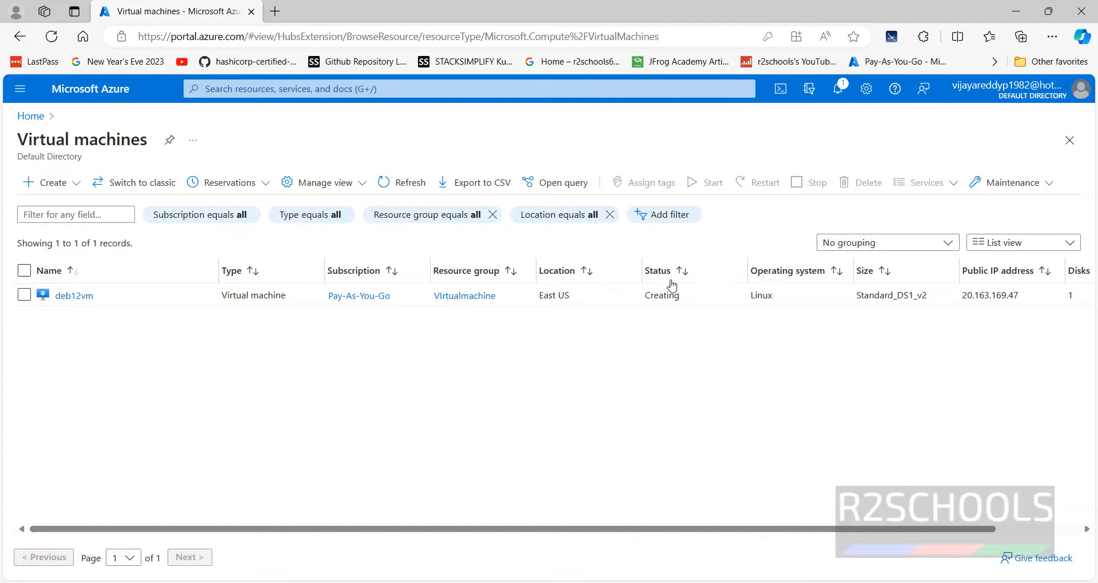
pyautogui.moveTo(606, 310)
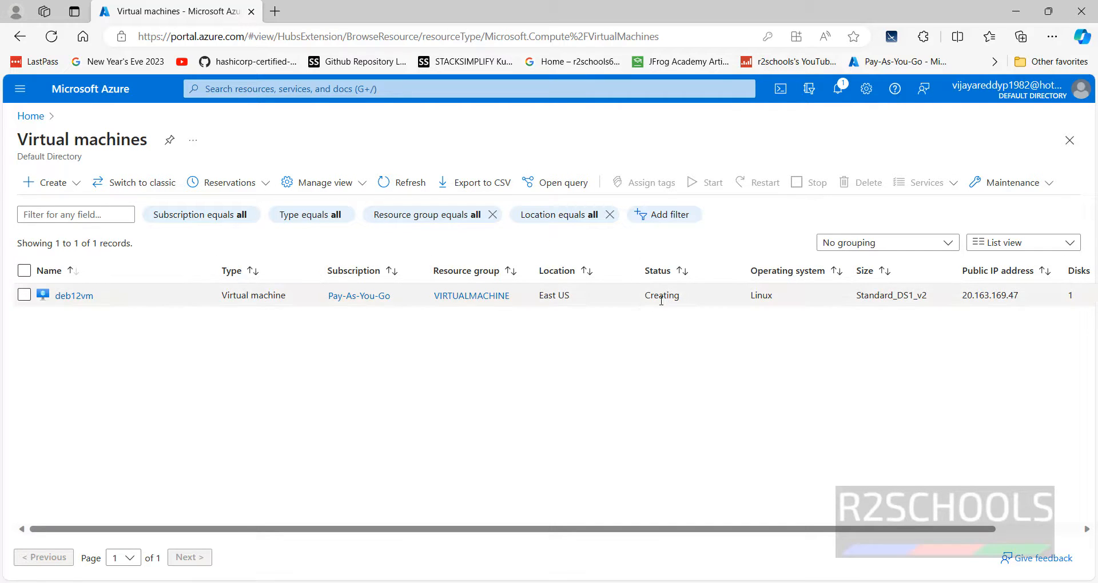
pyautogui.click(409, 182)
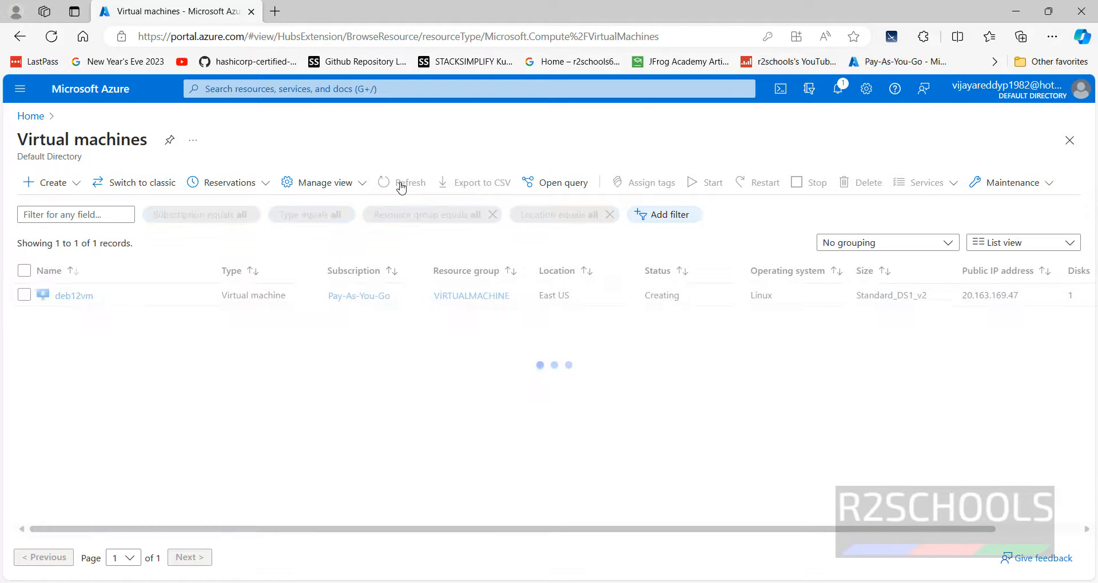
pyautogui.click(409, 182)
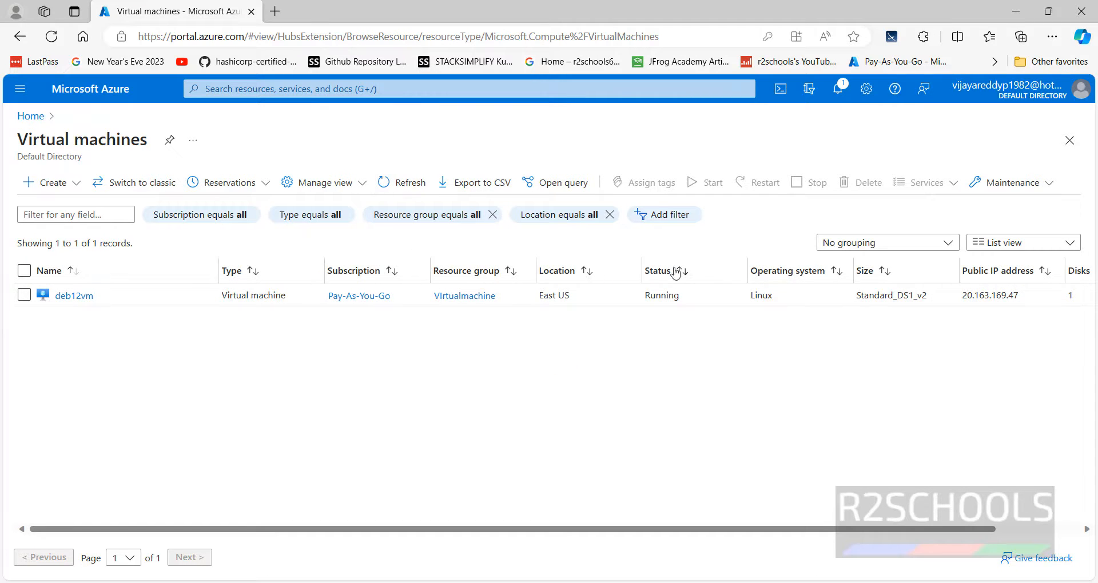
pyautogui.moveTo(885, 524)
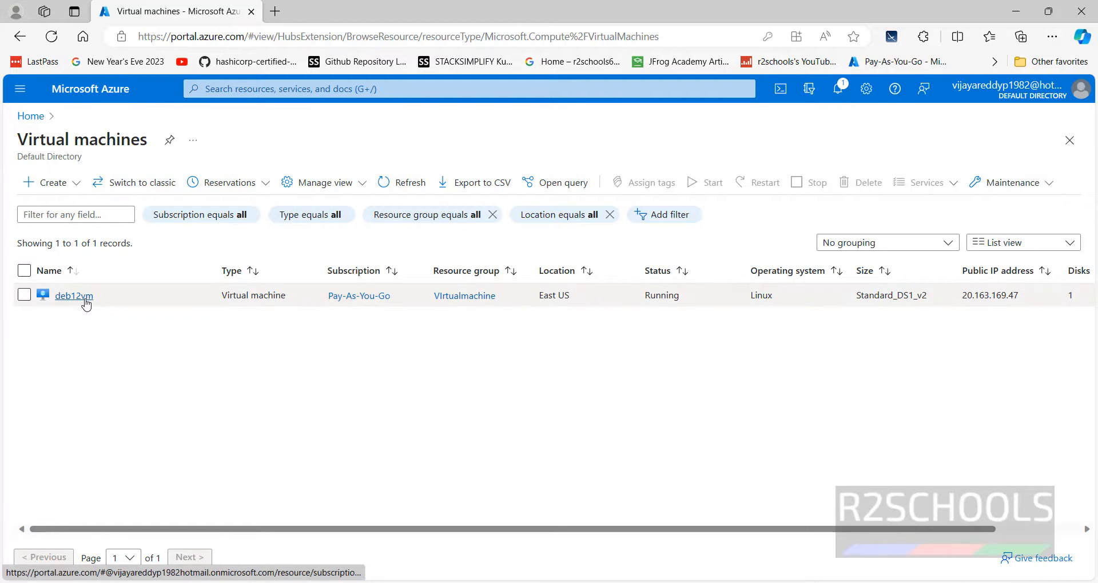
# Review deb12vm's overview (Standard DS1 v2) and copy its public IP 20.163.169.47.
pyautogui.click(72, 295)
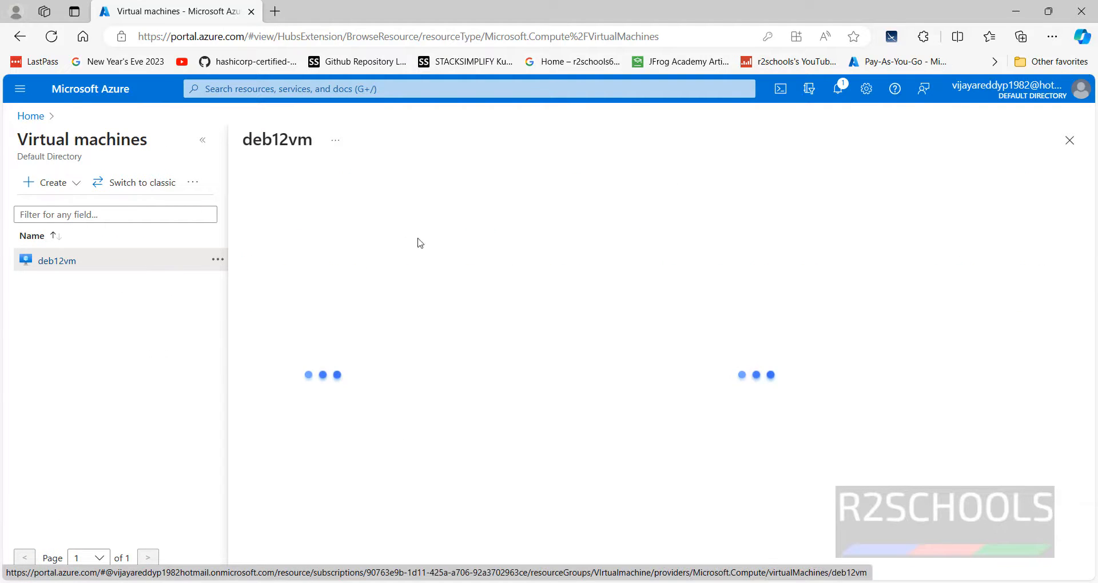
pyautogui.click(57, 260)
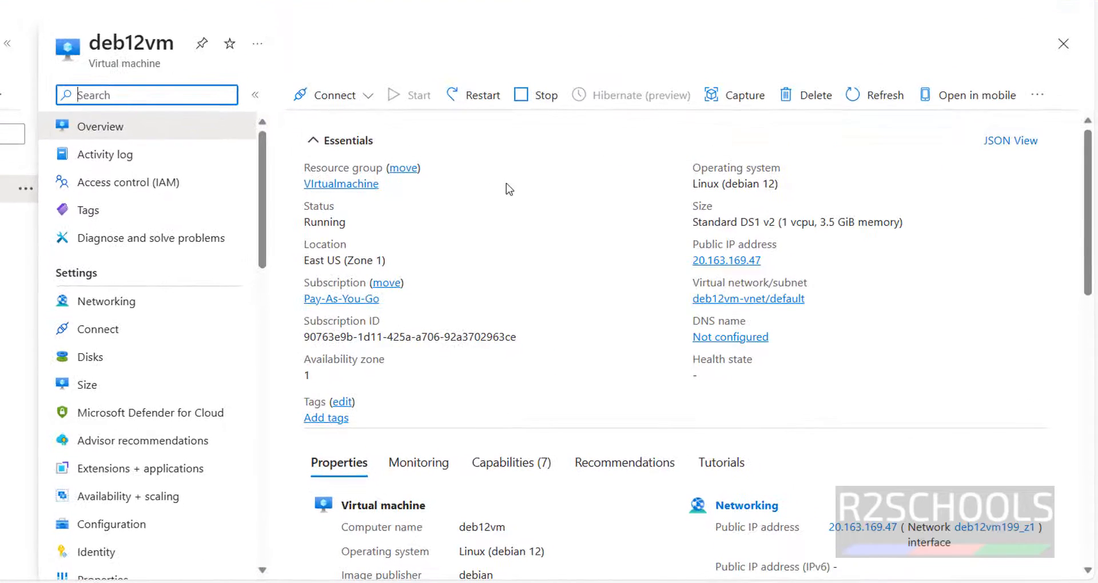
pyautogui.click(369, 94)
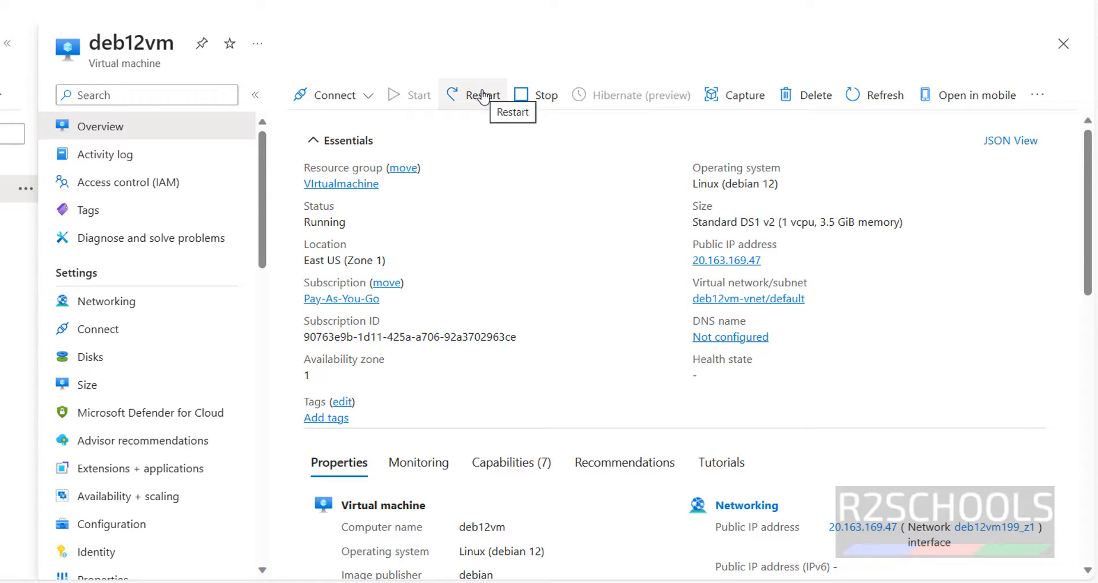
pyautogui.moveTo(473, 243)
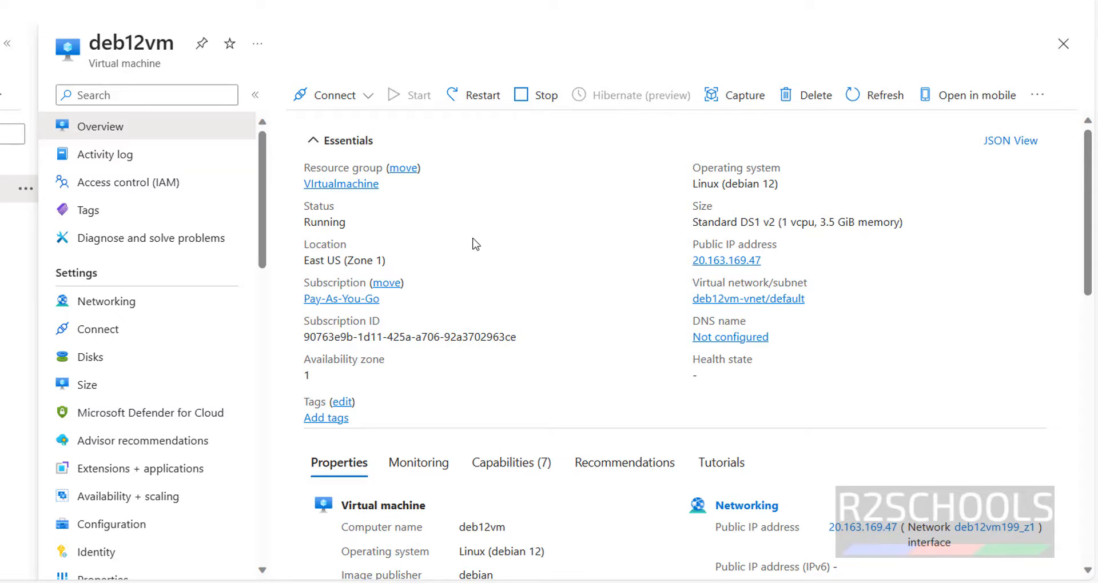
pyautogui.doubleClick(735, 184)
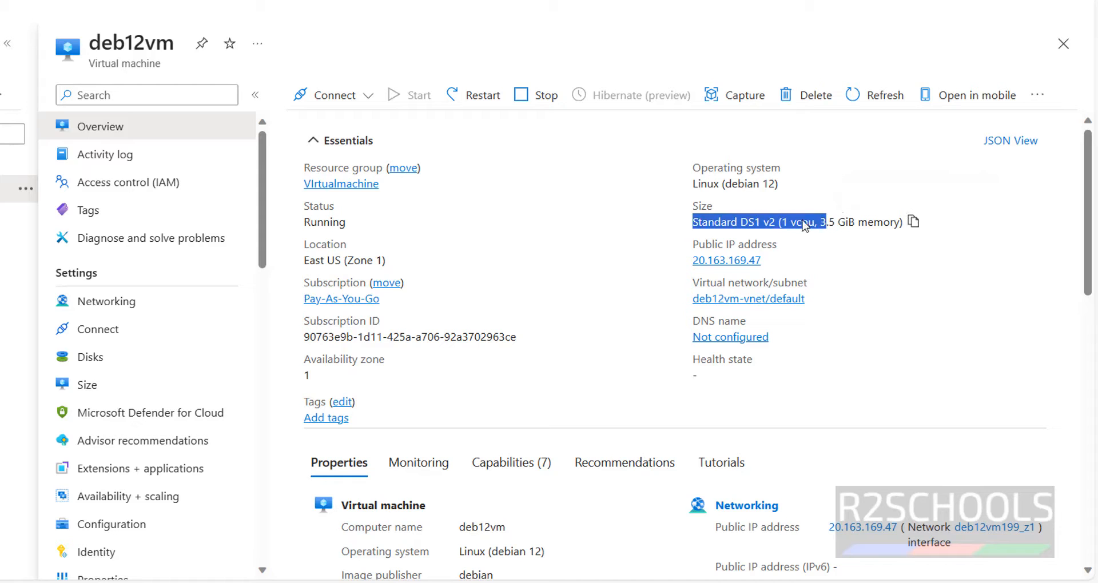
pyautogui.scroll(-3)
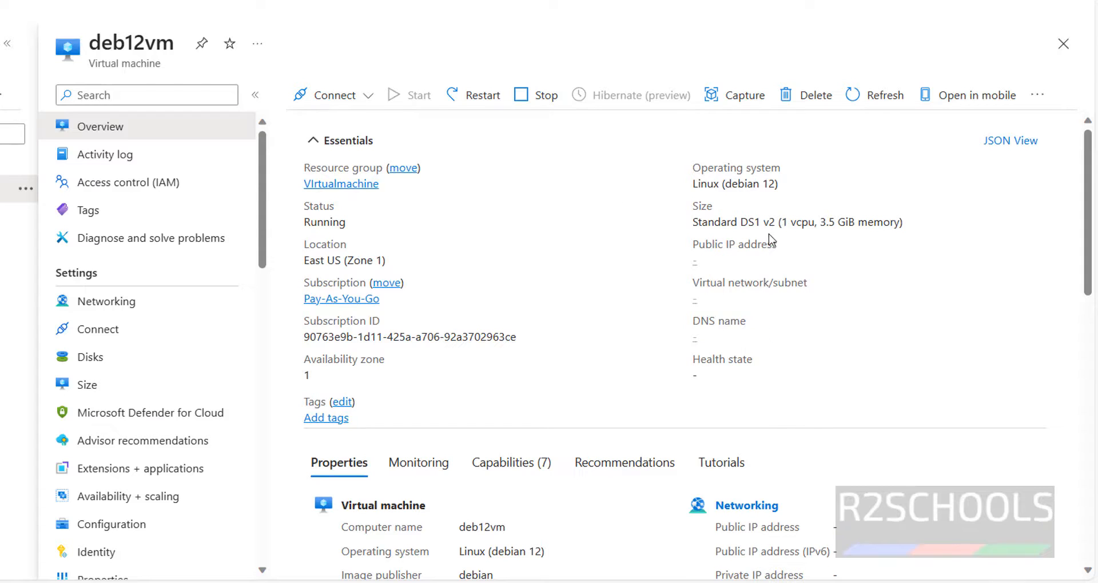
pyautogui.click(773, 261)
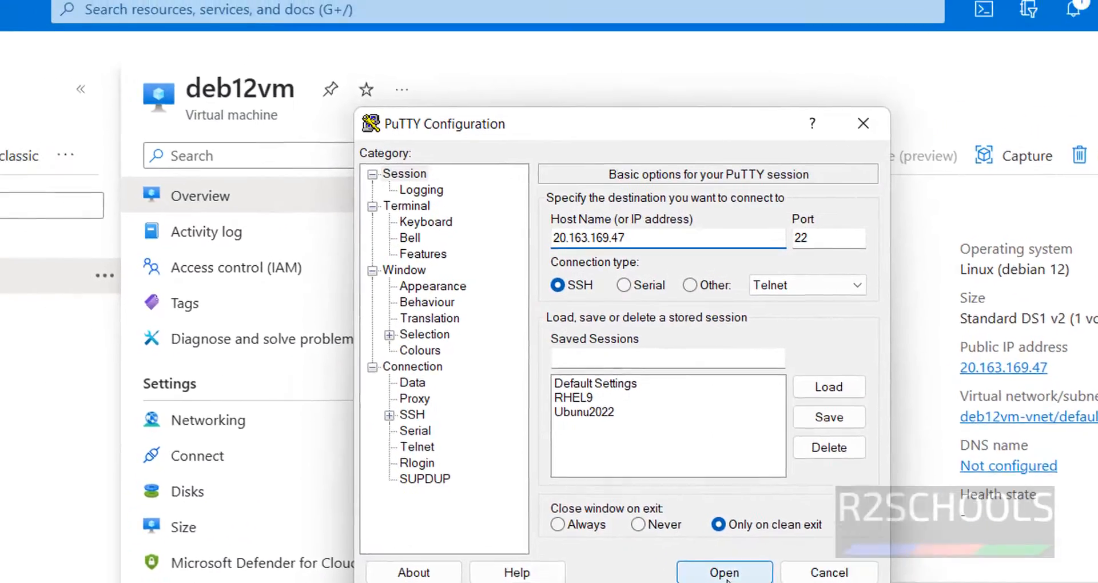
# Connect over SSH to 20.163.169.47, accept the host key and log in as demouser.
pyautogui.click(724, 572)
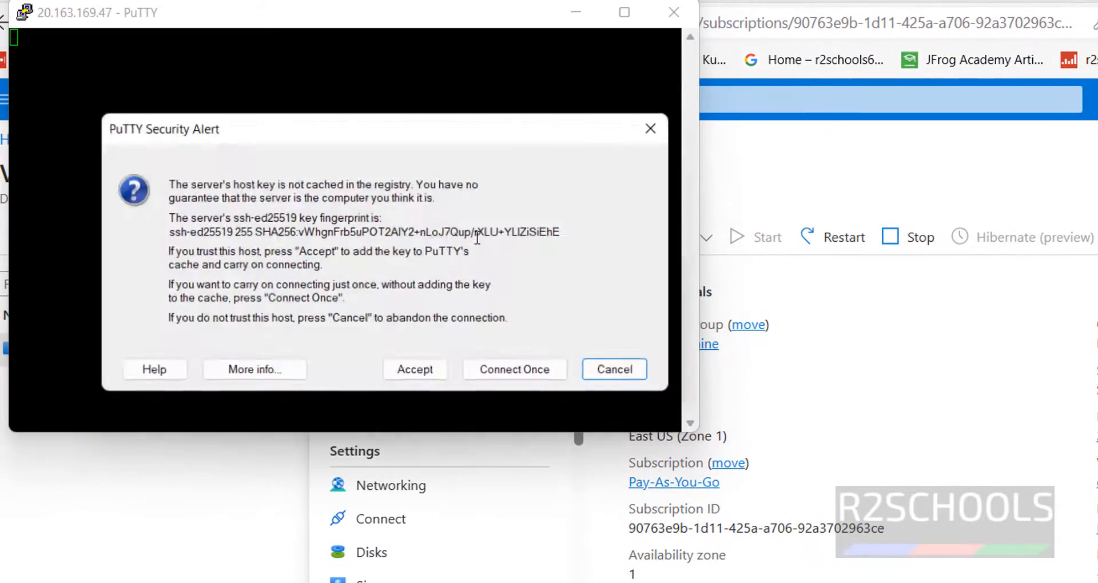
pyautogui.click(412, 369)
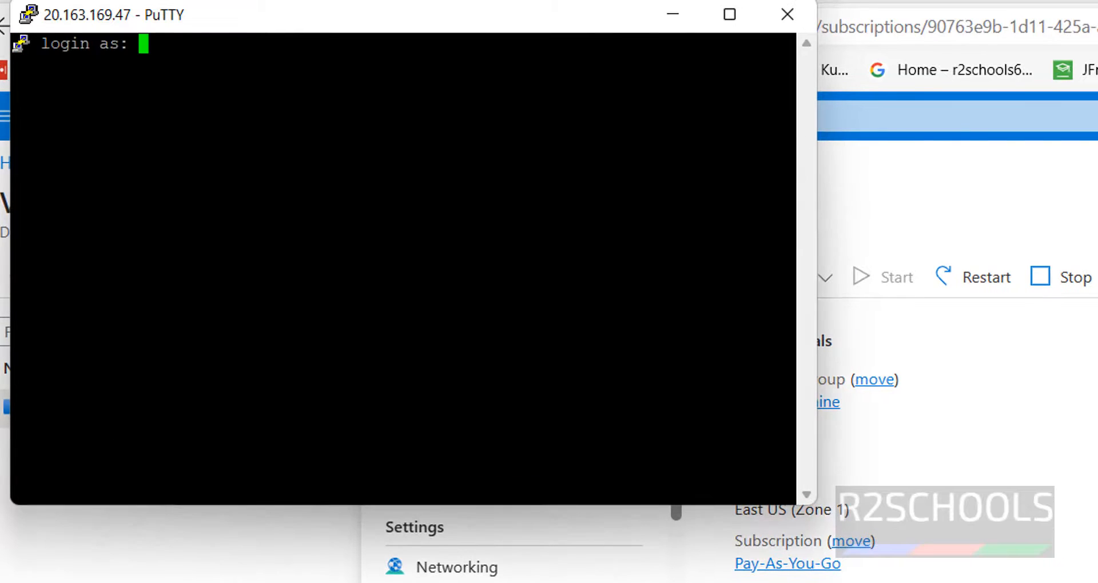
pyautogui.write('dem')
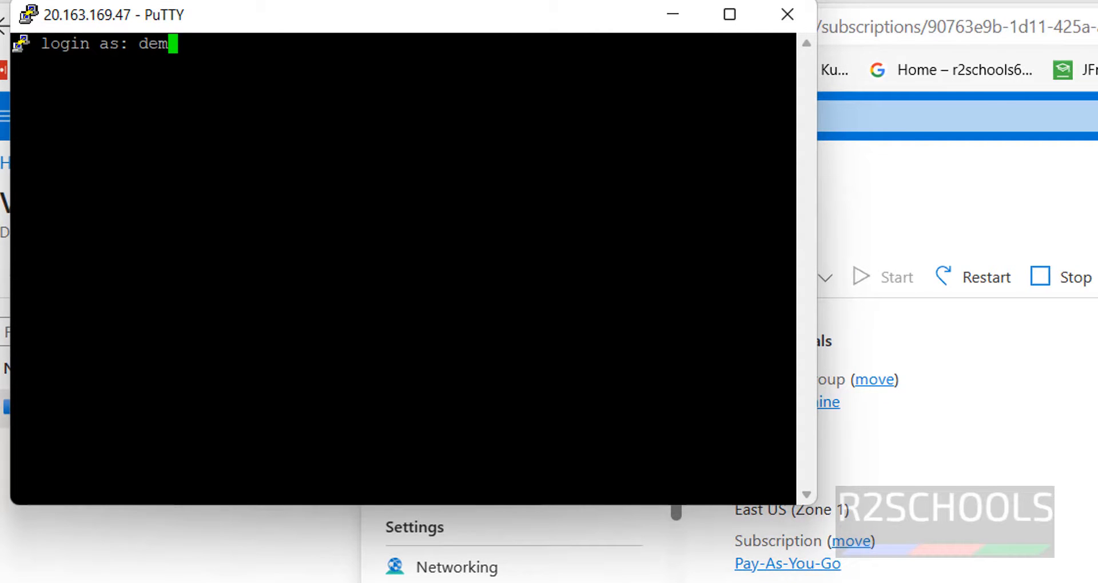
pyautogui.write('ouser')
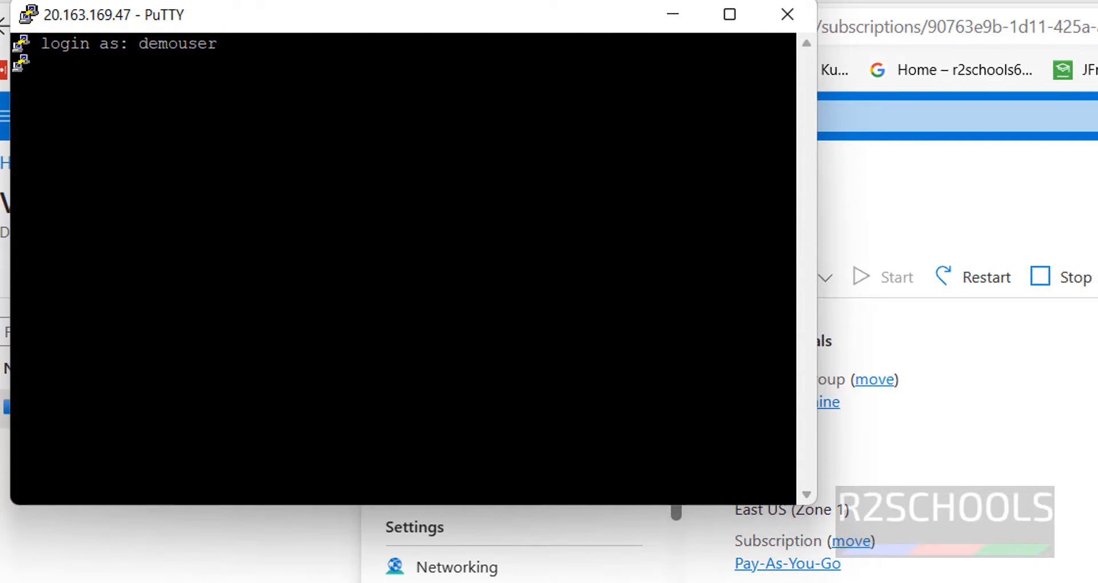
pyautogui.press('Return')
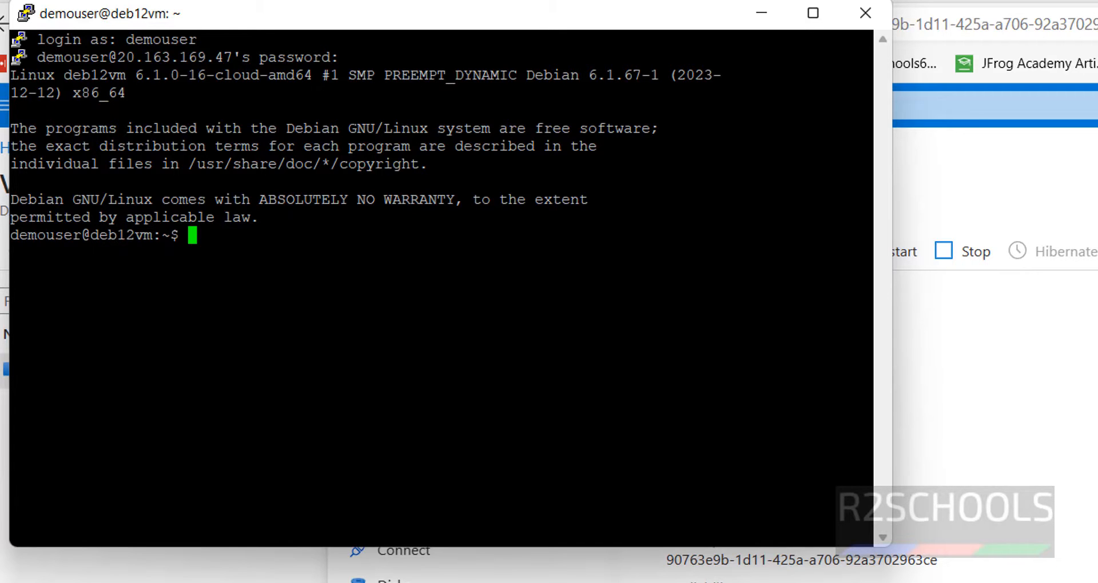
# Run hostname to confirm the server reports deb12vm.
pyautogui.write('h')
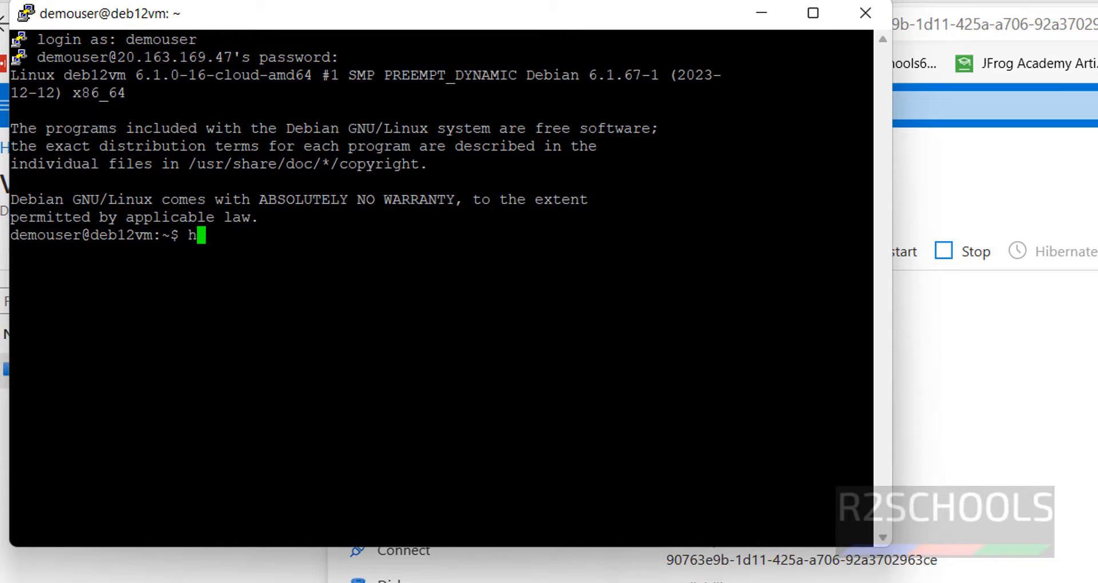
pyautogui.press('Return')
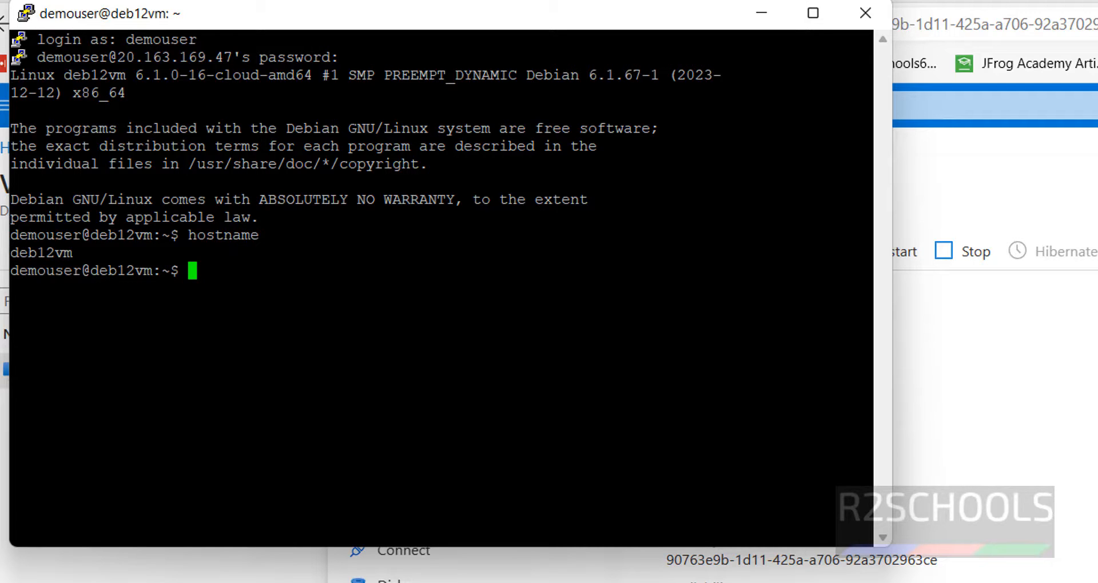
# Show /etc/os-release with more, confirming Debian GNU/Linux 12 (bookworm).
pyautogui.write('more /')
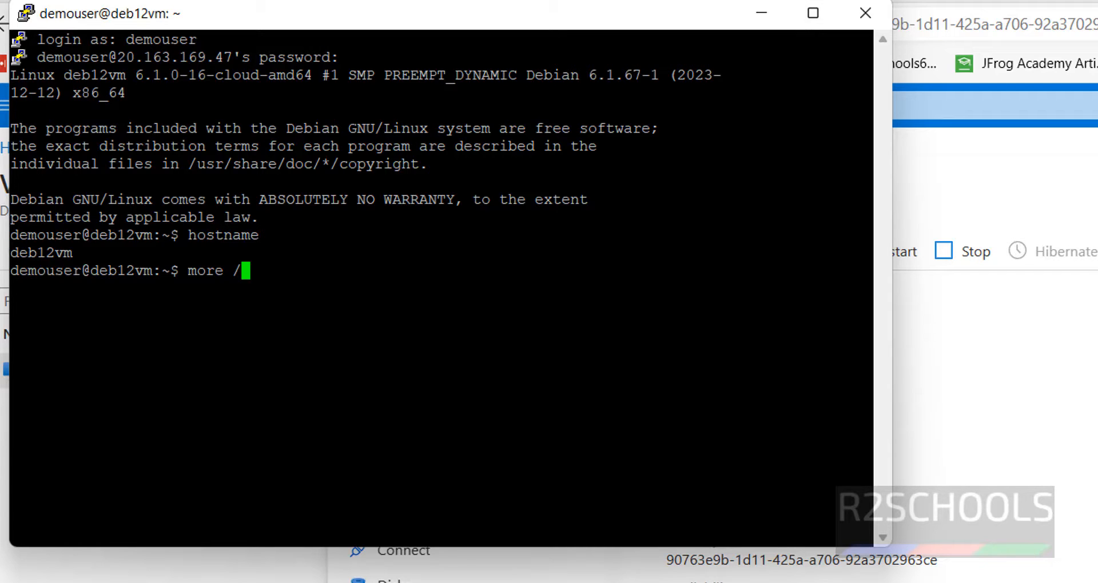
pyautogui.write('etc/os')
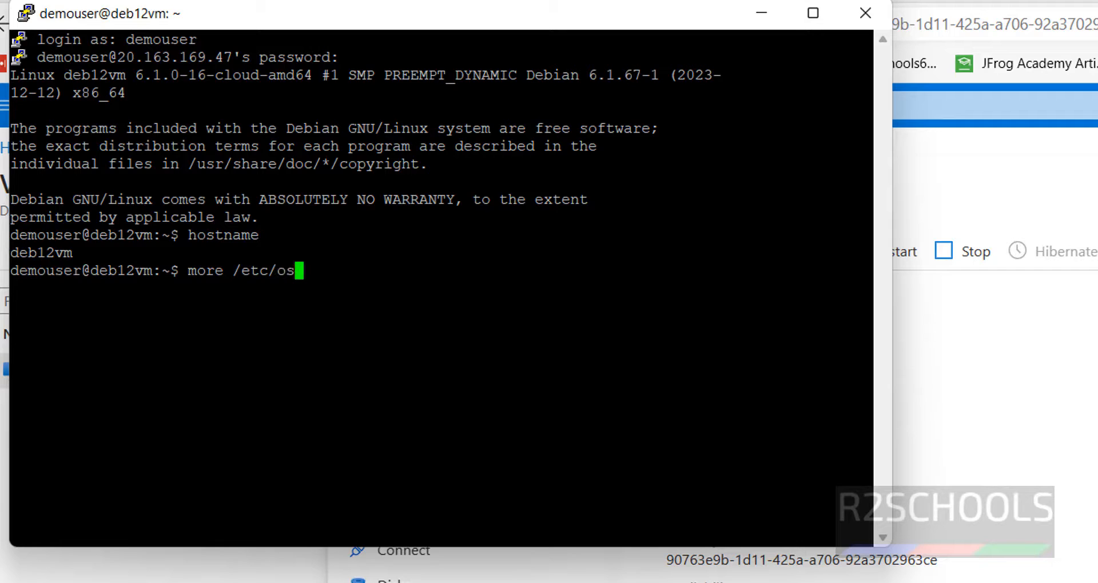
pyautogui.write('-release')
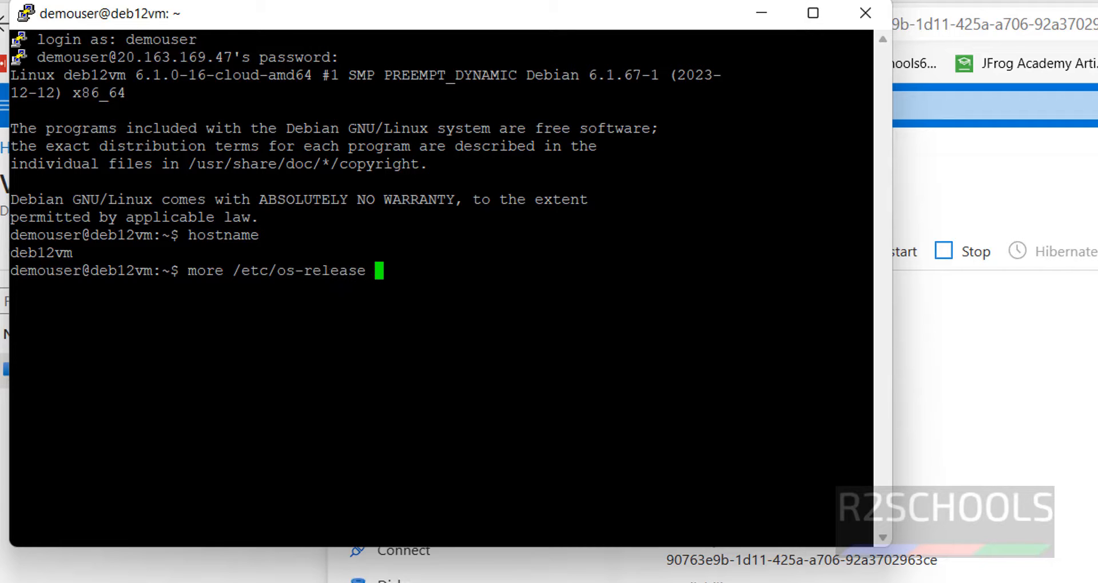
pyautogui.press('Return')
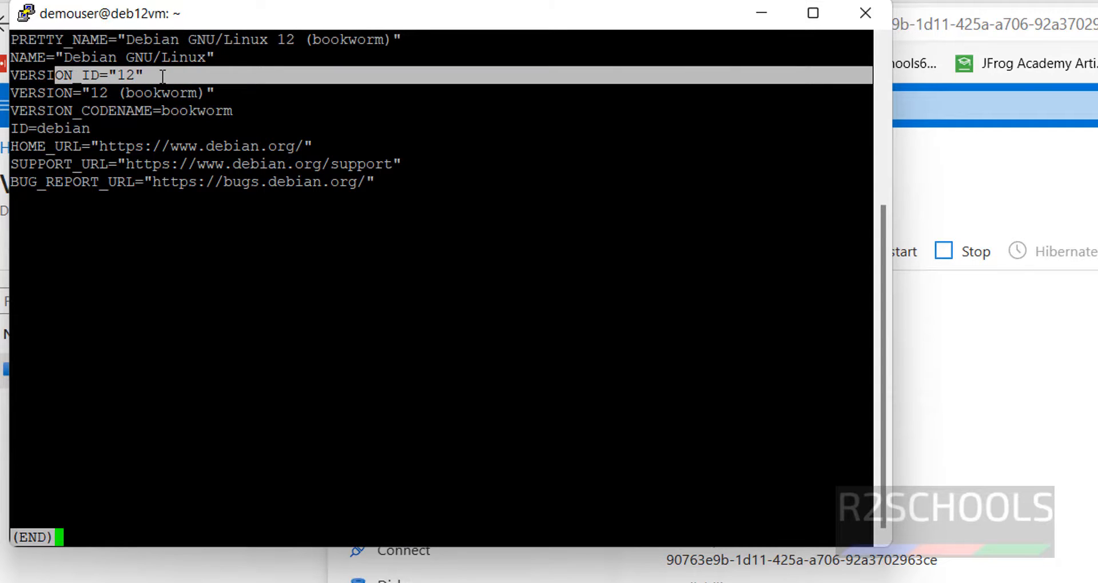
pyautogui.press('q')
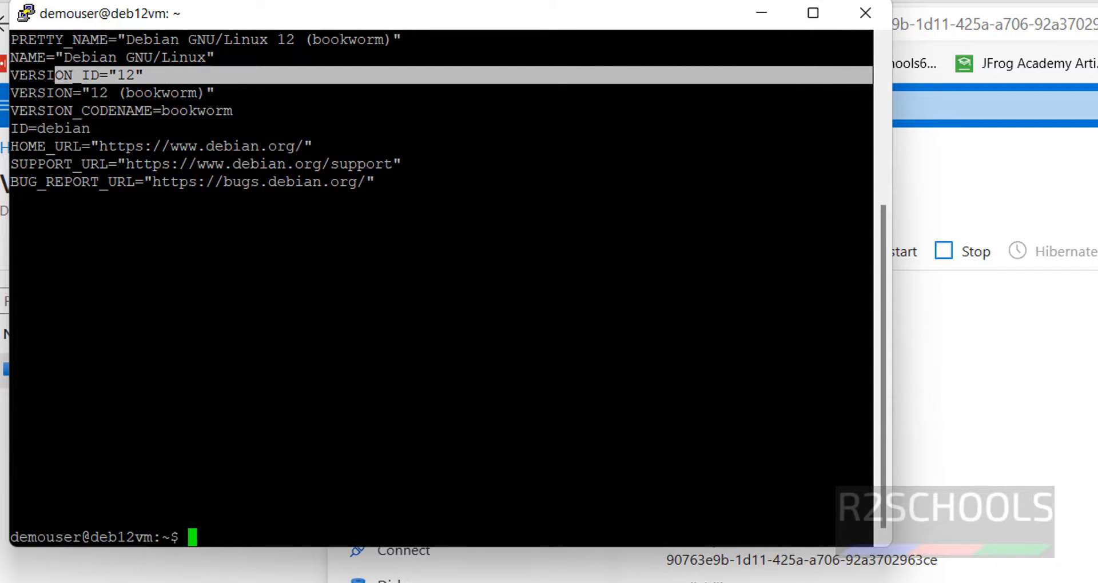